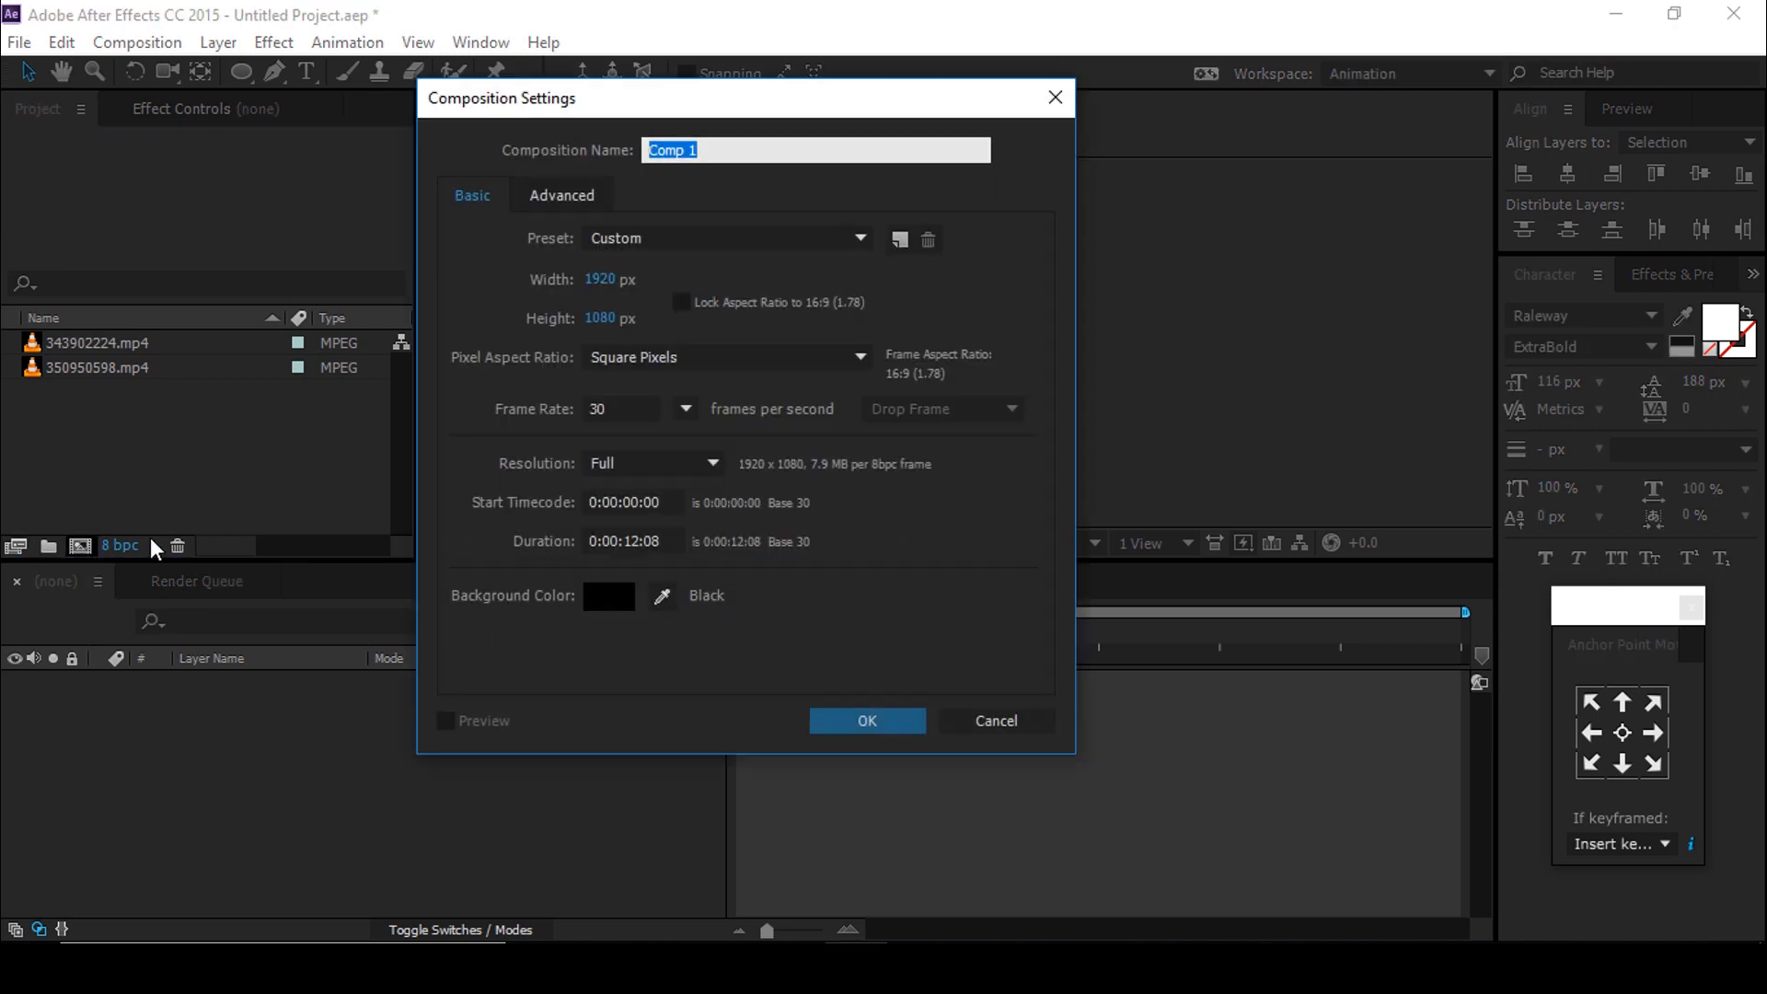
Step: Name the new 1920×1080, 30 fps composition 'main comp' and confirm it
text(main c)
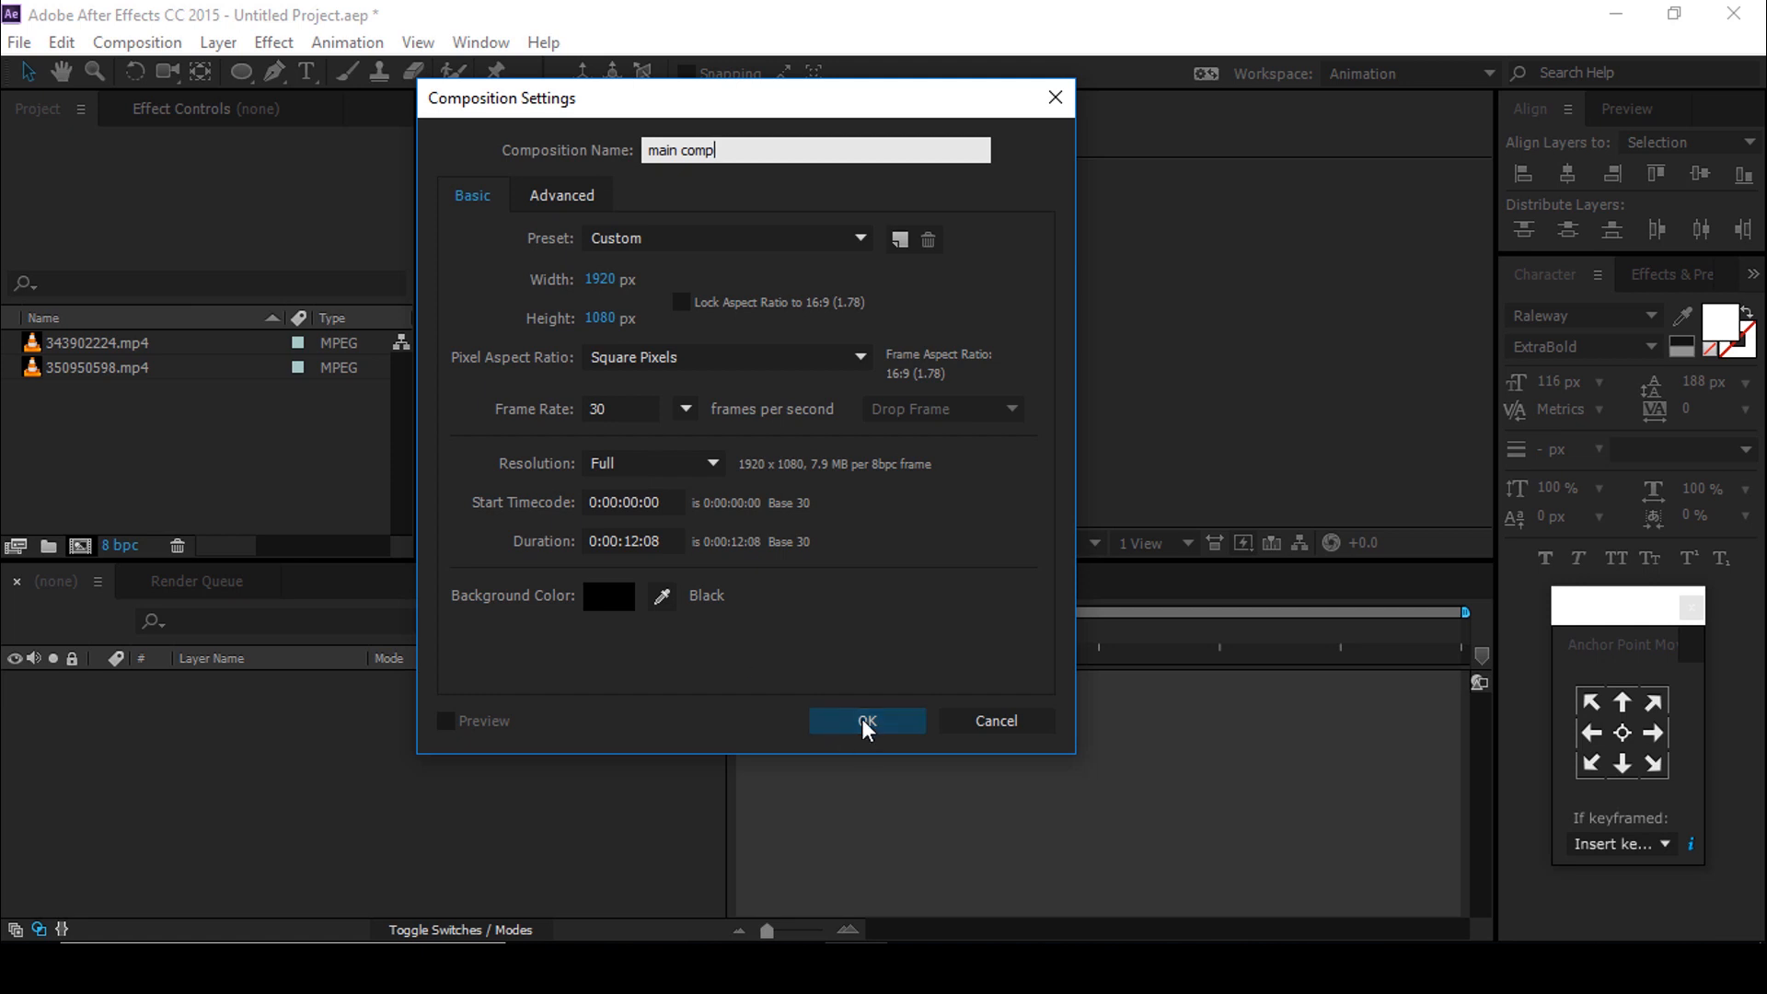
click(867, 719)
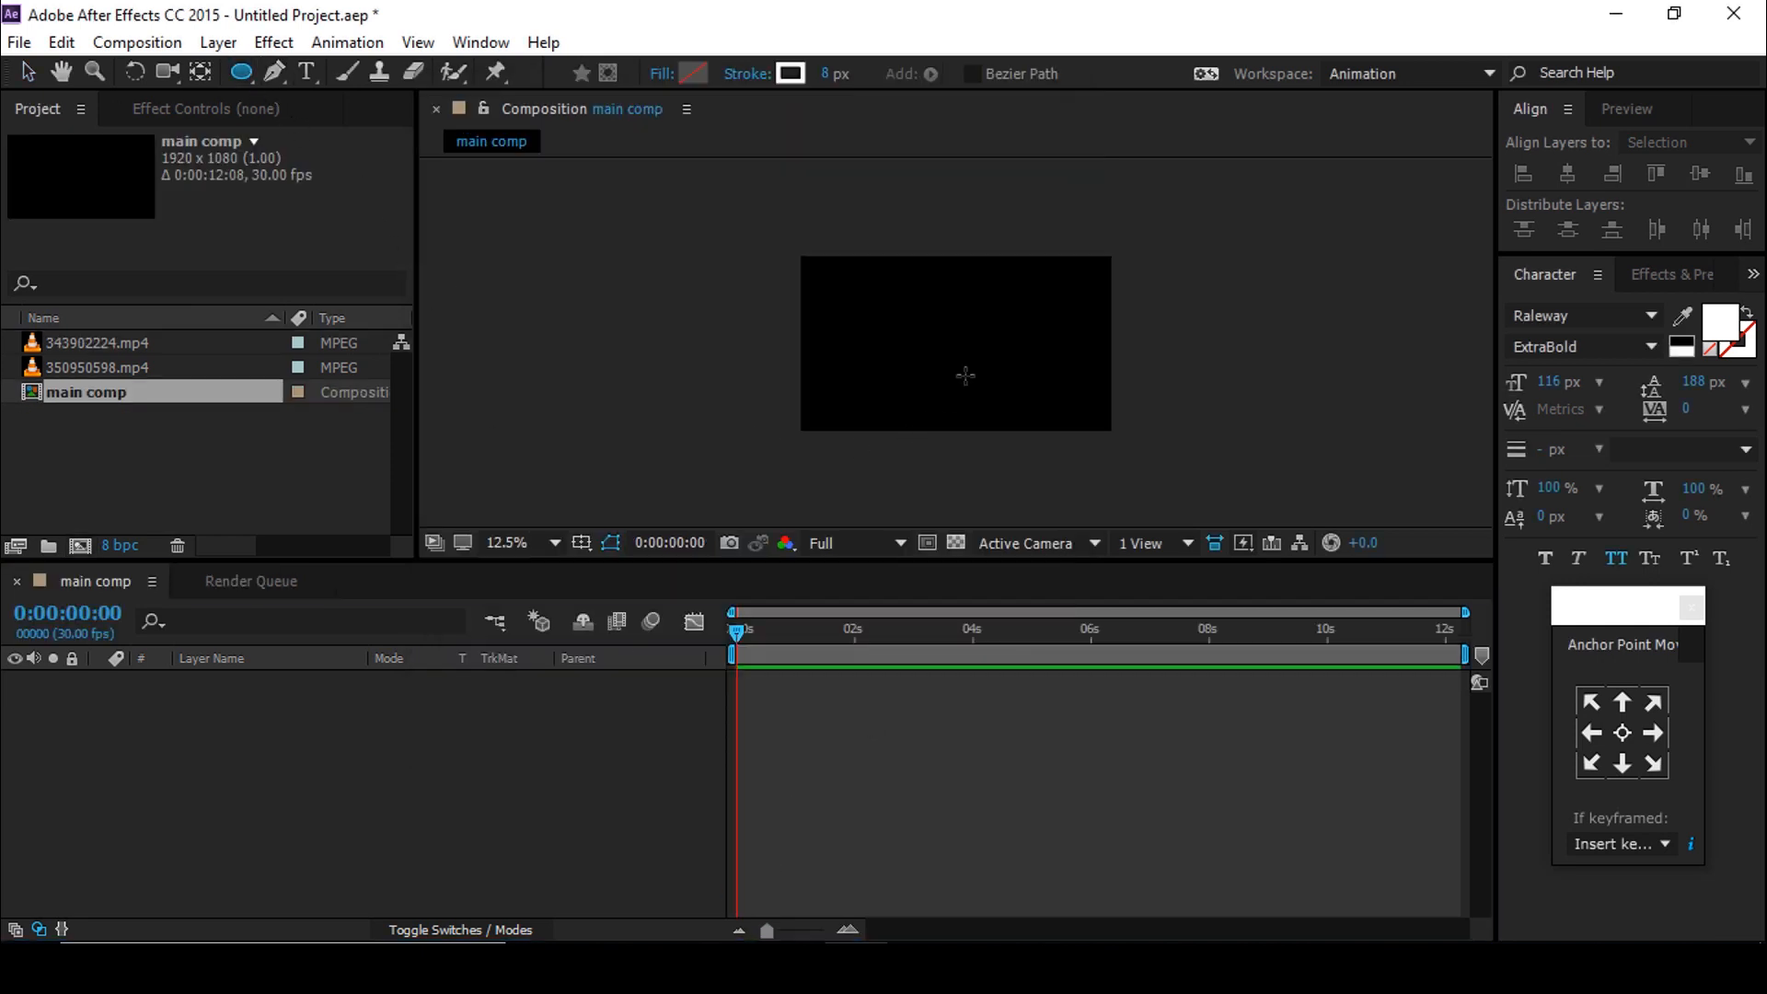
Step: Draw an ellipse and align it to the composition centre
drag(902, 304, 981, 383)
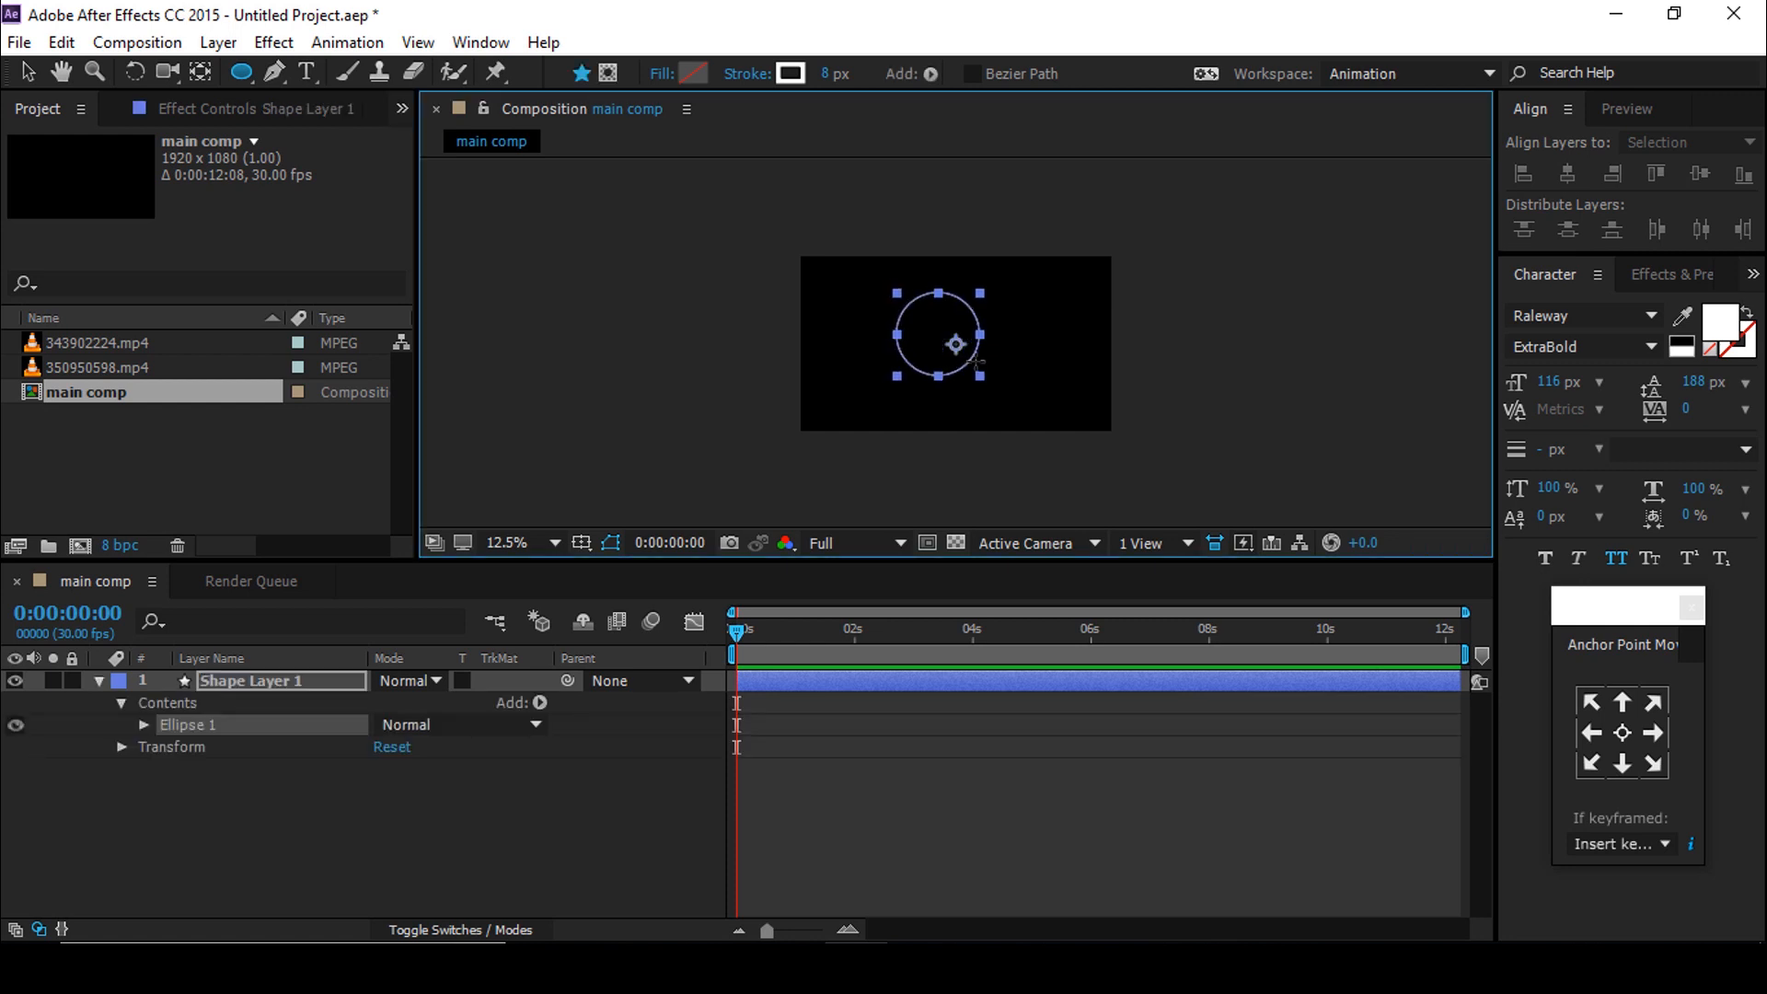
drag(955, 344, 934, 341)
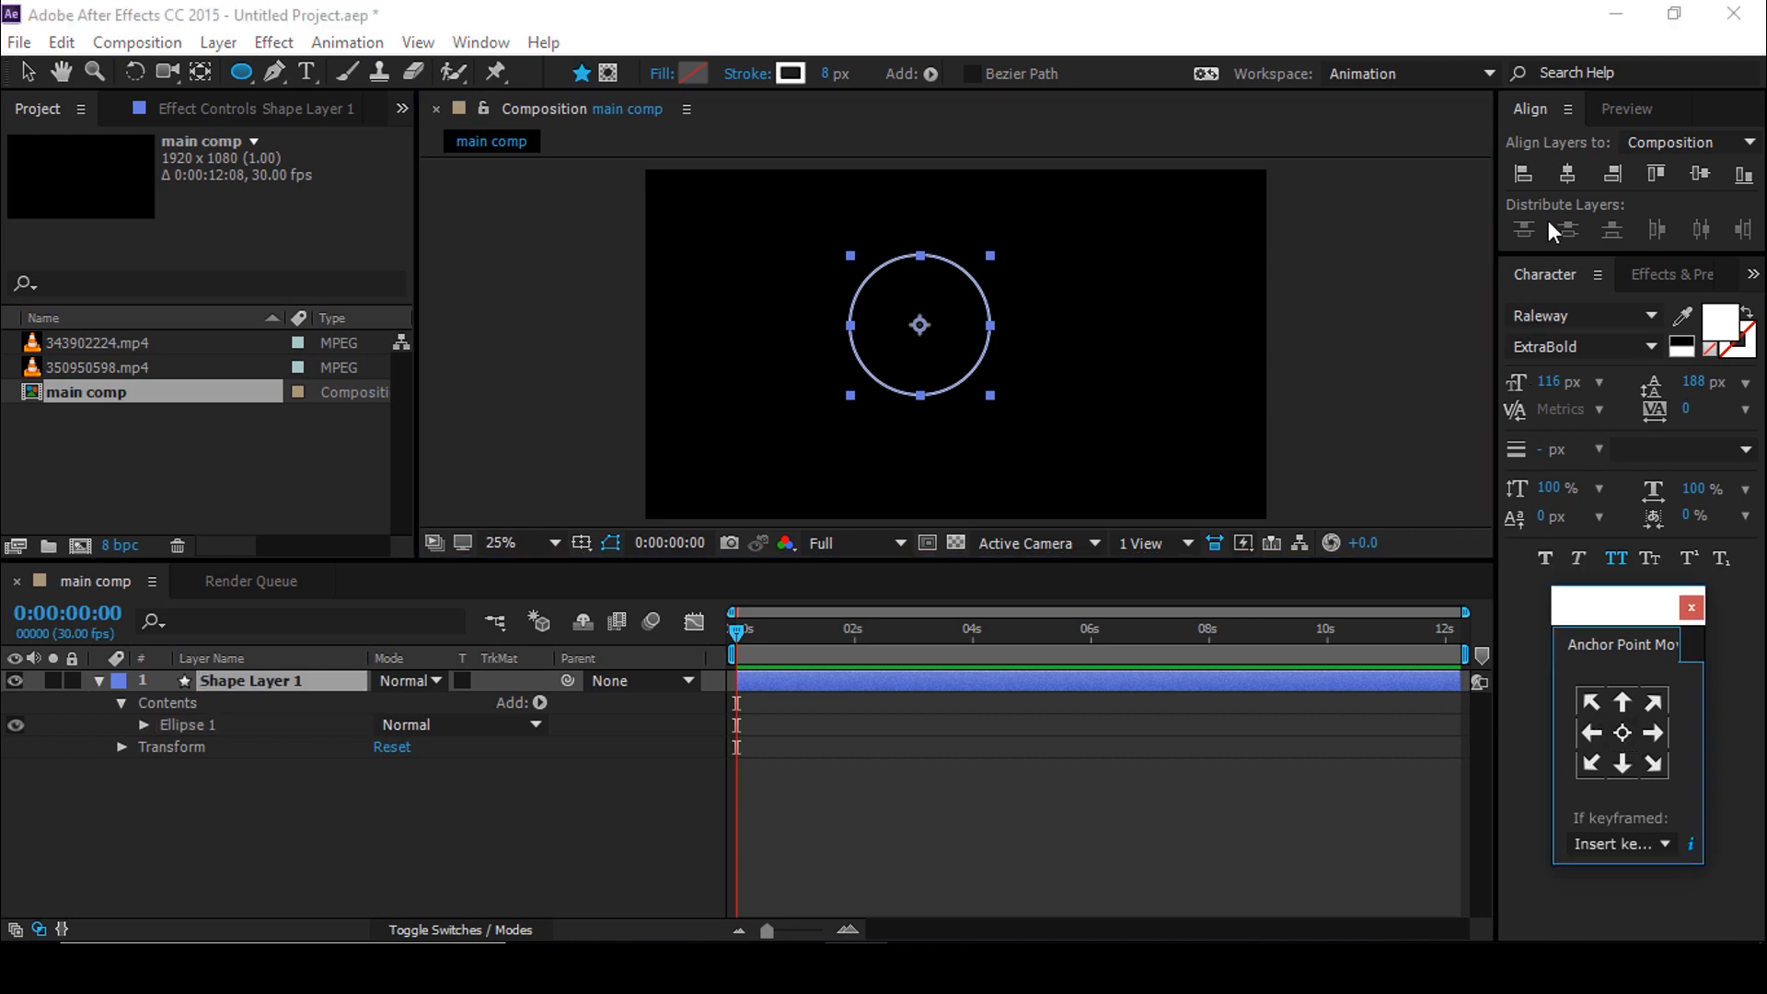
drag(918, 324, 955, 344)
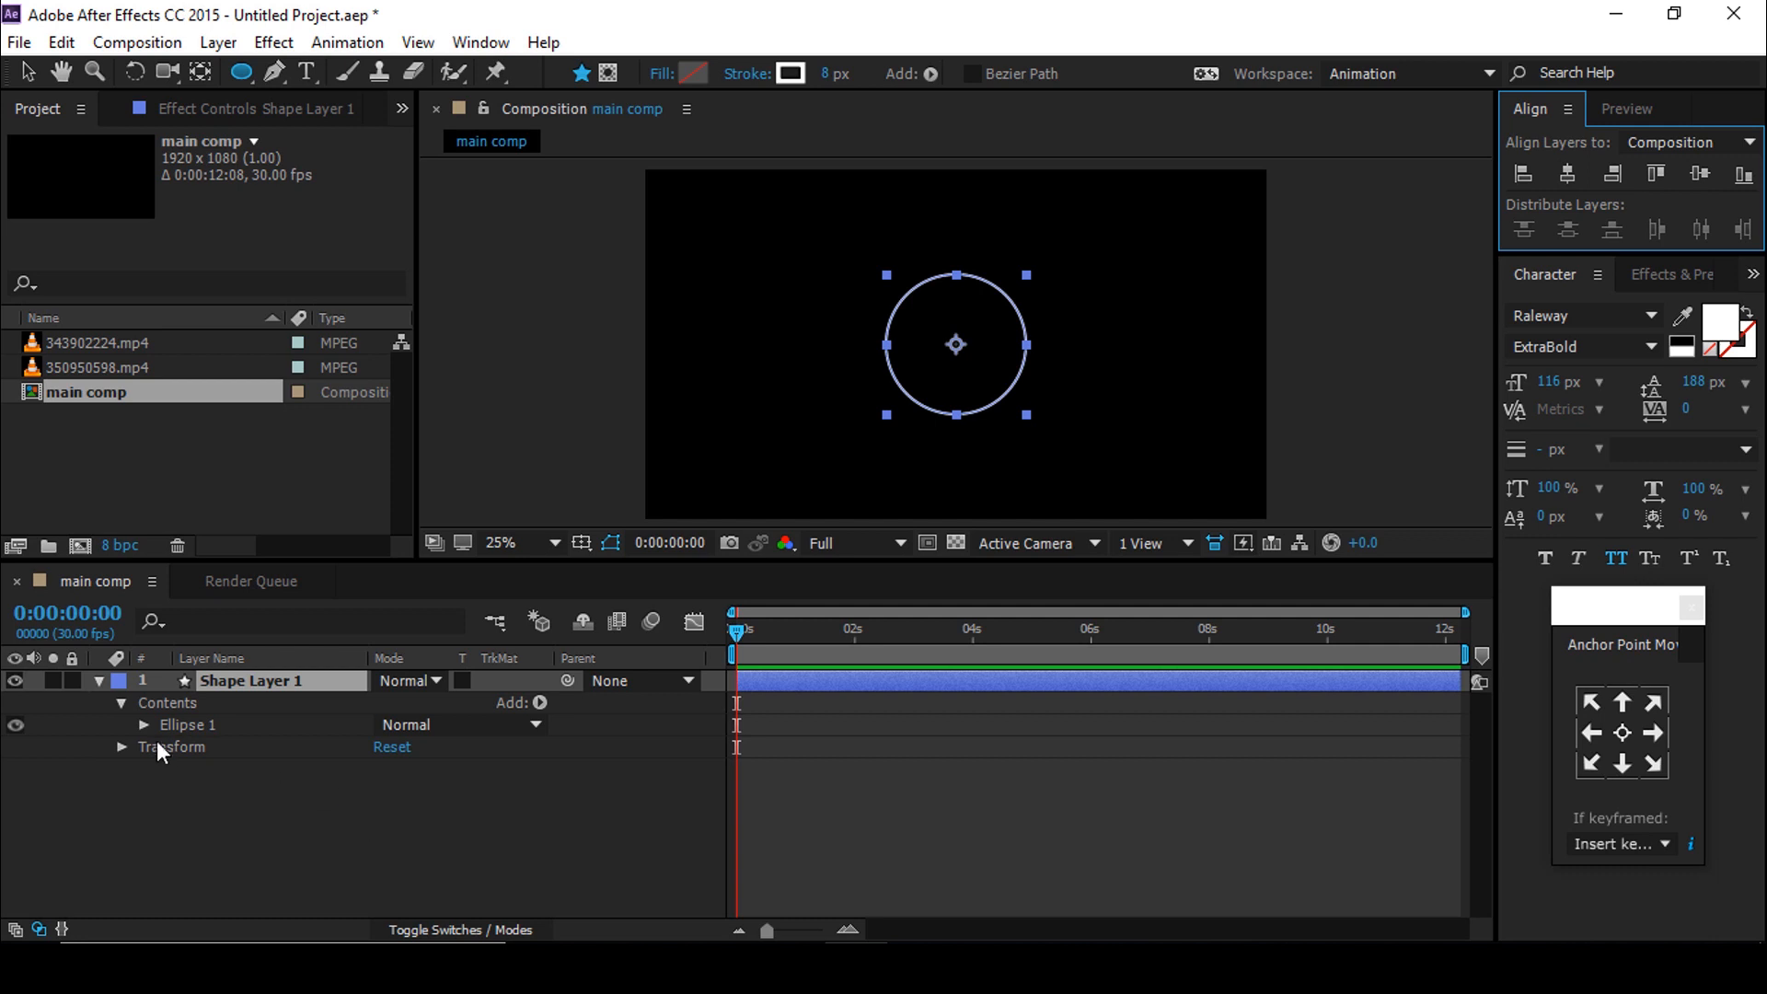
Step: Keyframe the circle's Stroke Width to grow to 600 at about 1 second
click(143, 725)
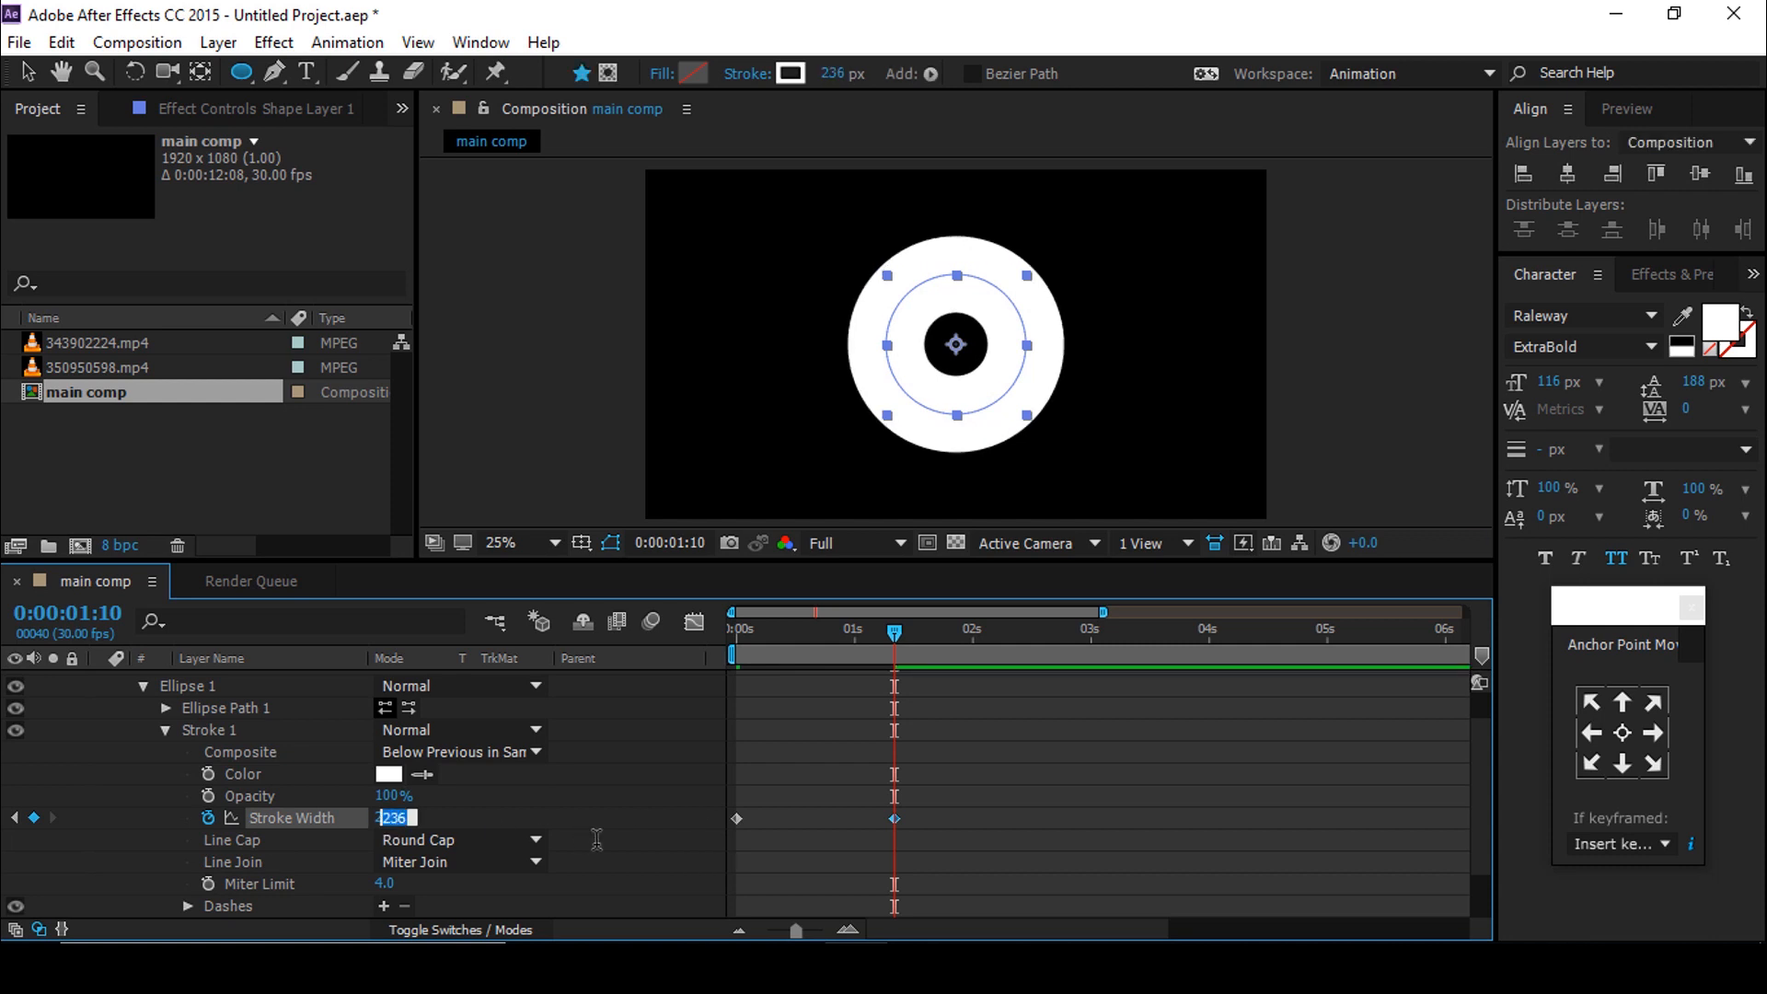
text(600.0)
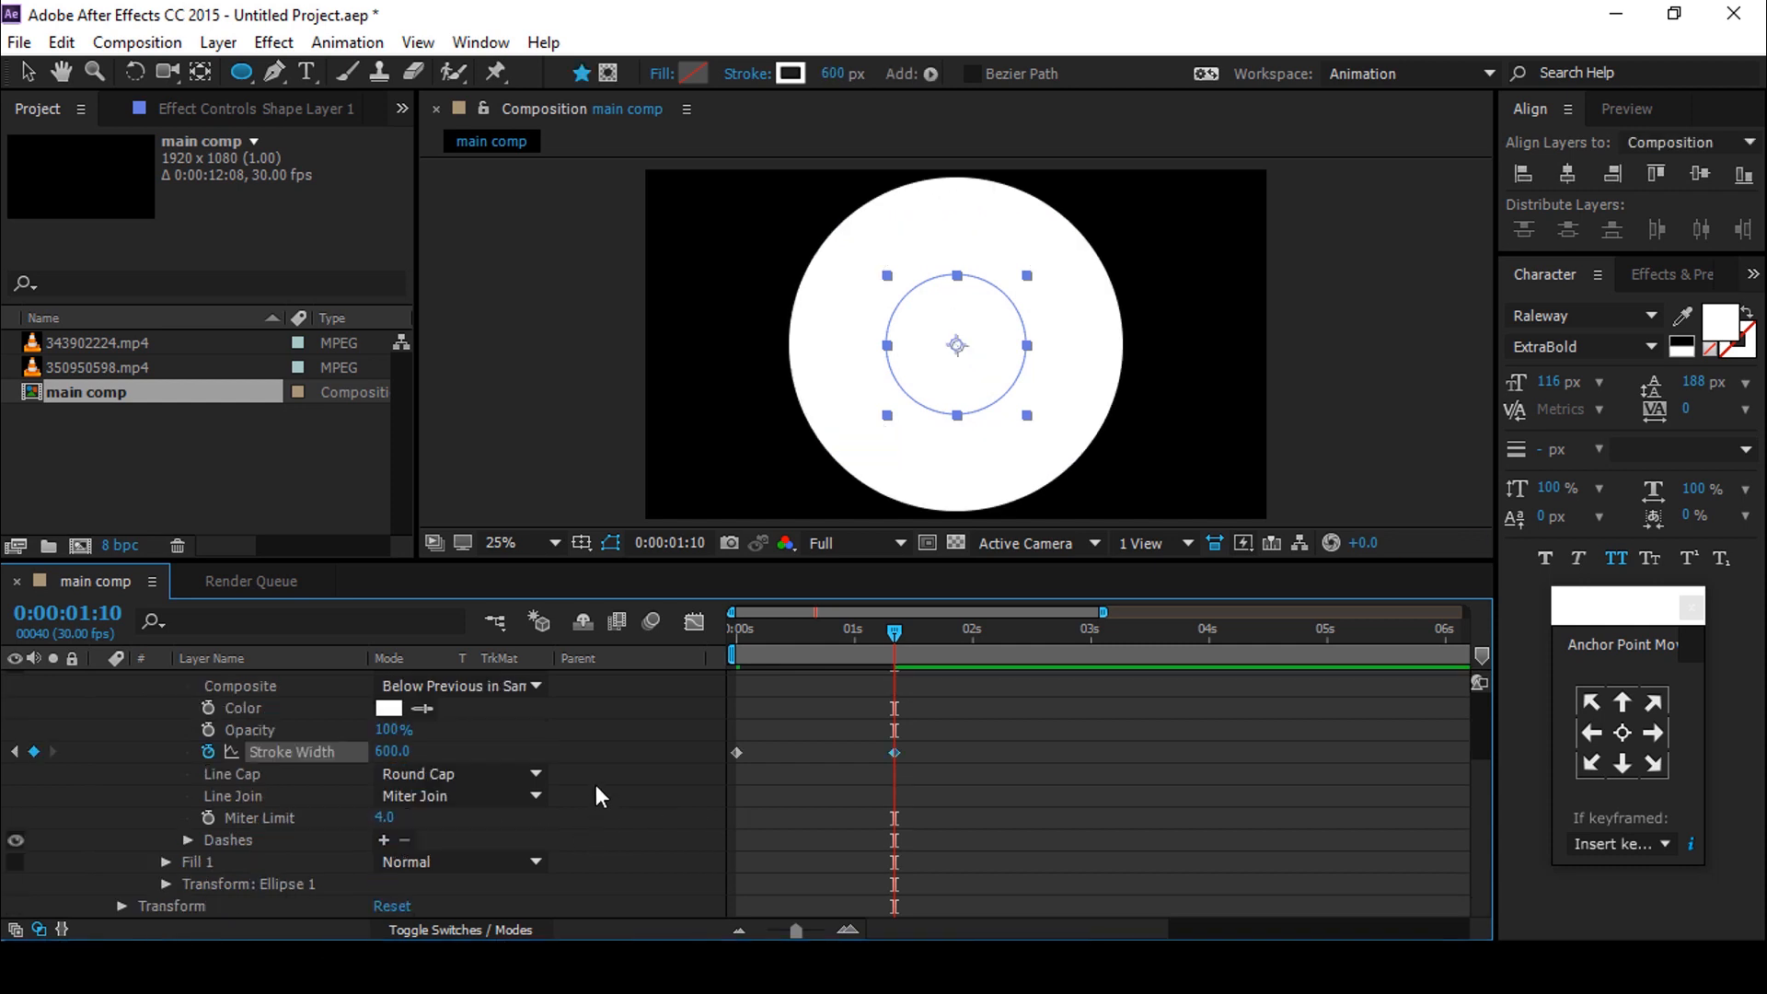
click(259, 681)
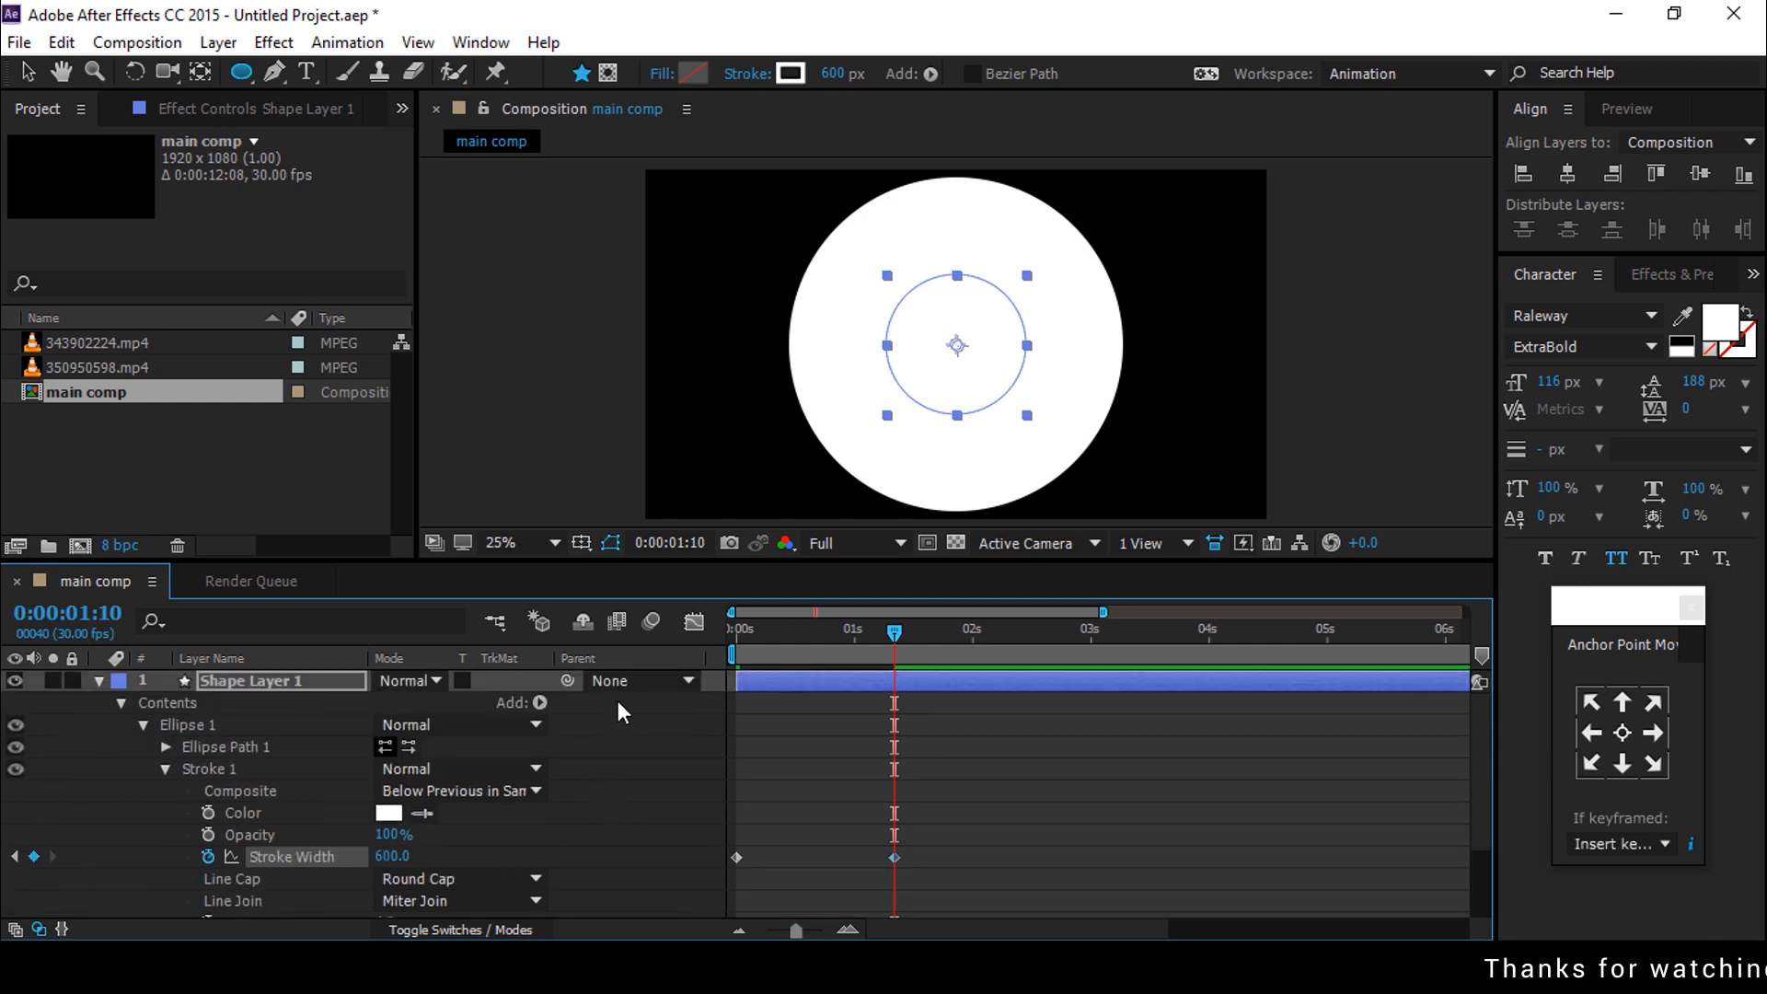
Step: Add Trim Paths to the circle and keyframe its End value up to 100%
click(541, 703)
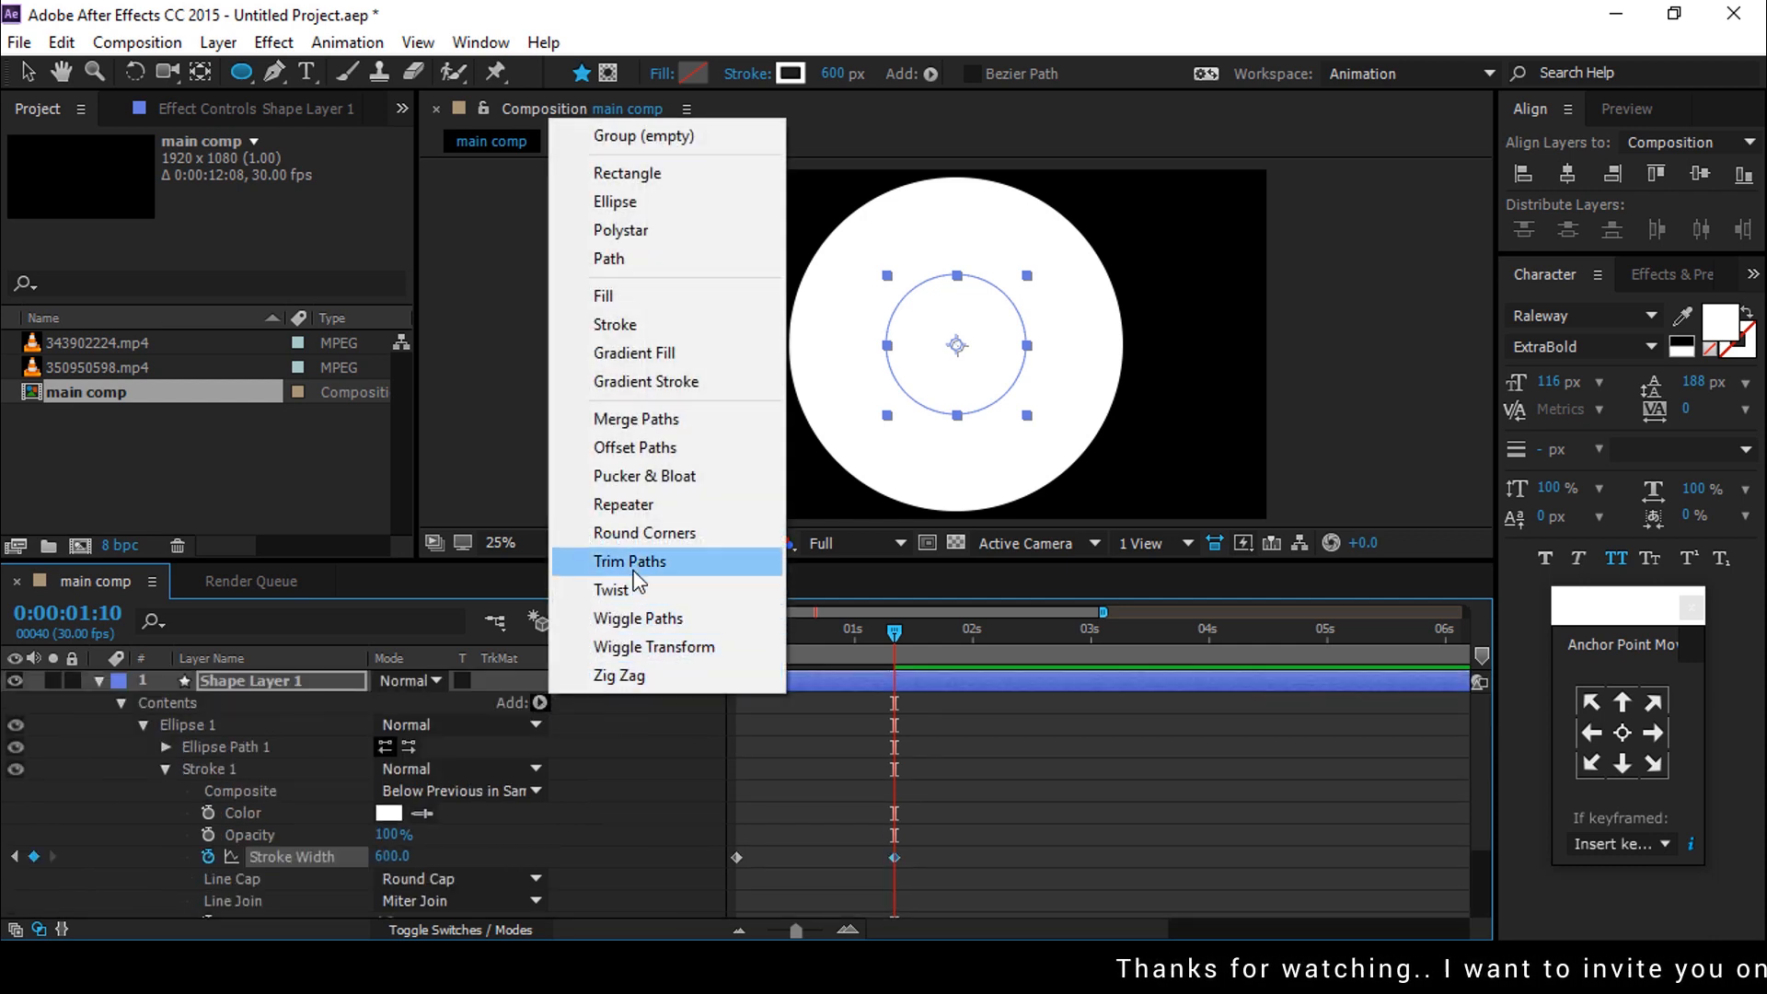
click(629, 562)
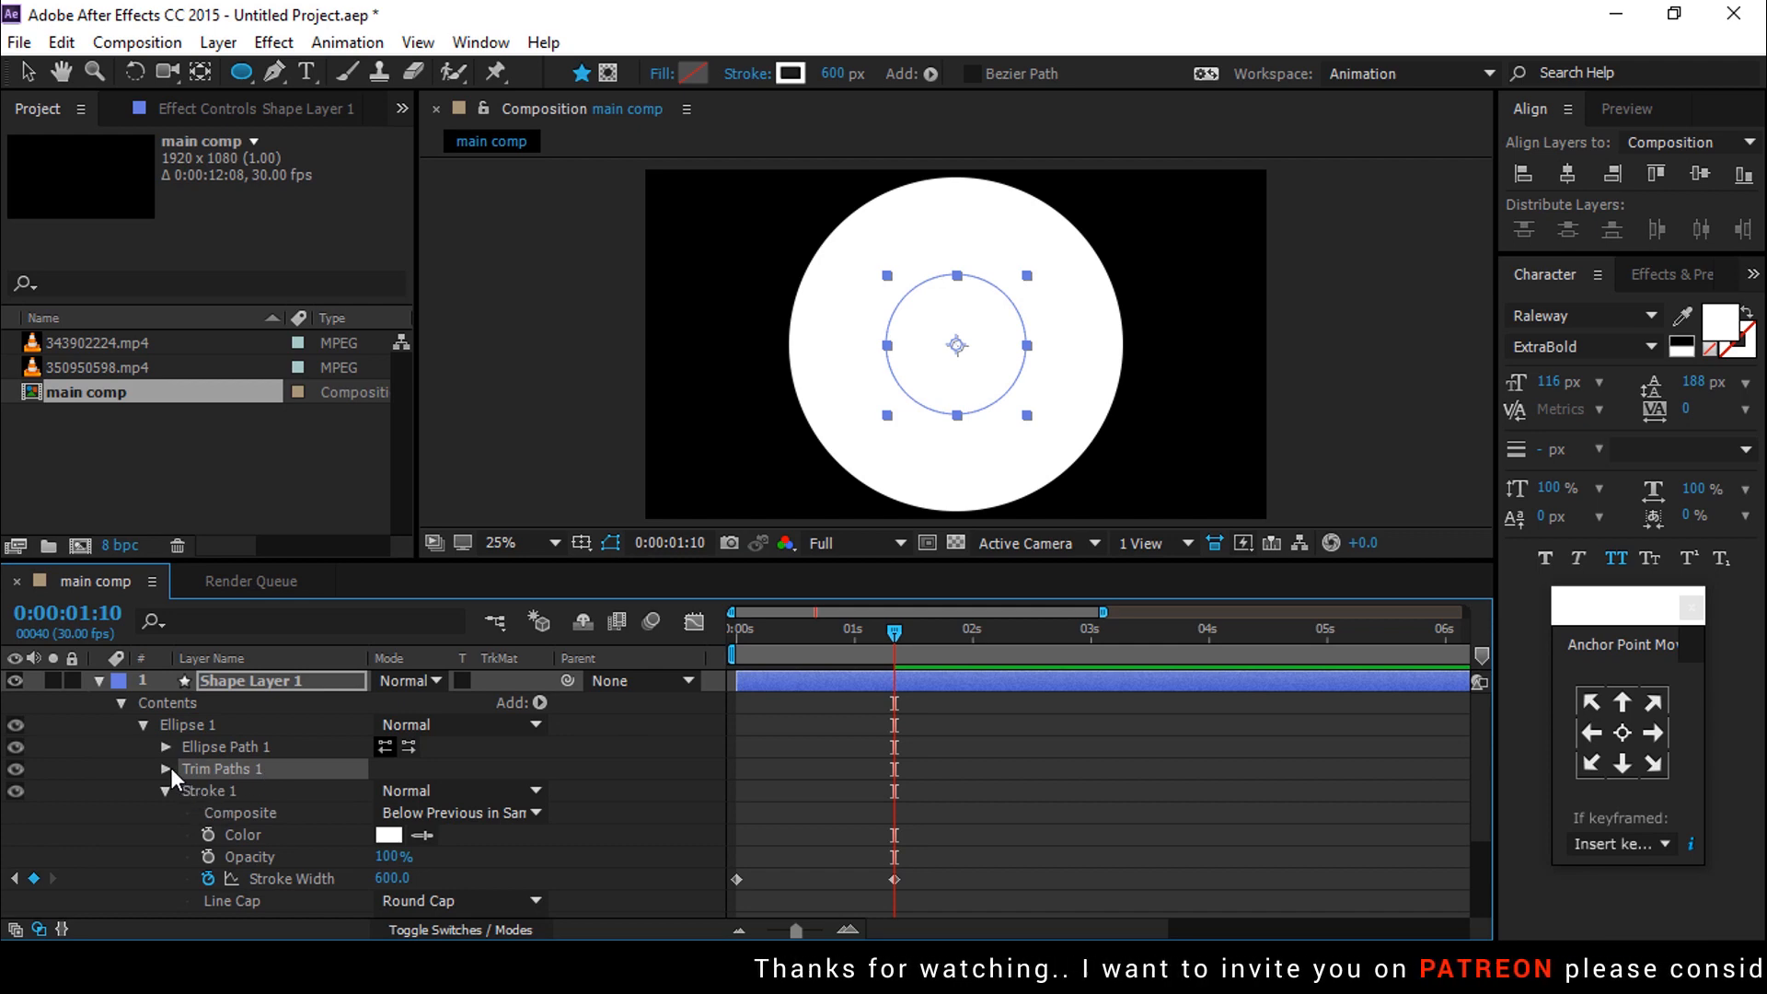
click(165, 770)
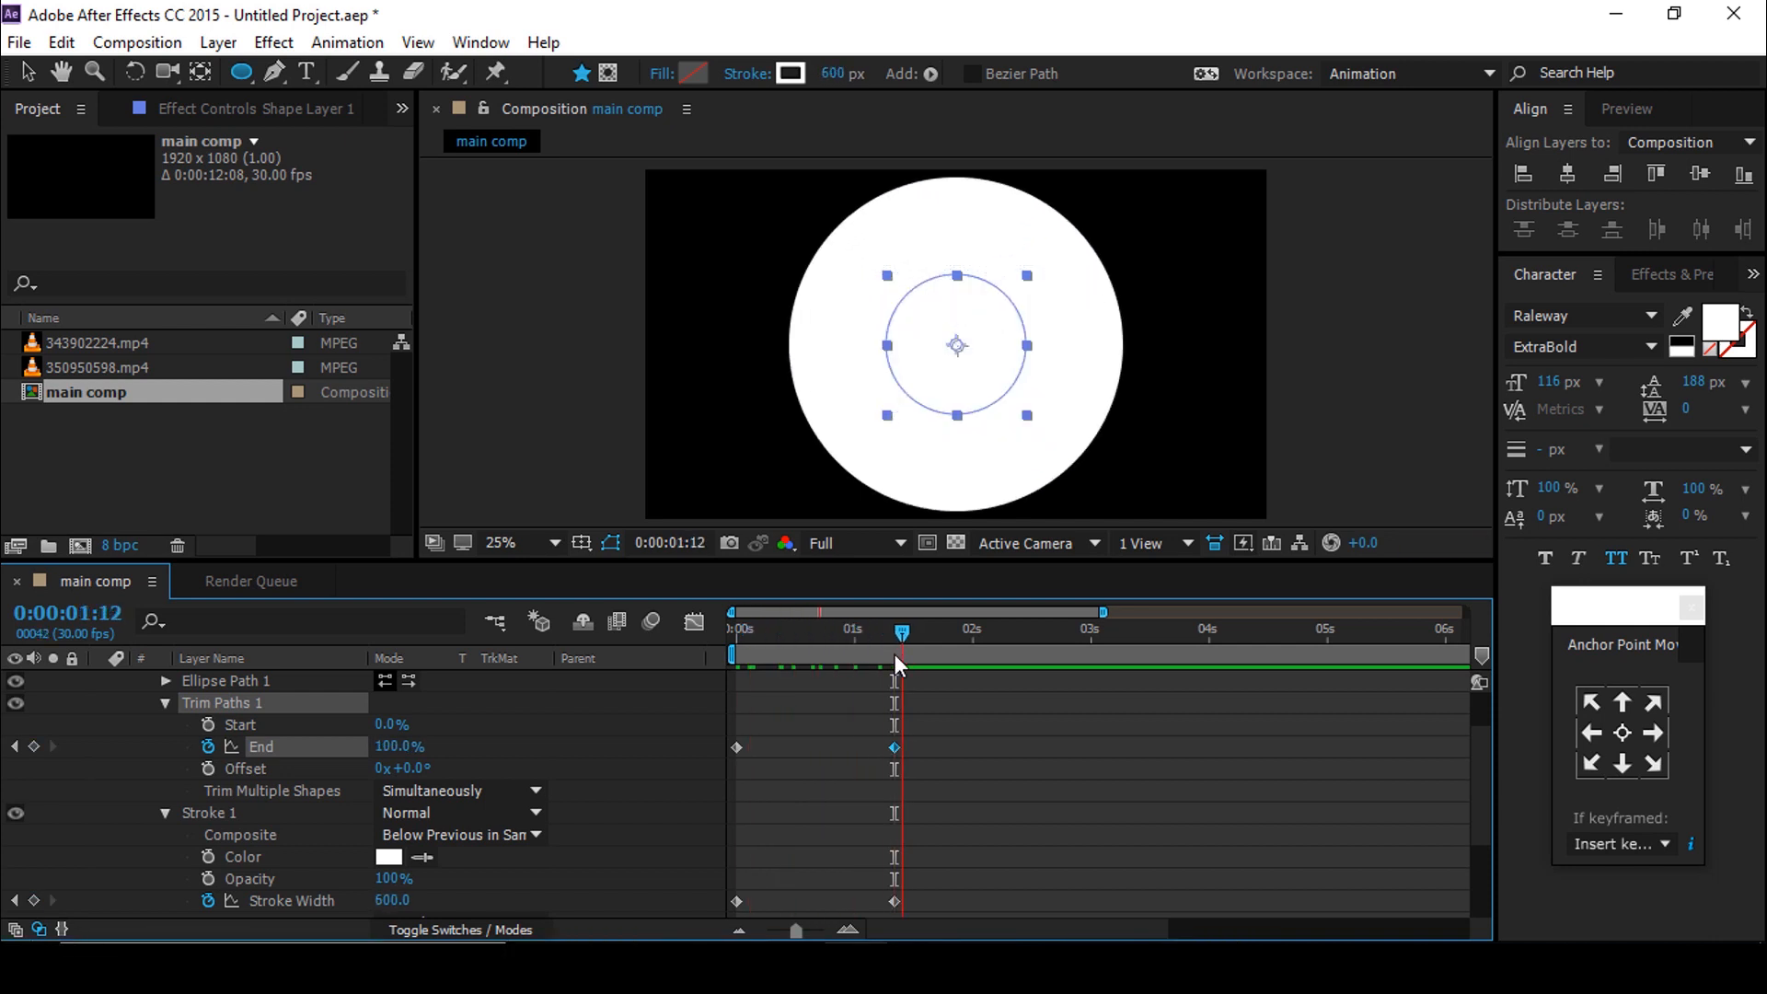
scroll(down, 3)
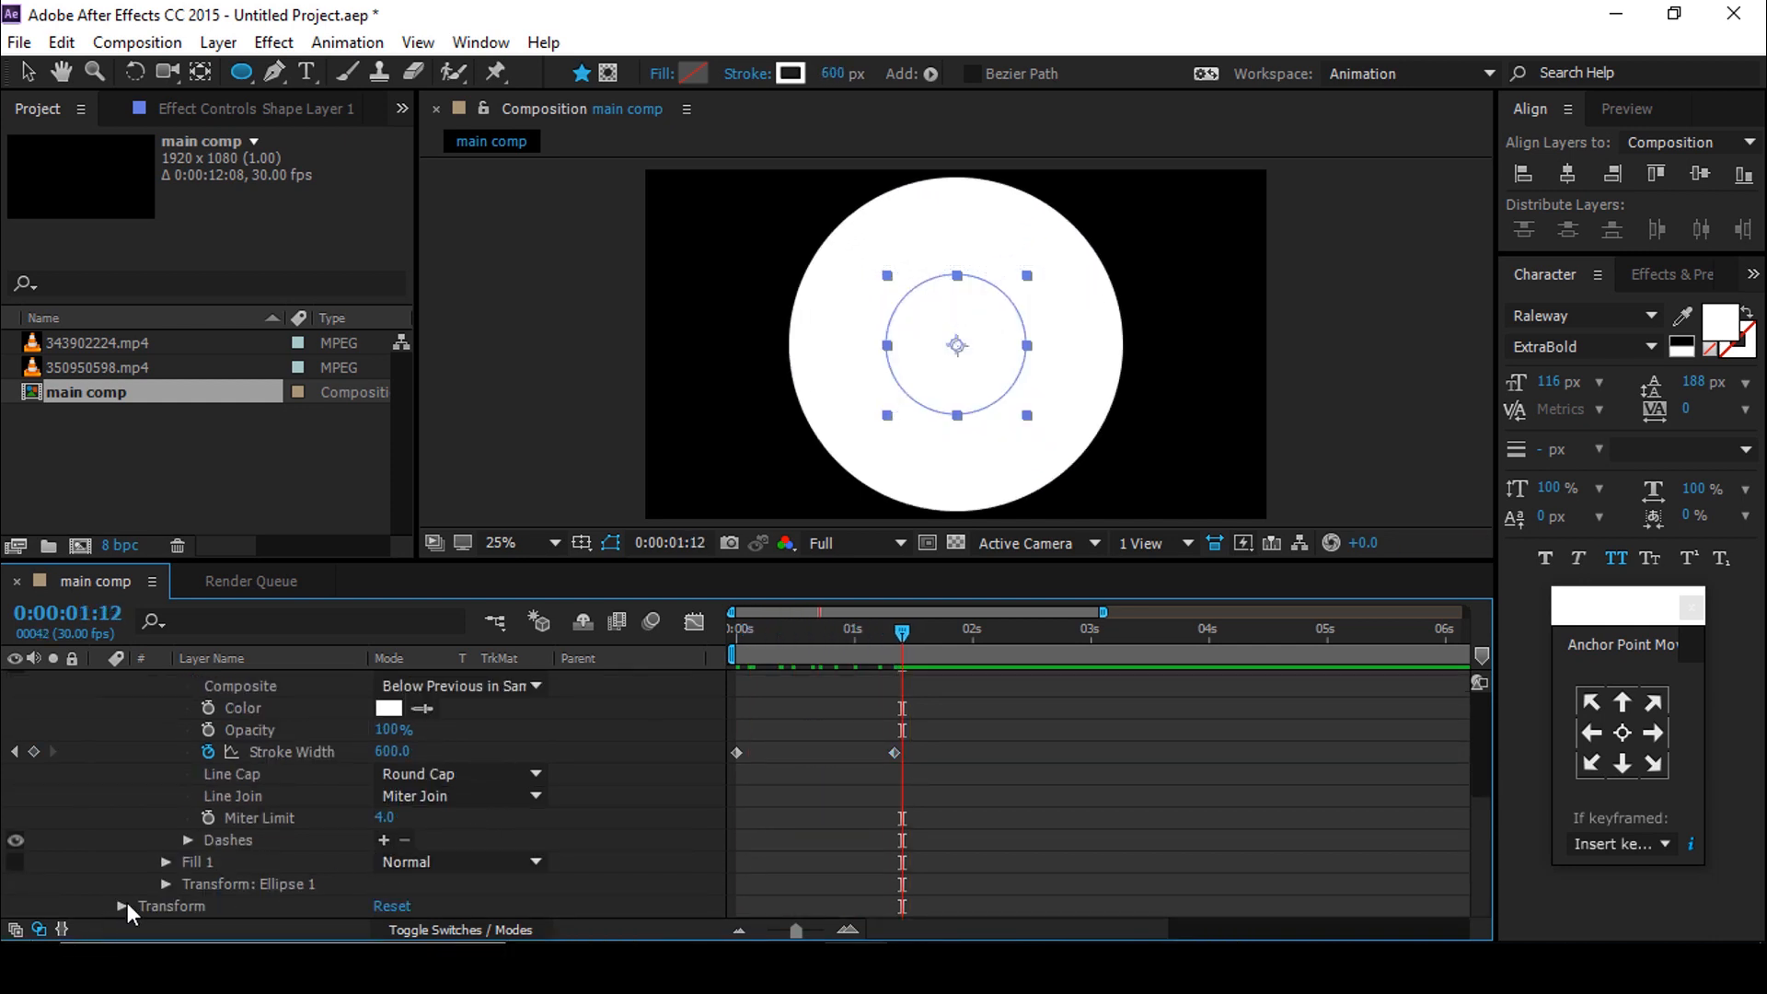
Step: Keyframe the circle's Scale and a 180° Rotation over the stroke animation
click(121, 906)
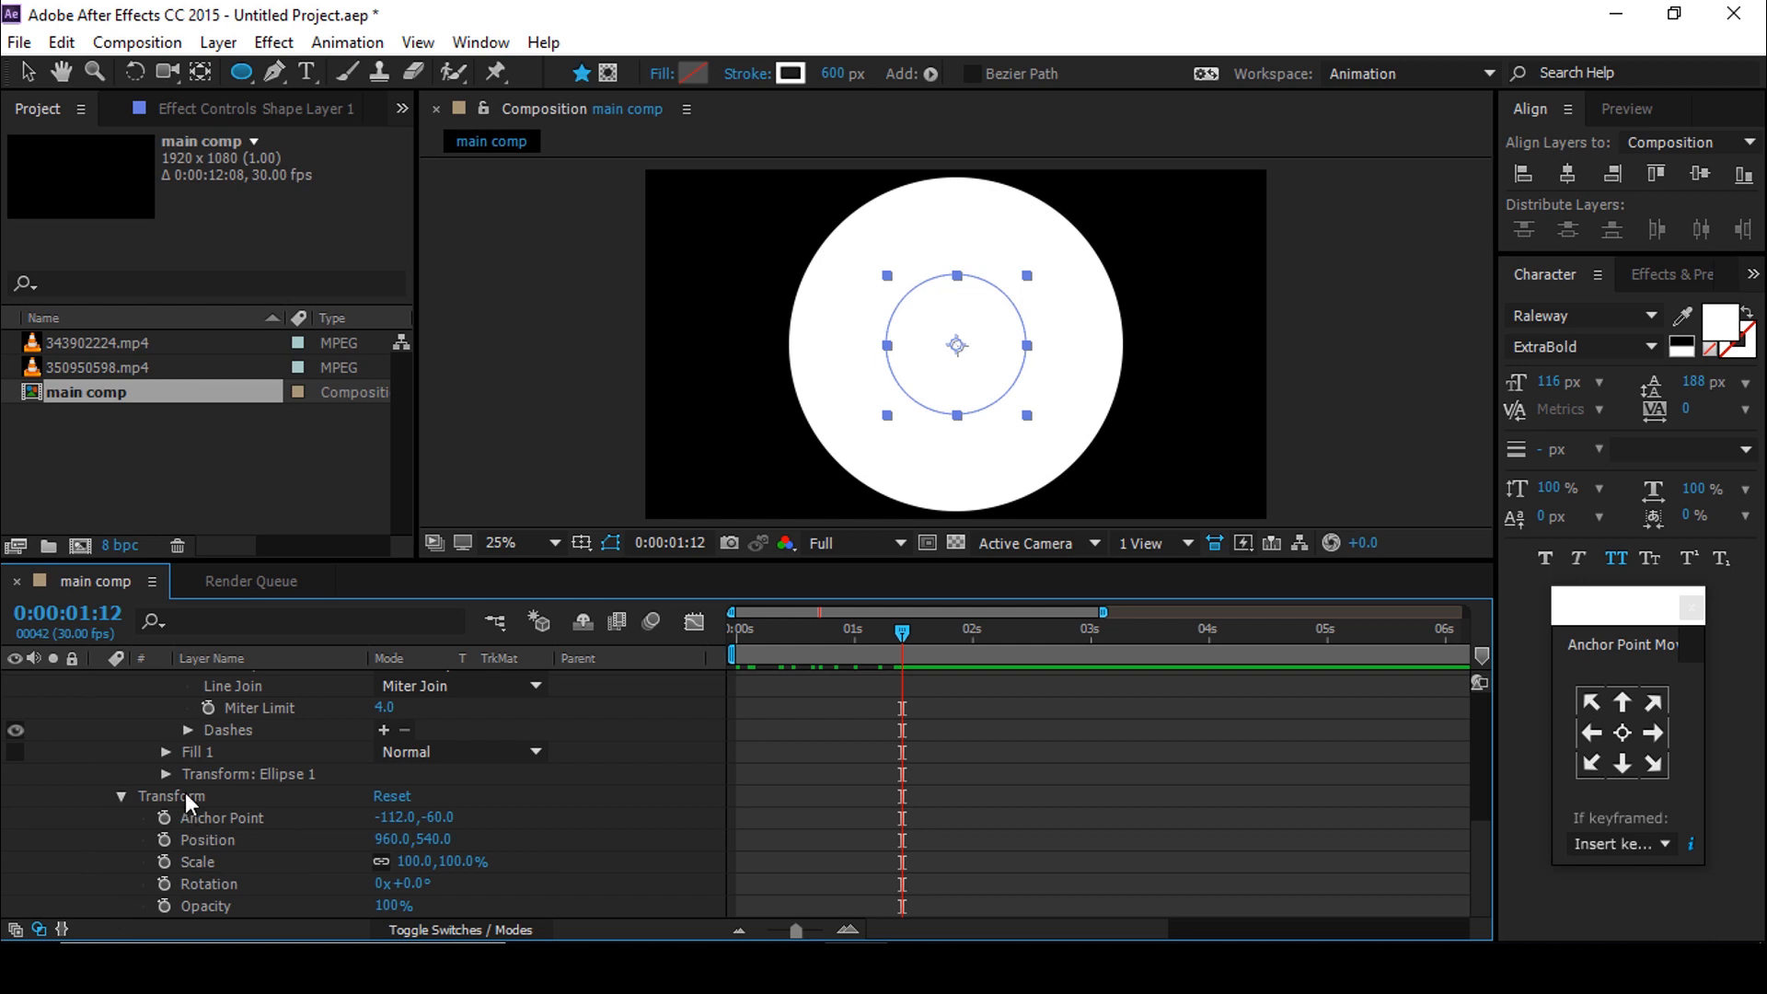
mouse_move(808, 643)
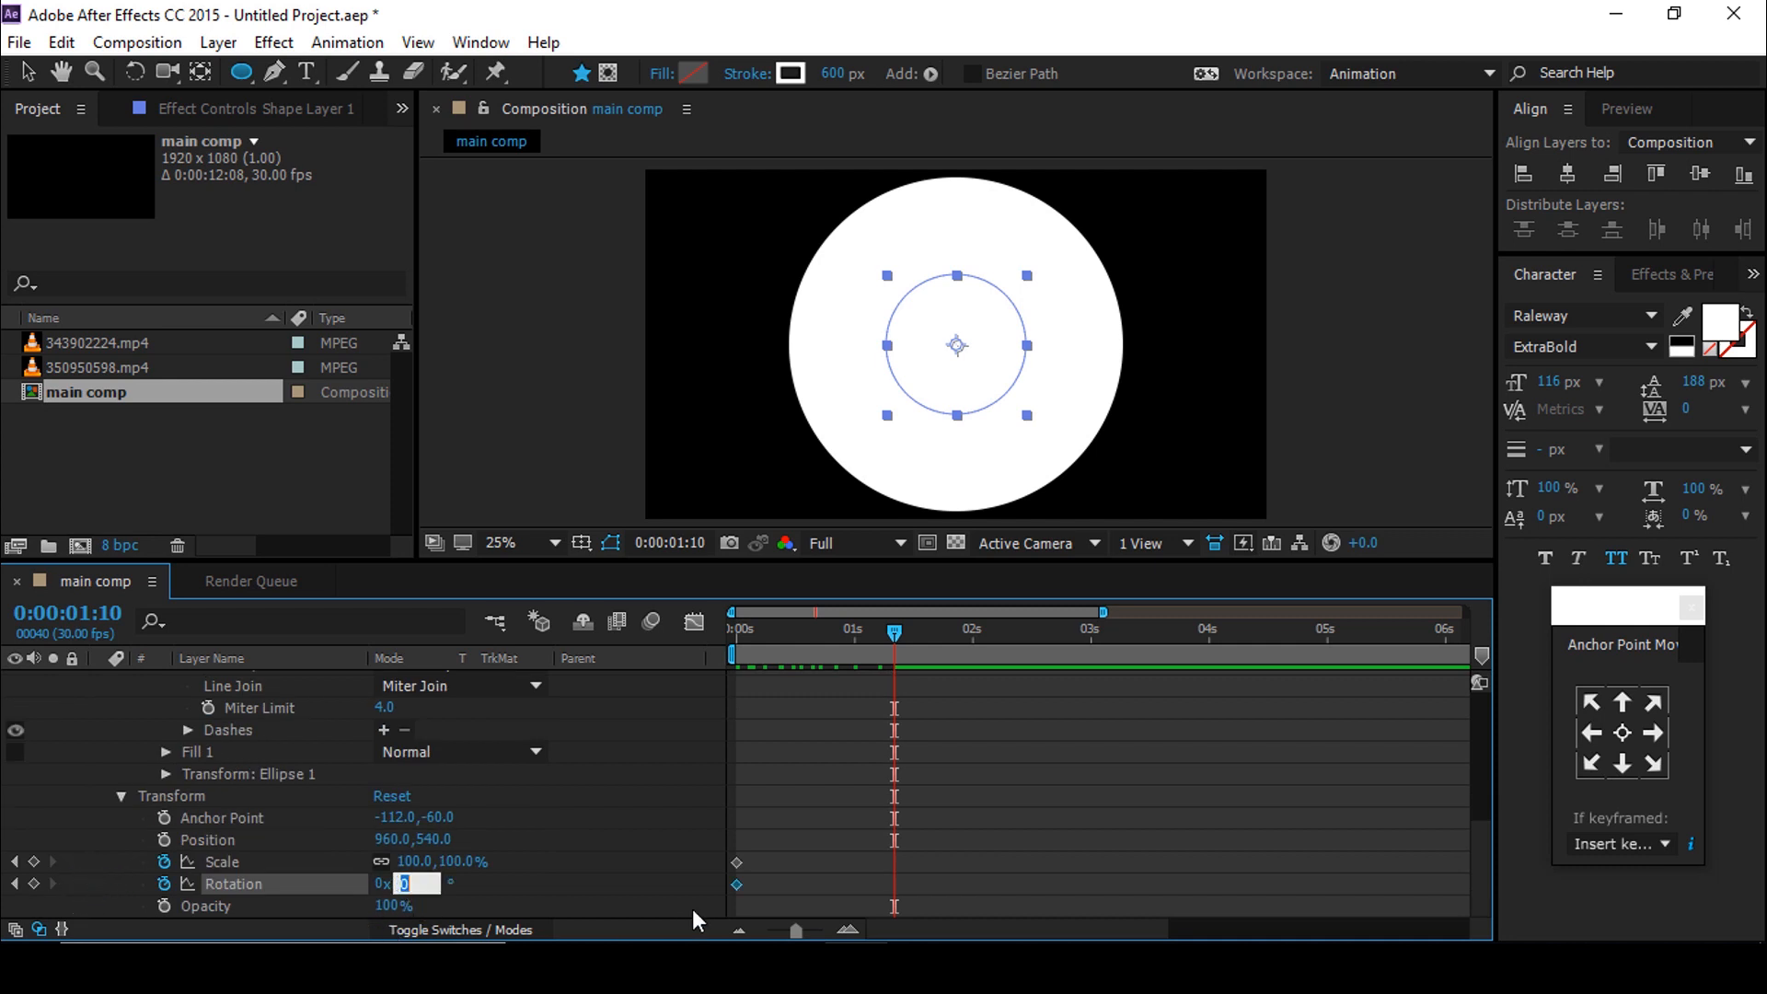
text(180)
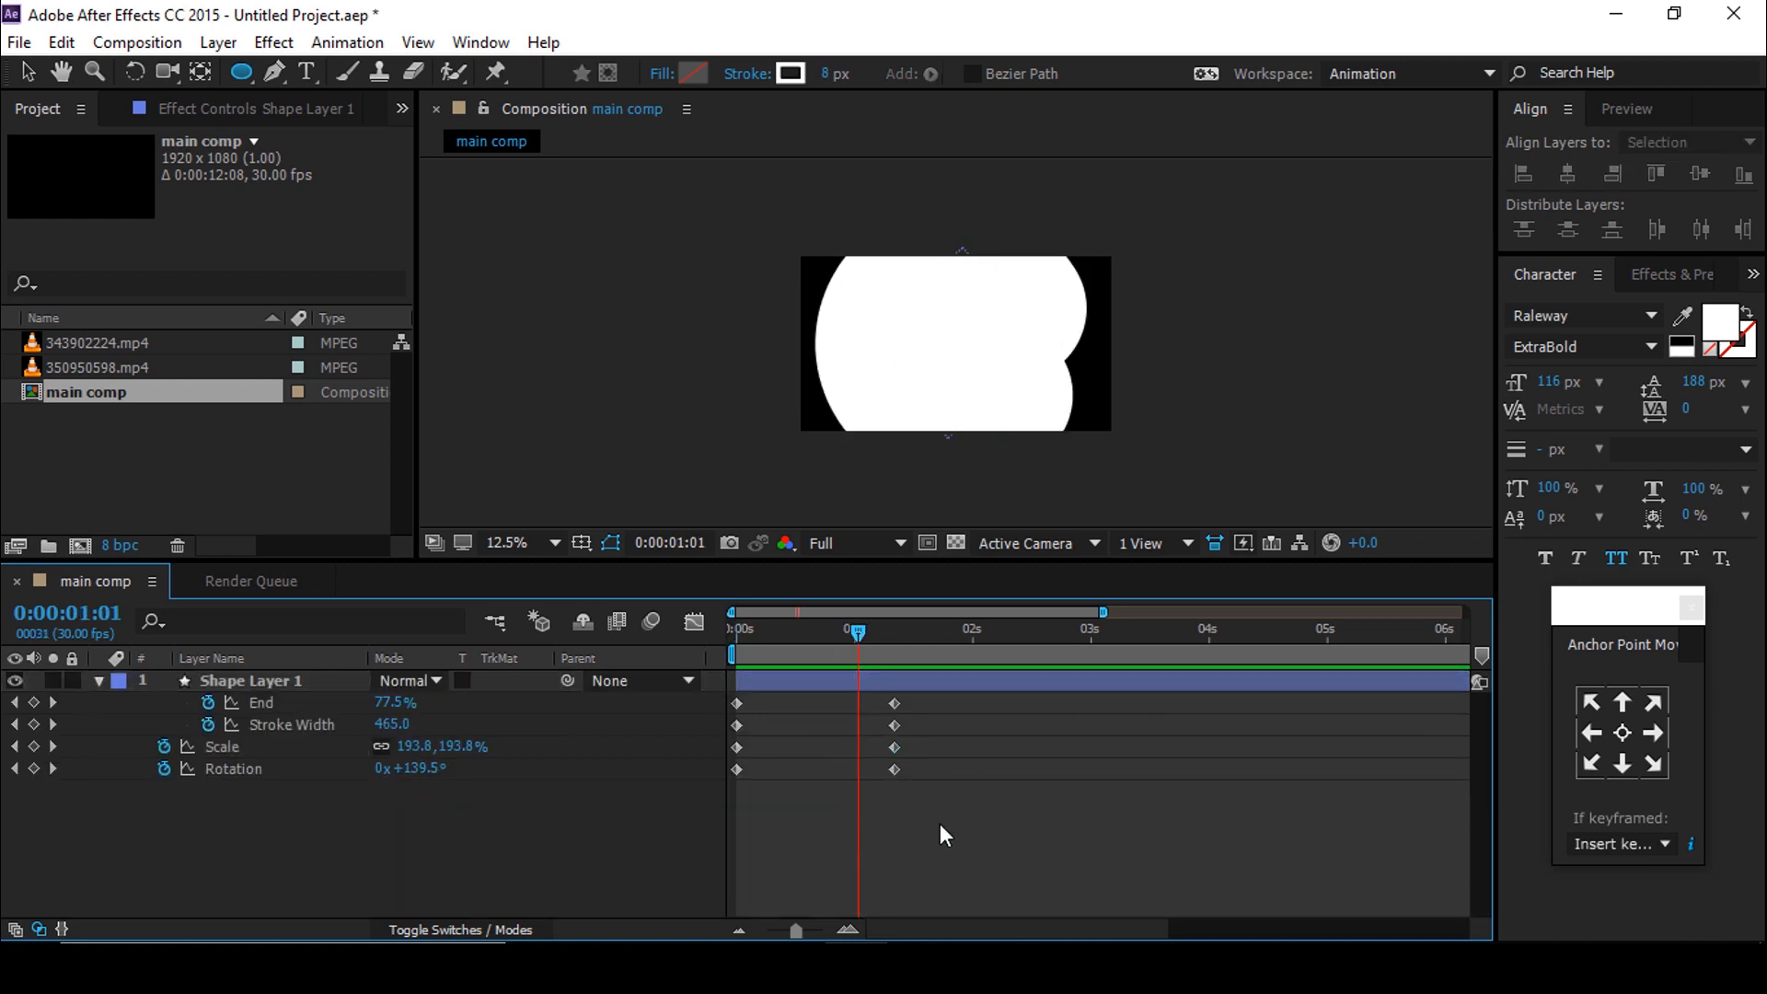
Step: Easy-ease all the circle's keyframes and bring up its stroke colour swatch
right_click(895, 701)
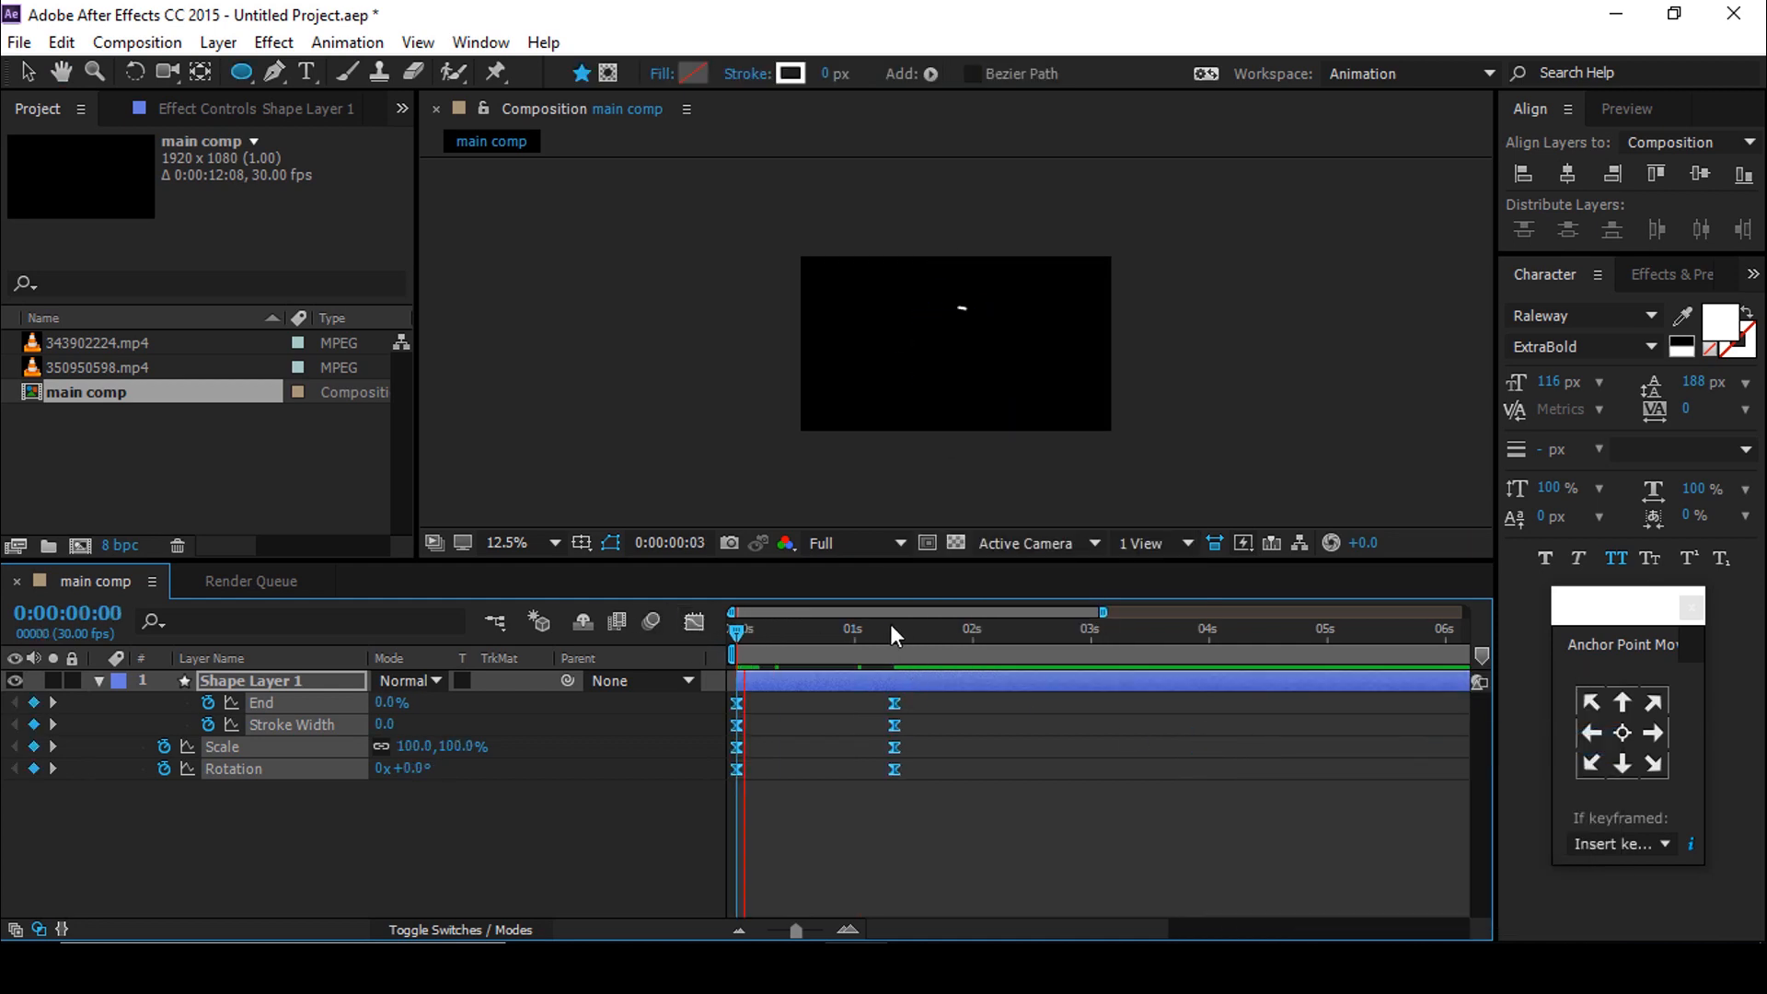
click(694, 622)
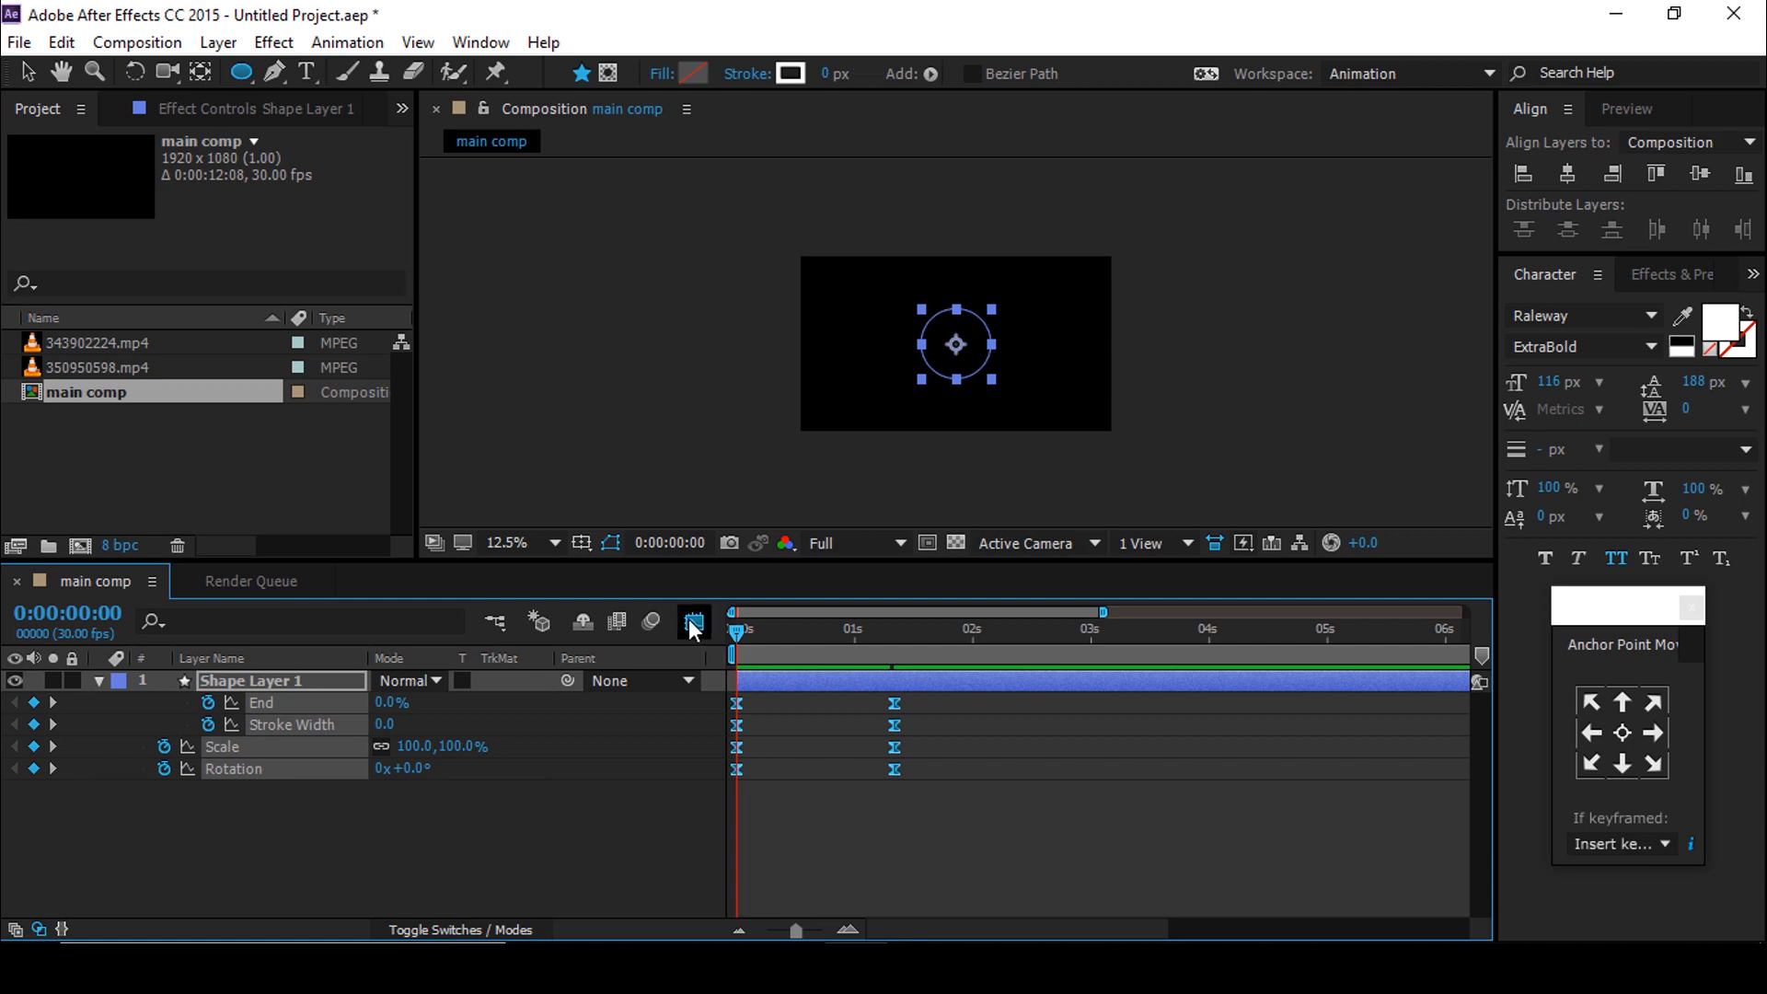
click(692, 622)
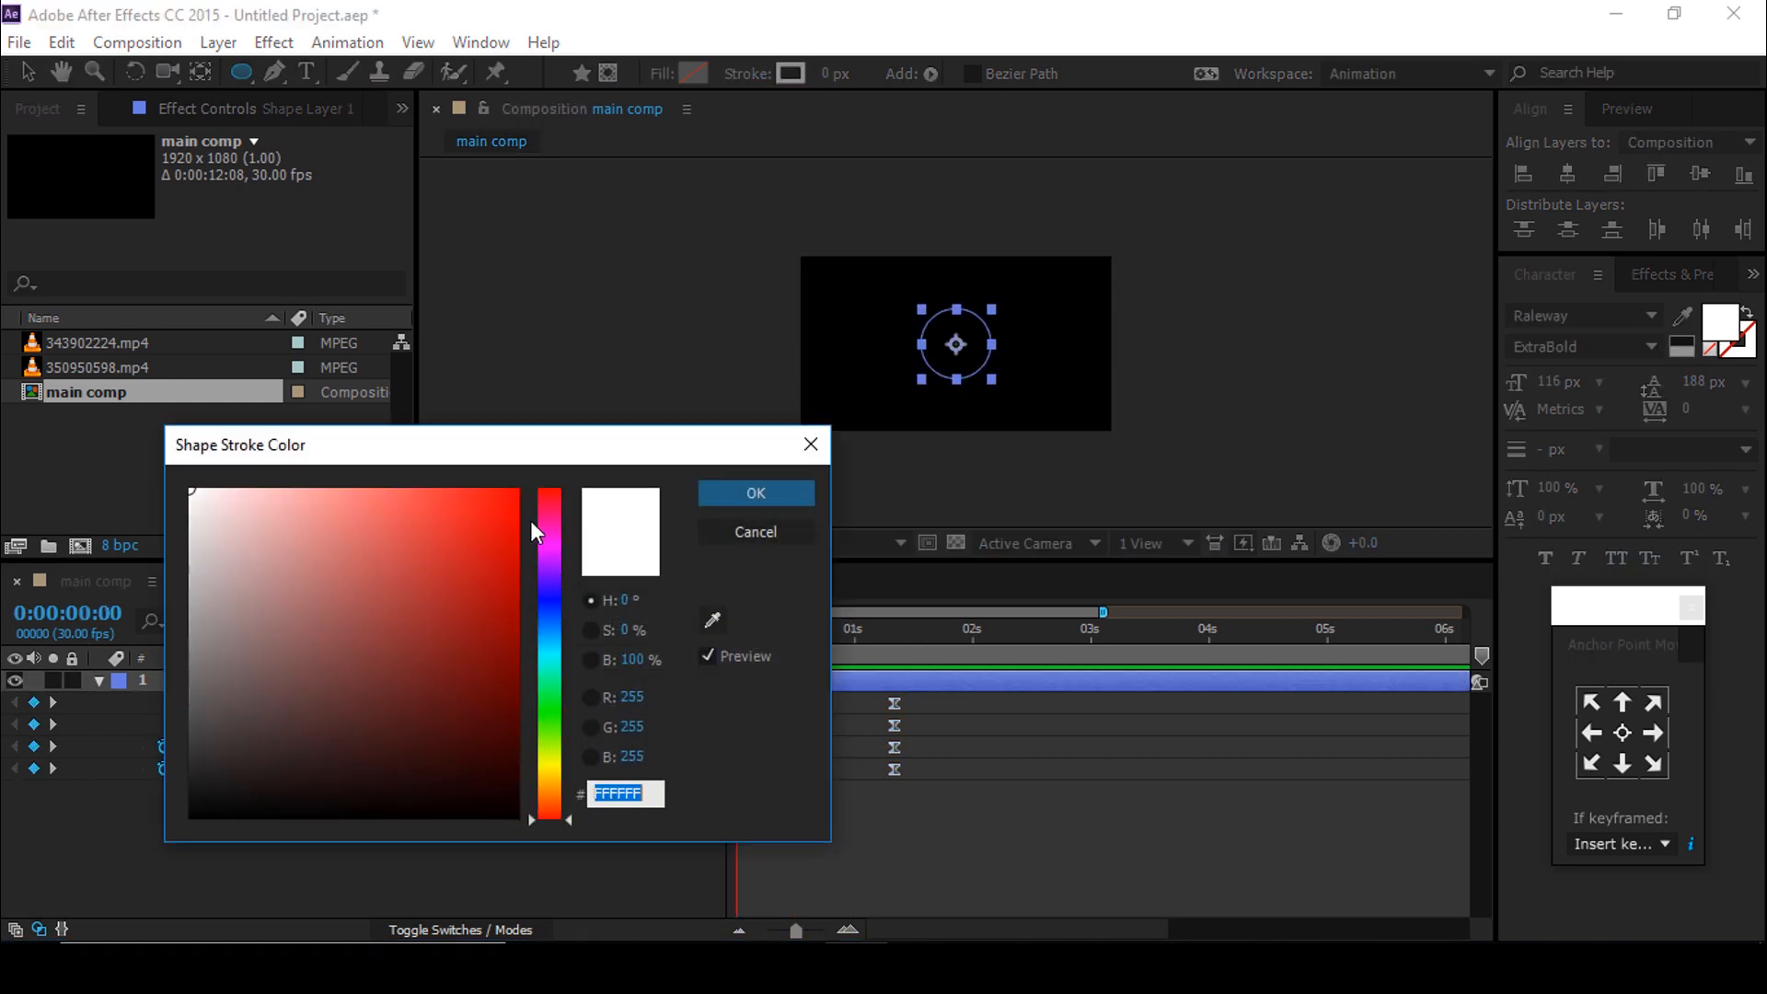
Step: Set the stroke red, duplicate the layer offset later in time, and recolour the copy pink
click(755, 494)
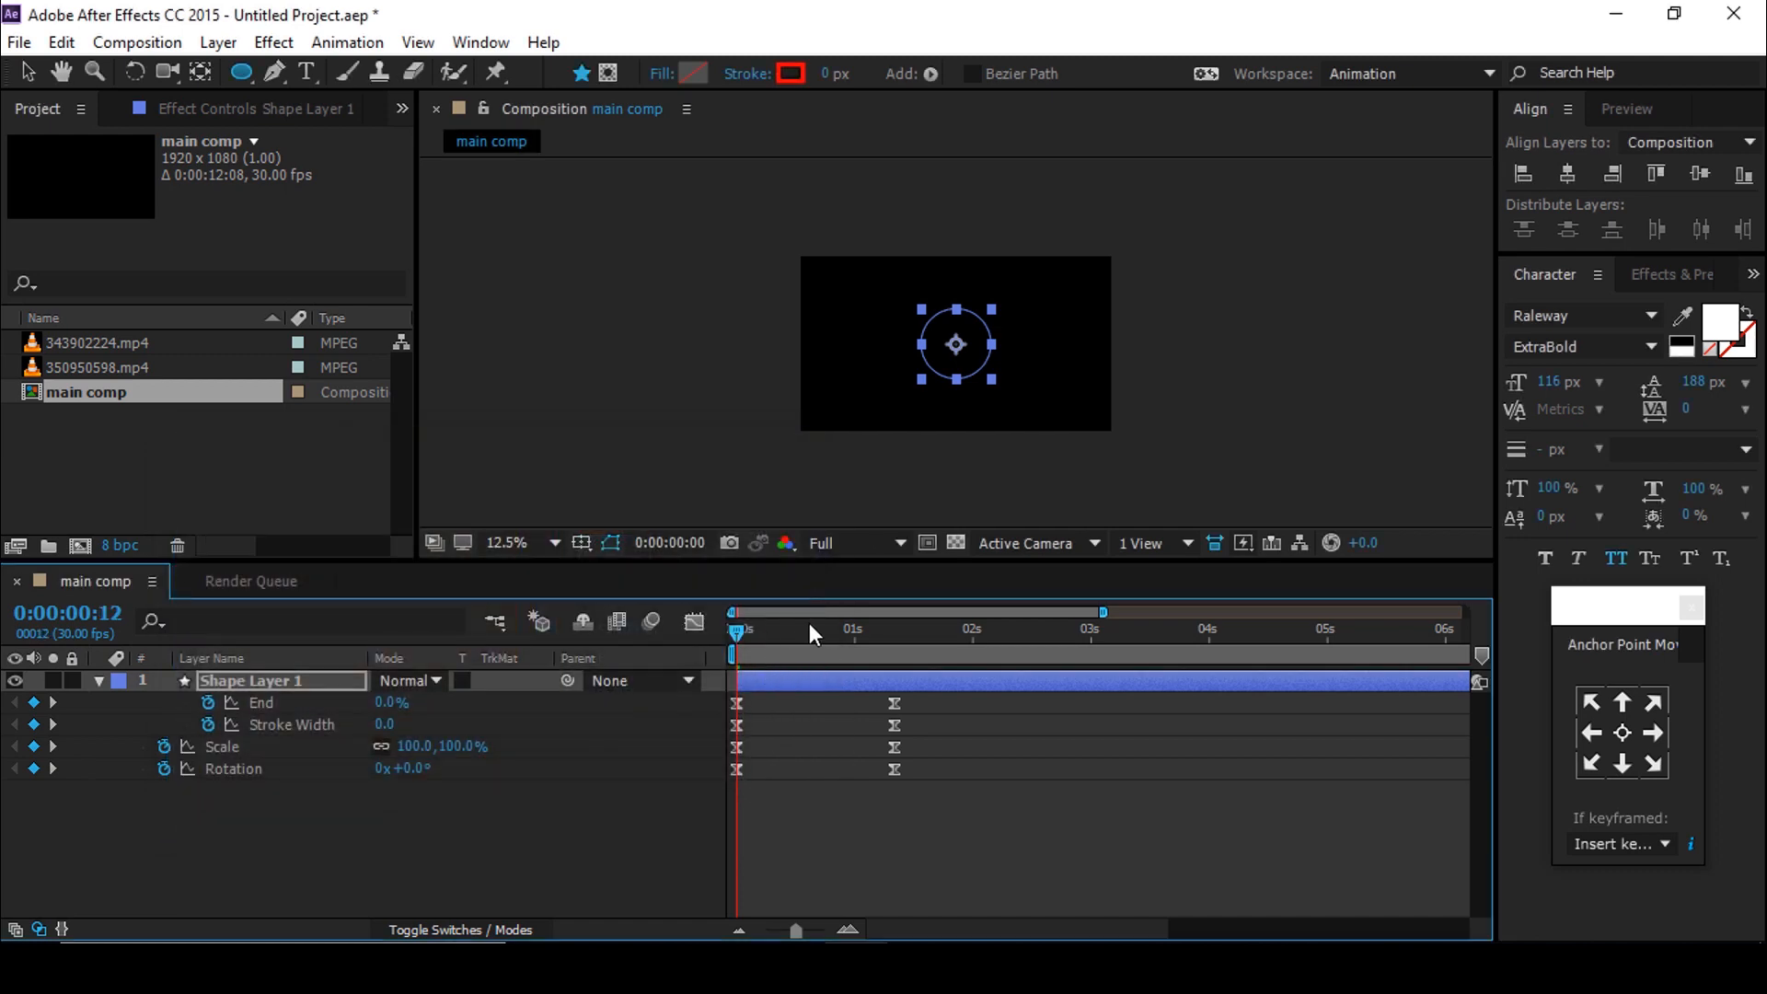
drag(734, 629, 830, 630)
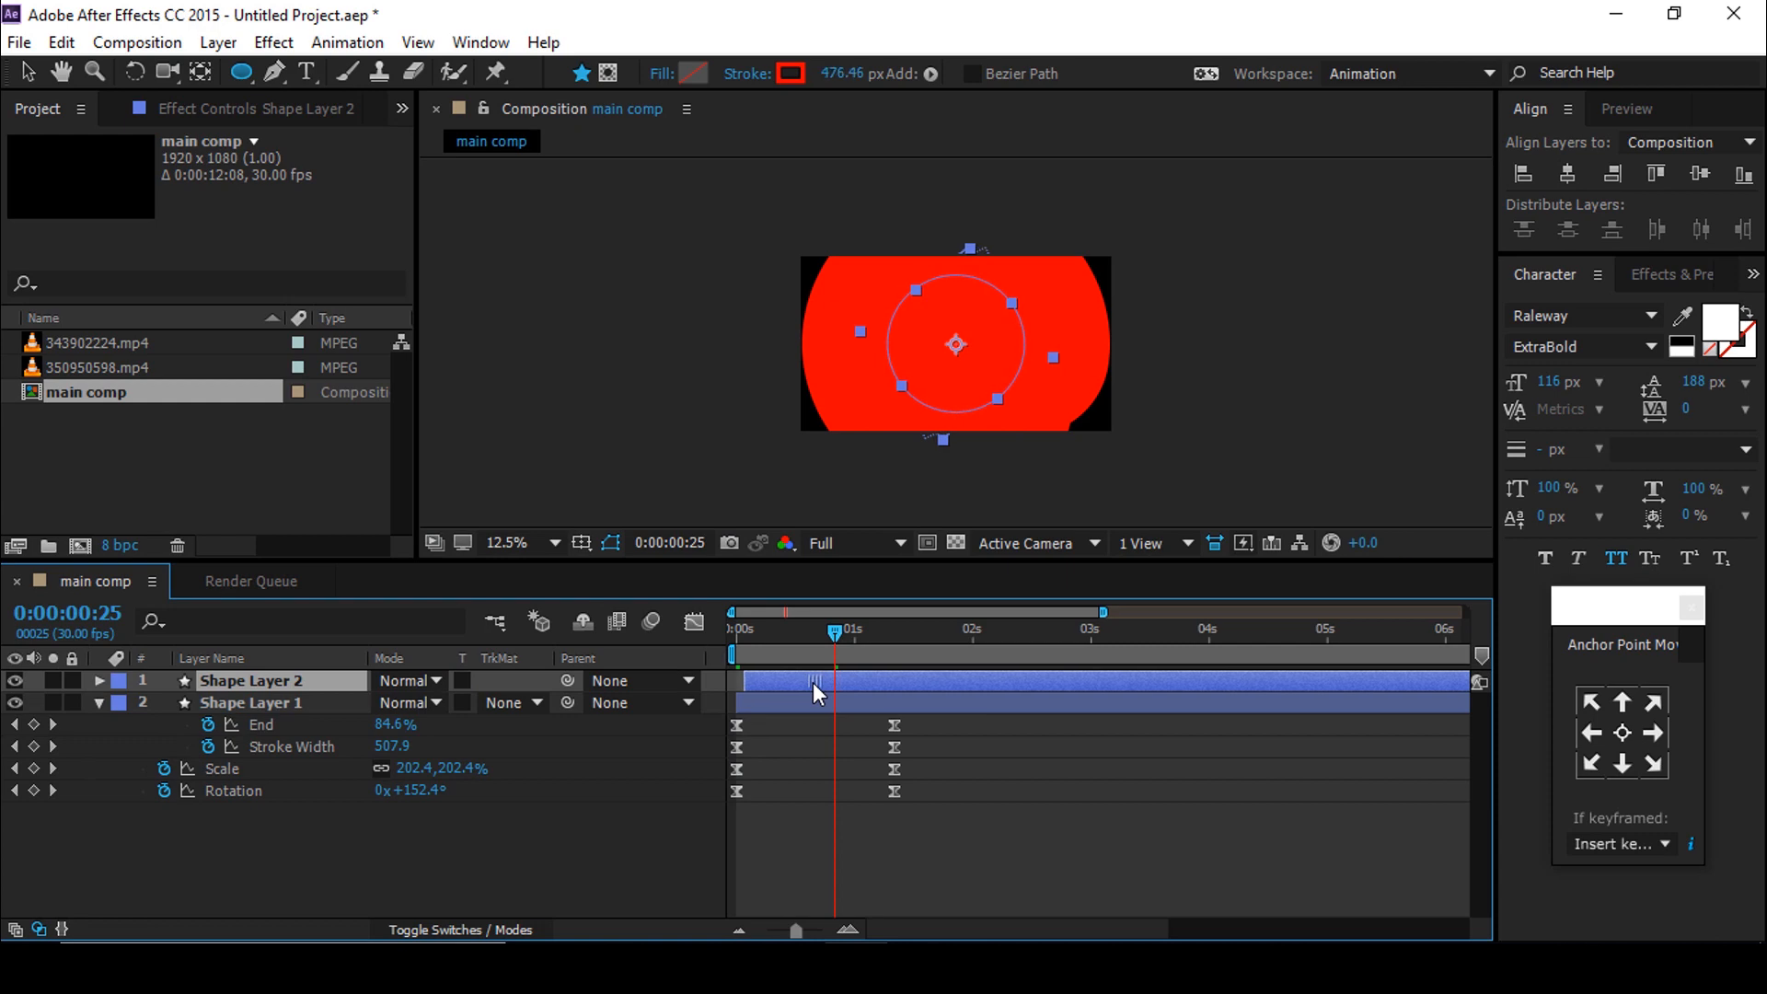
click(788, 74)
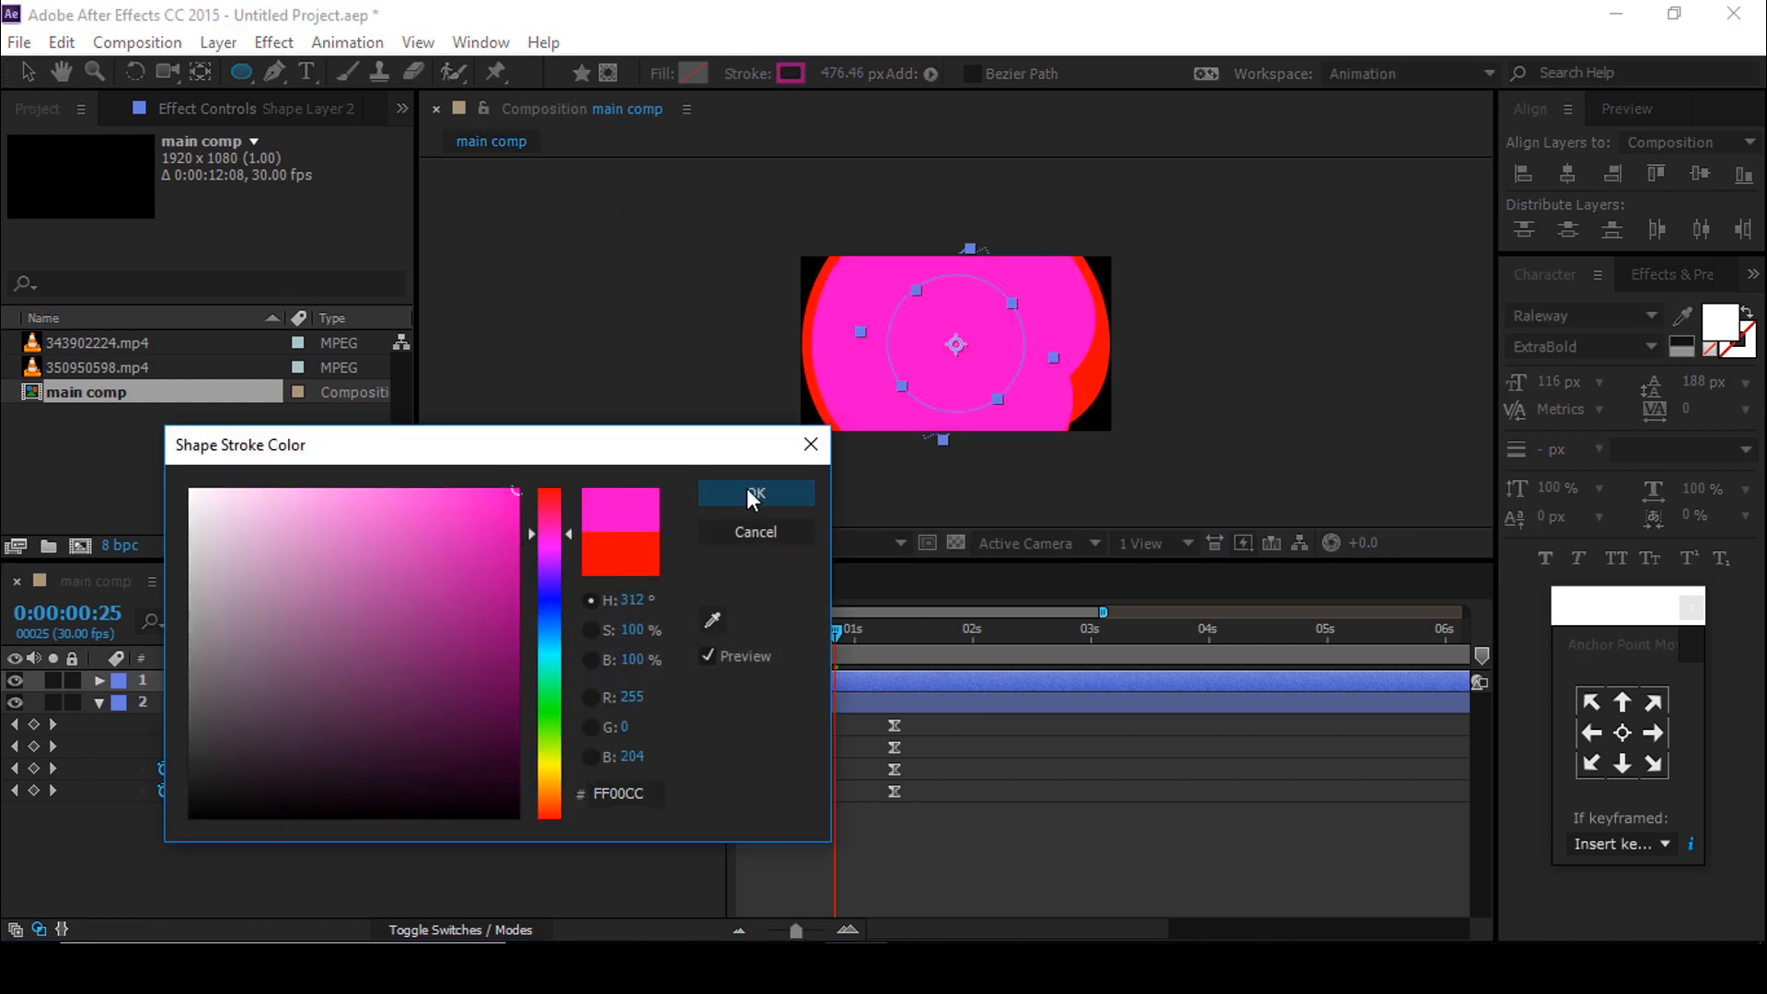
click(755, 493)
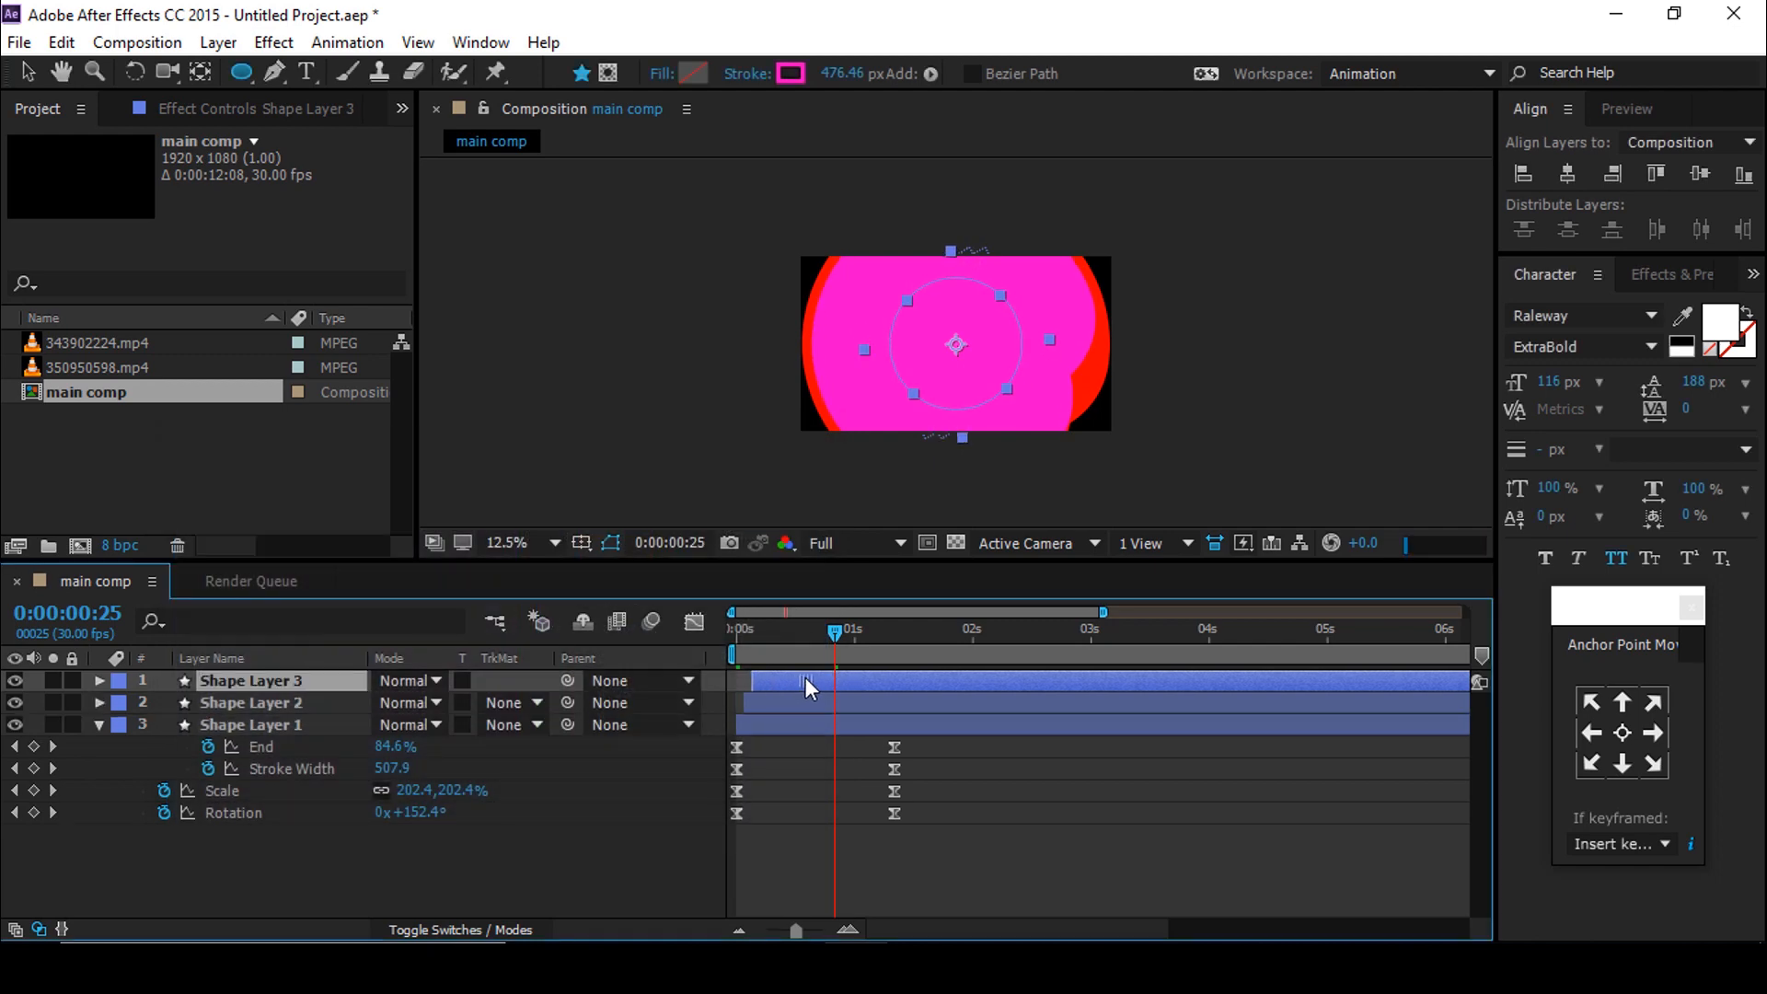
Step: Add further staggered copies with cyan (00F6FF) and white strokes, making five shape layers
click(792, 74)
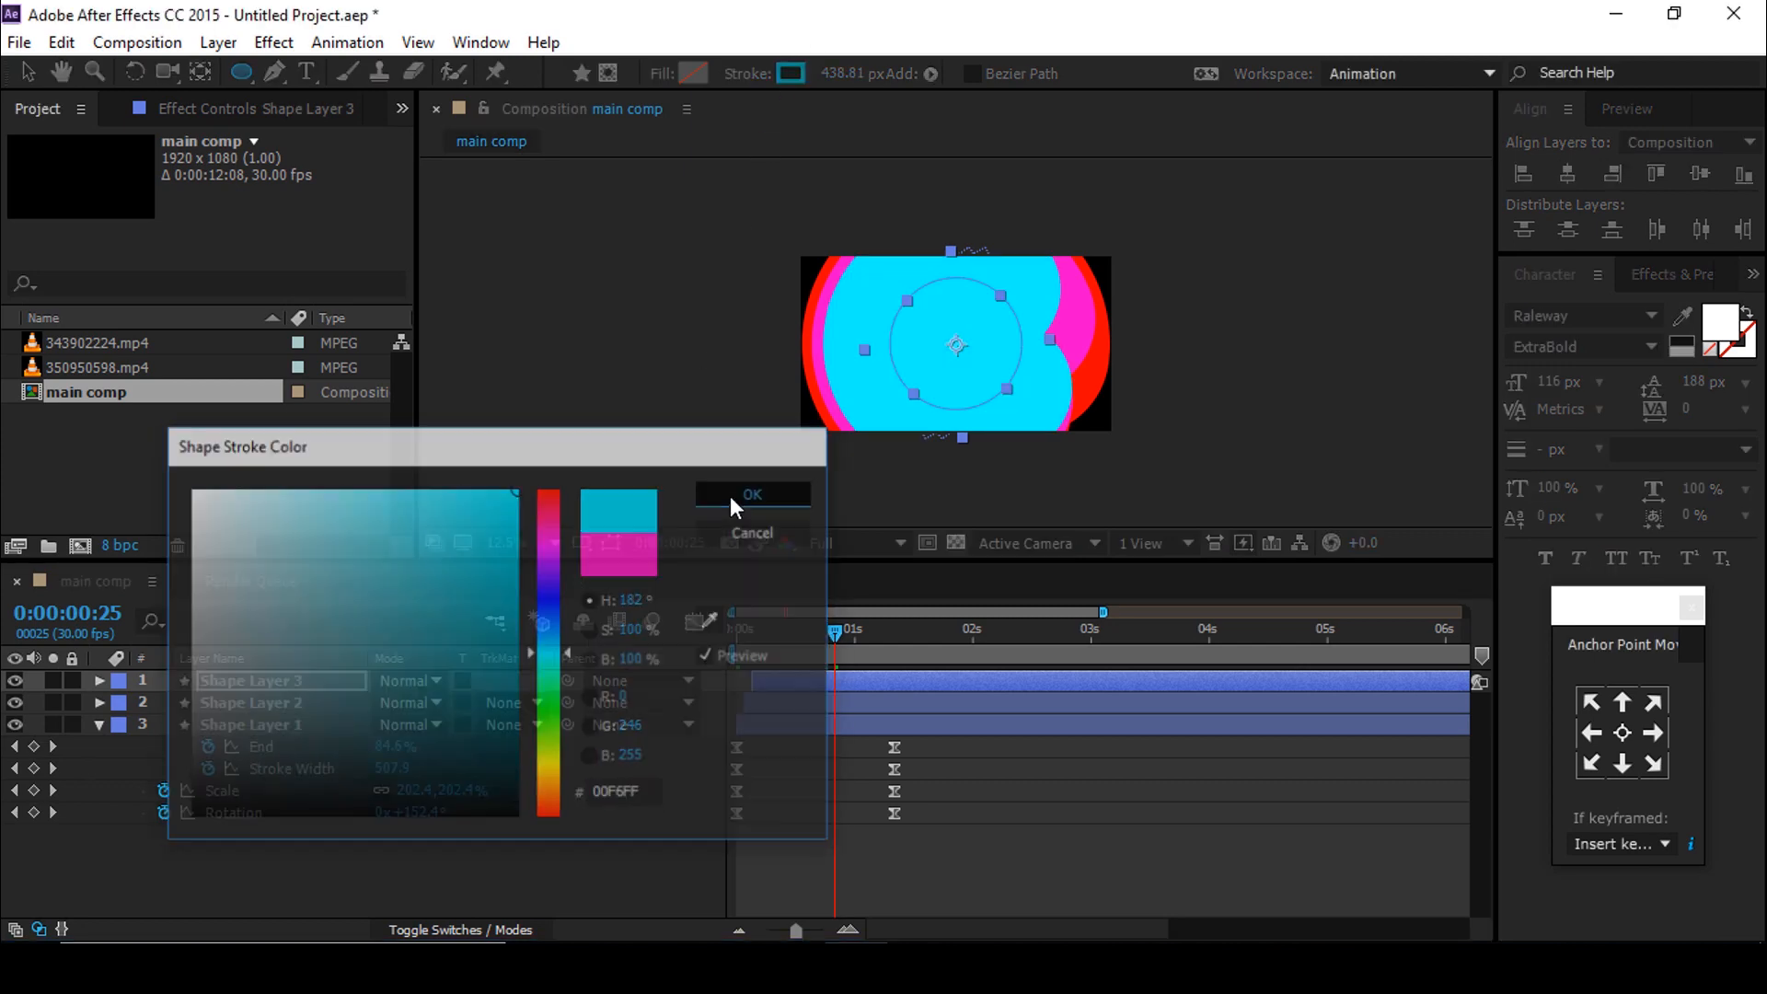
click(751, 494)
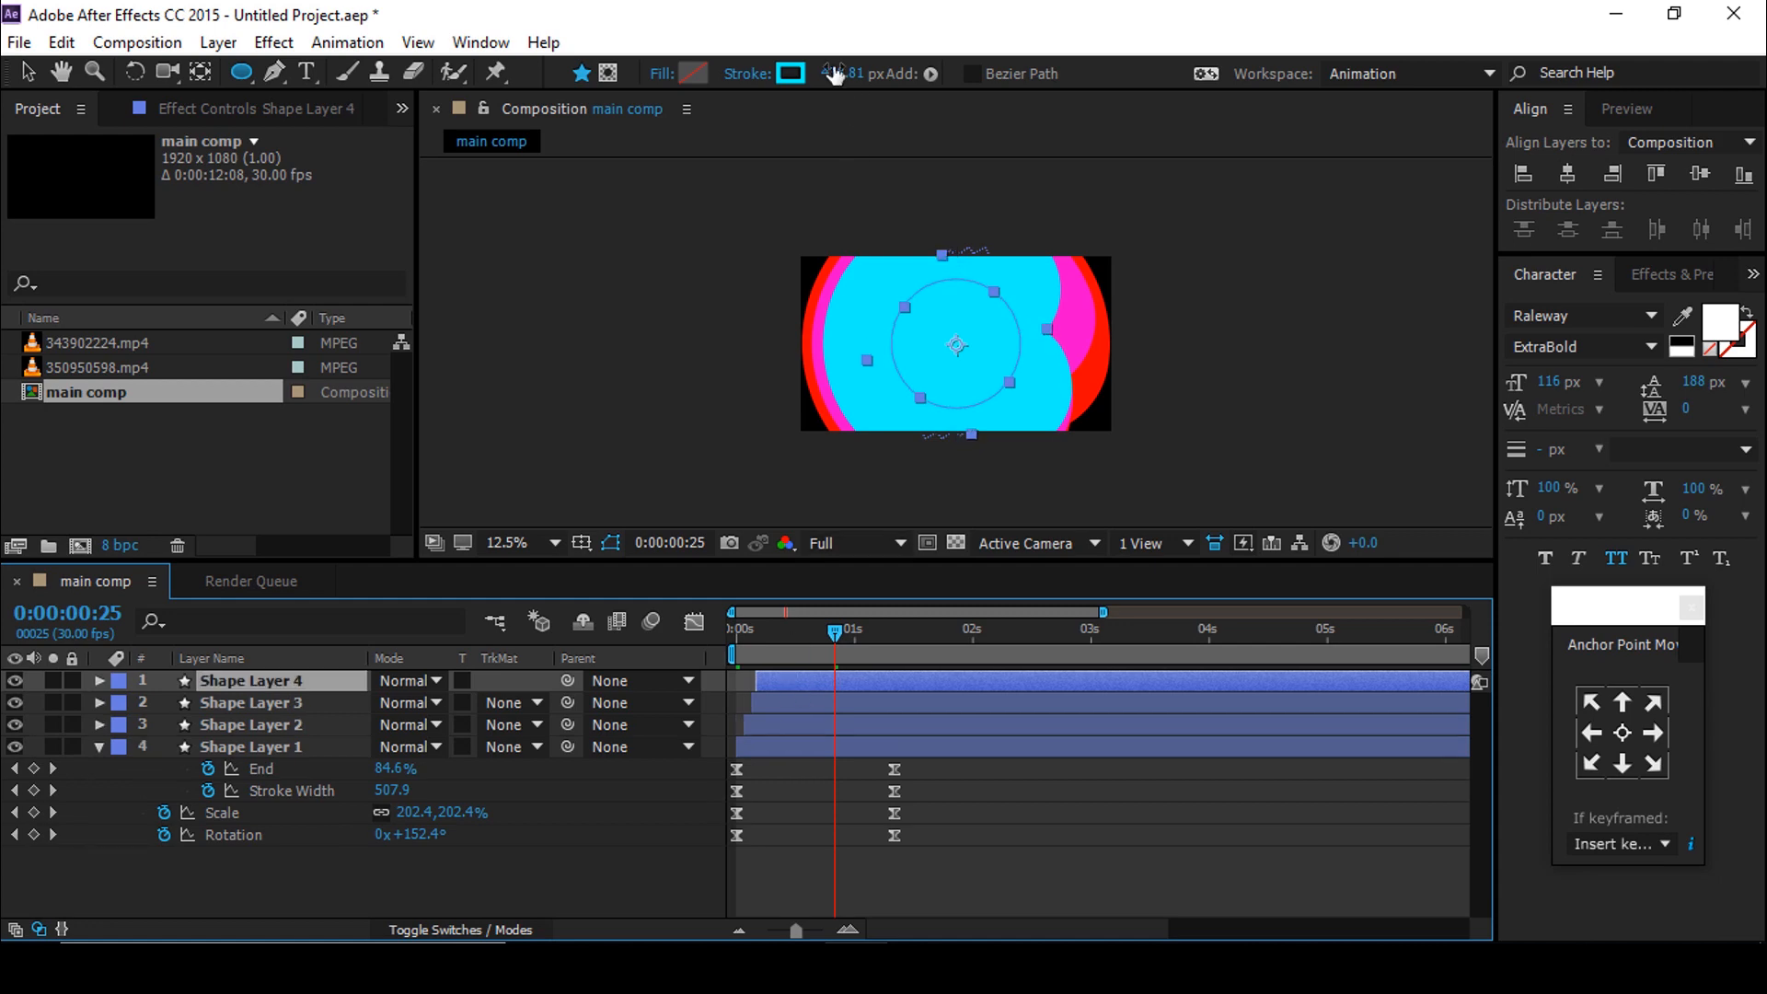
click(790, 73)
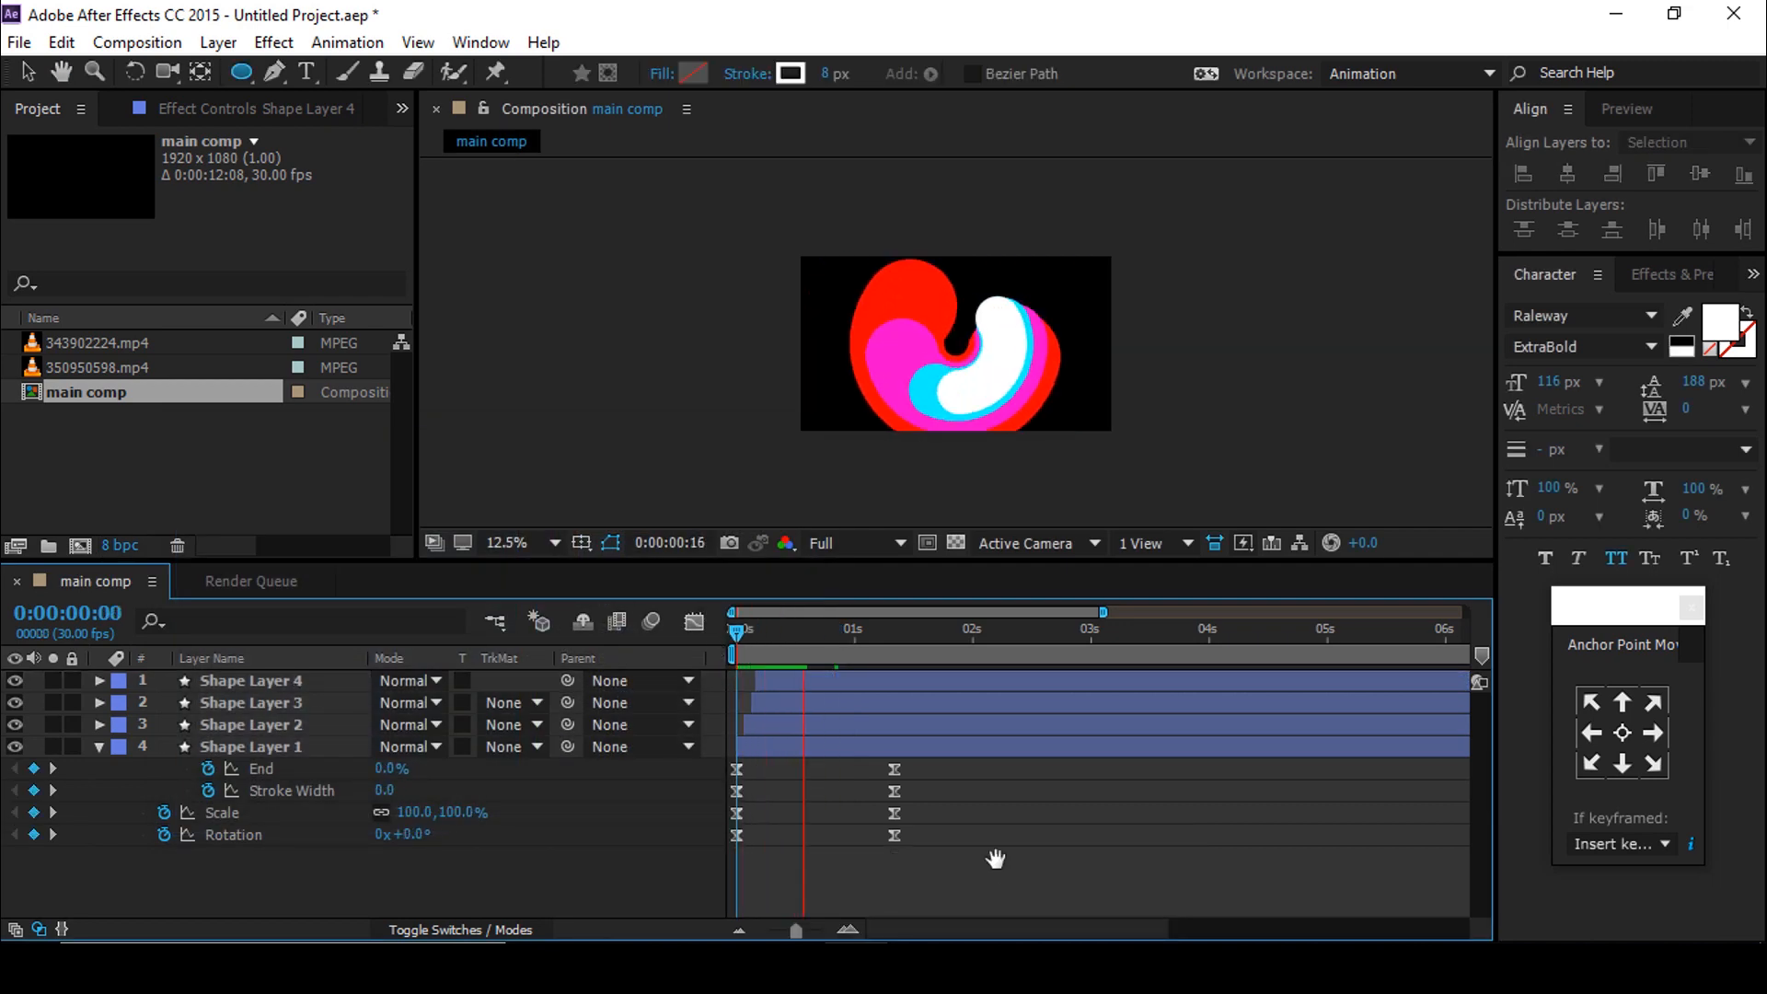
click(744, 630)
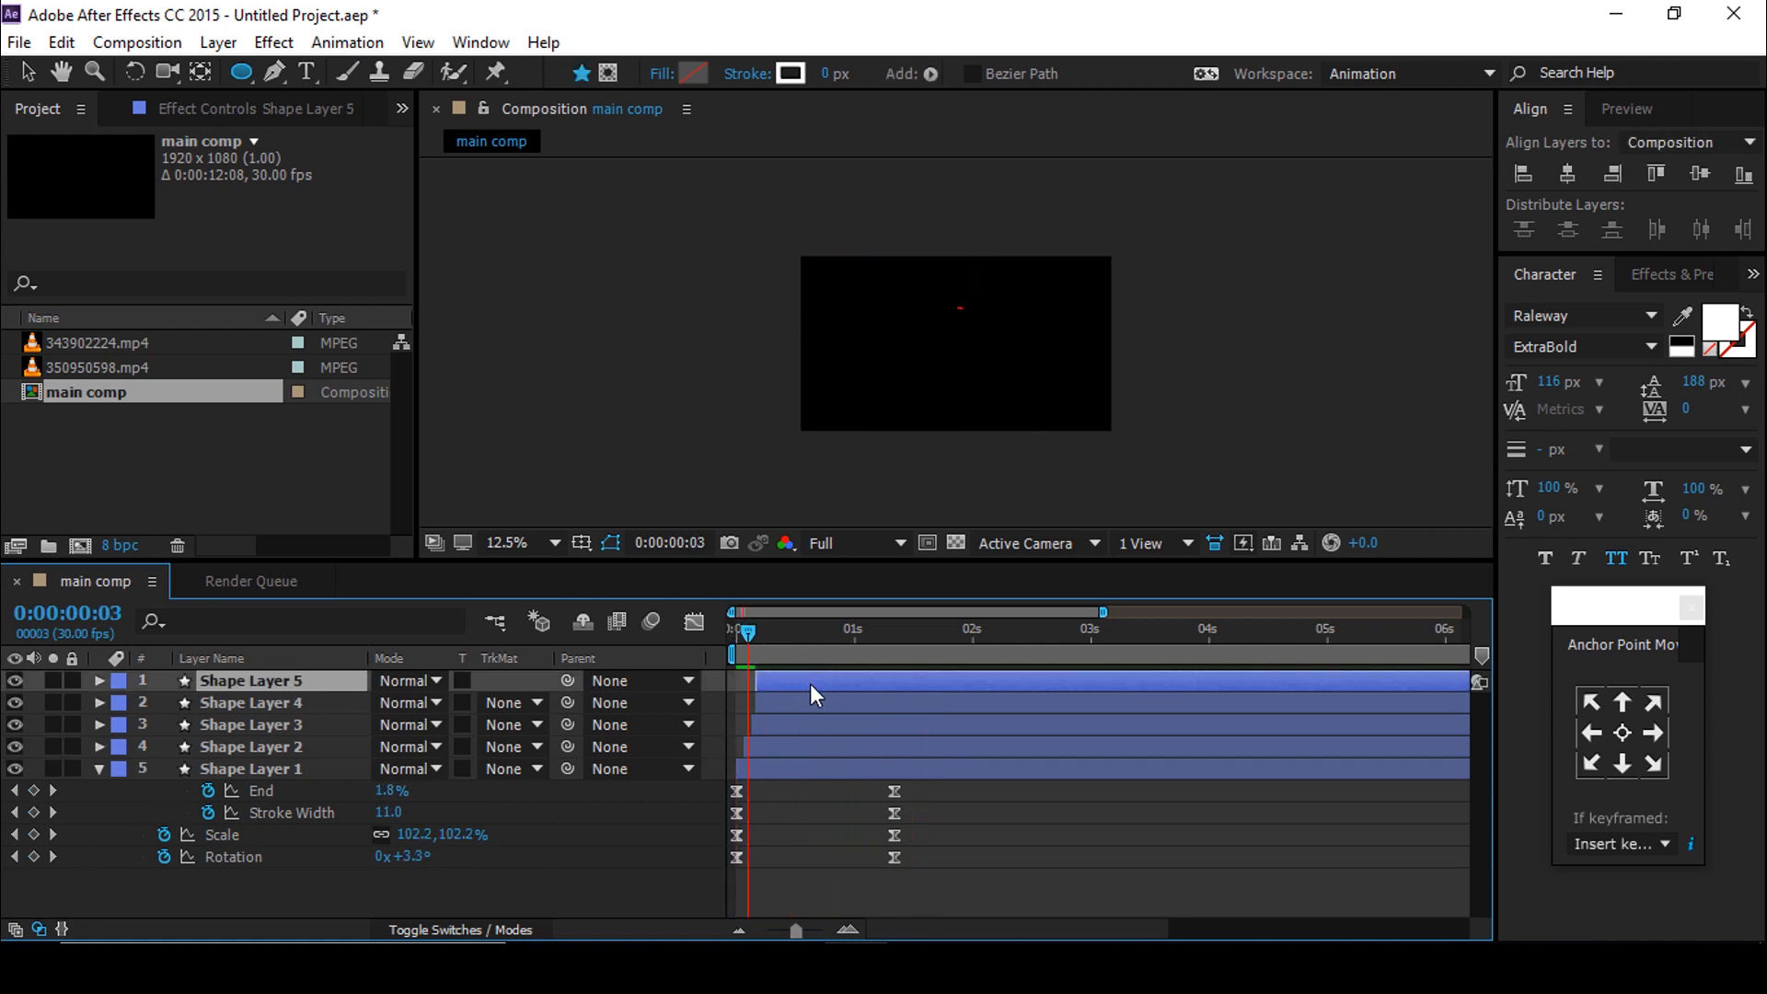
Step: Set the top shape layer to Silhouette Alpha mode and rename it 'matte'
click(408, 682)
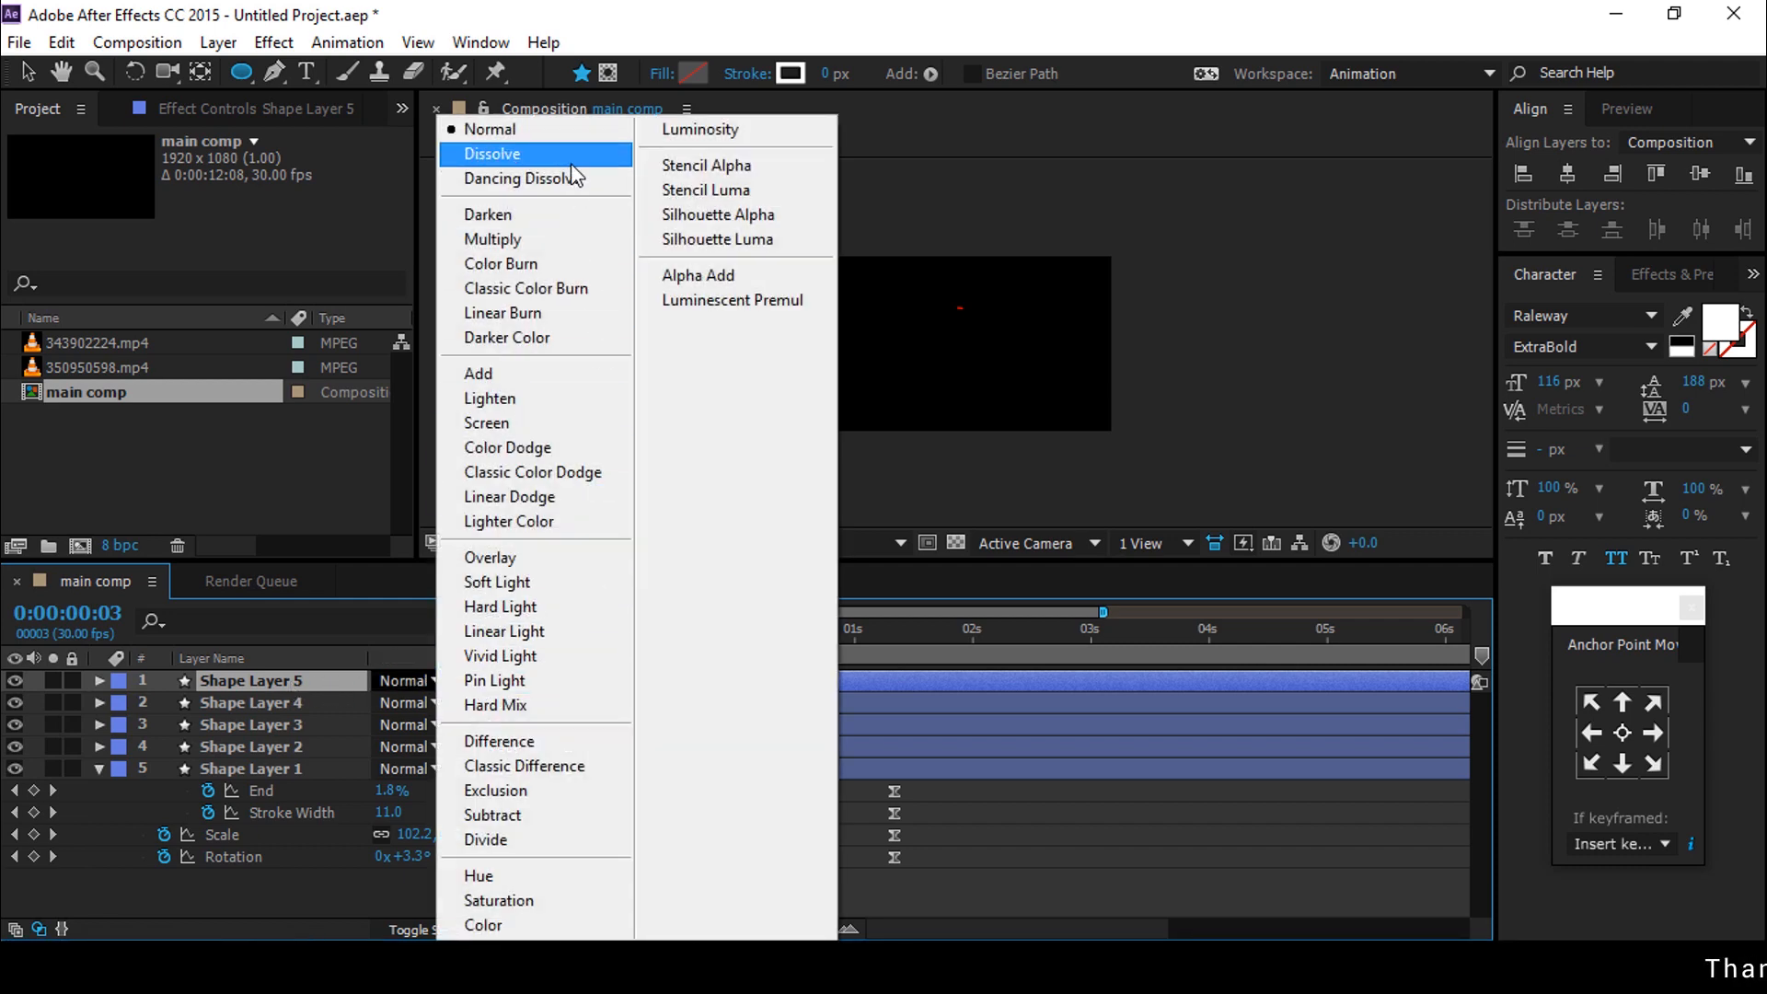
click(718, 213)
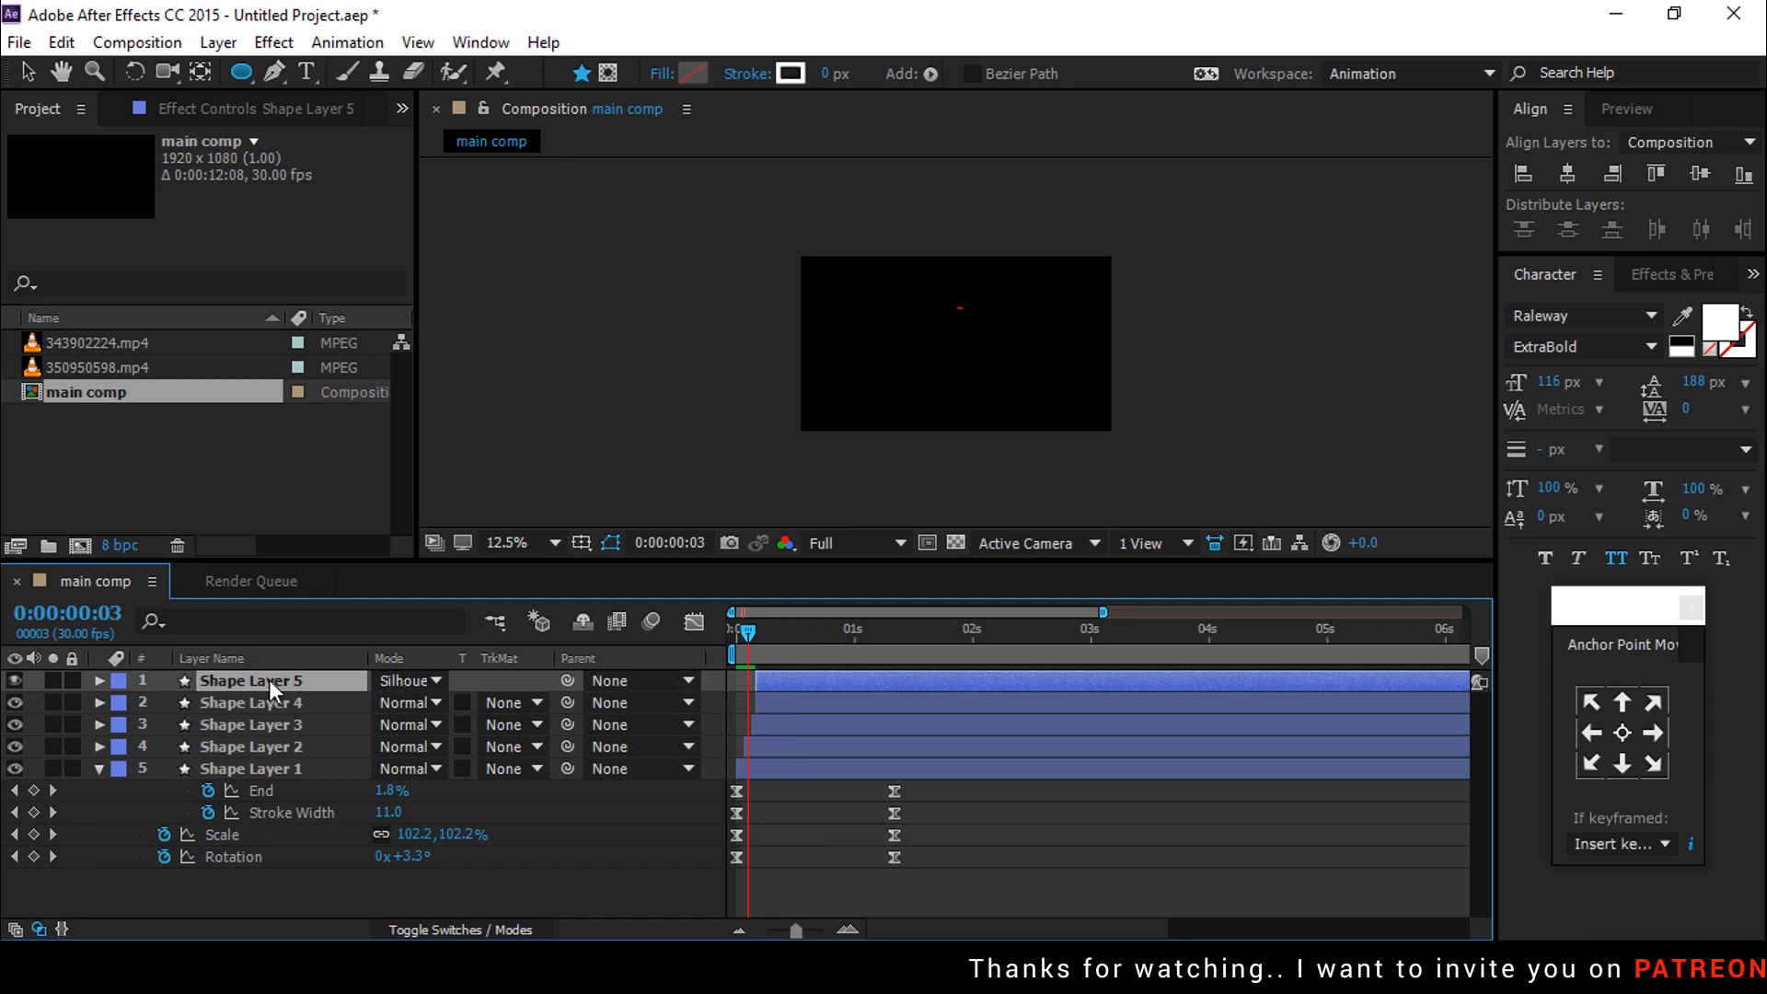
text(matte)
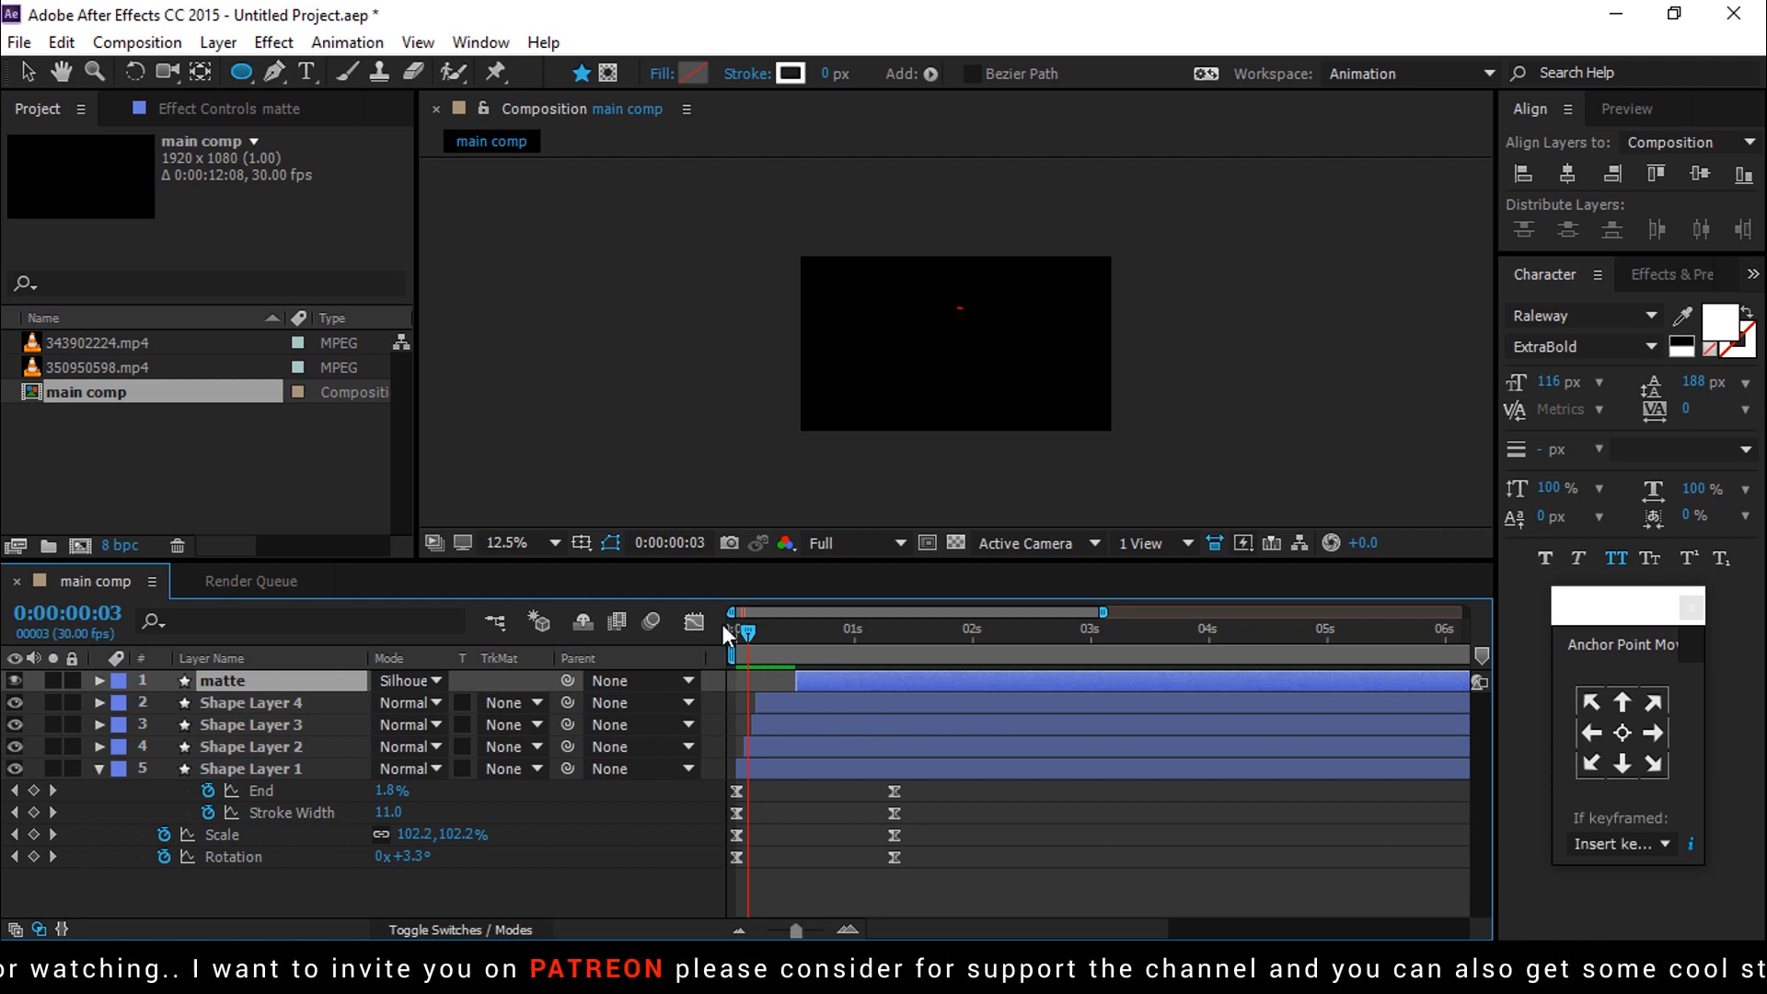
click(109, 368)
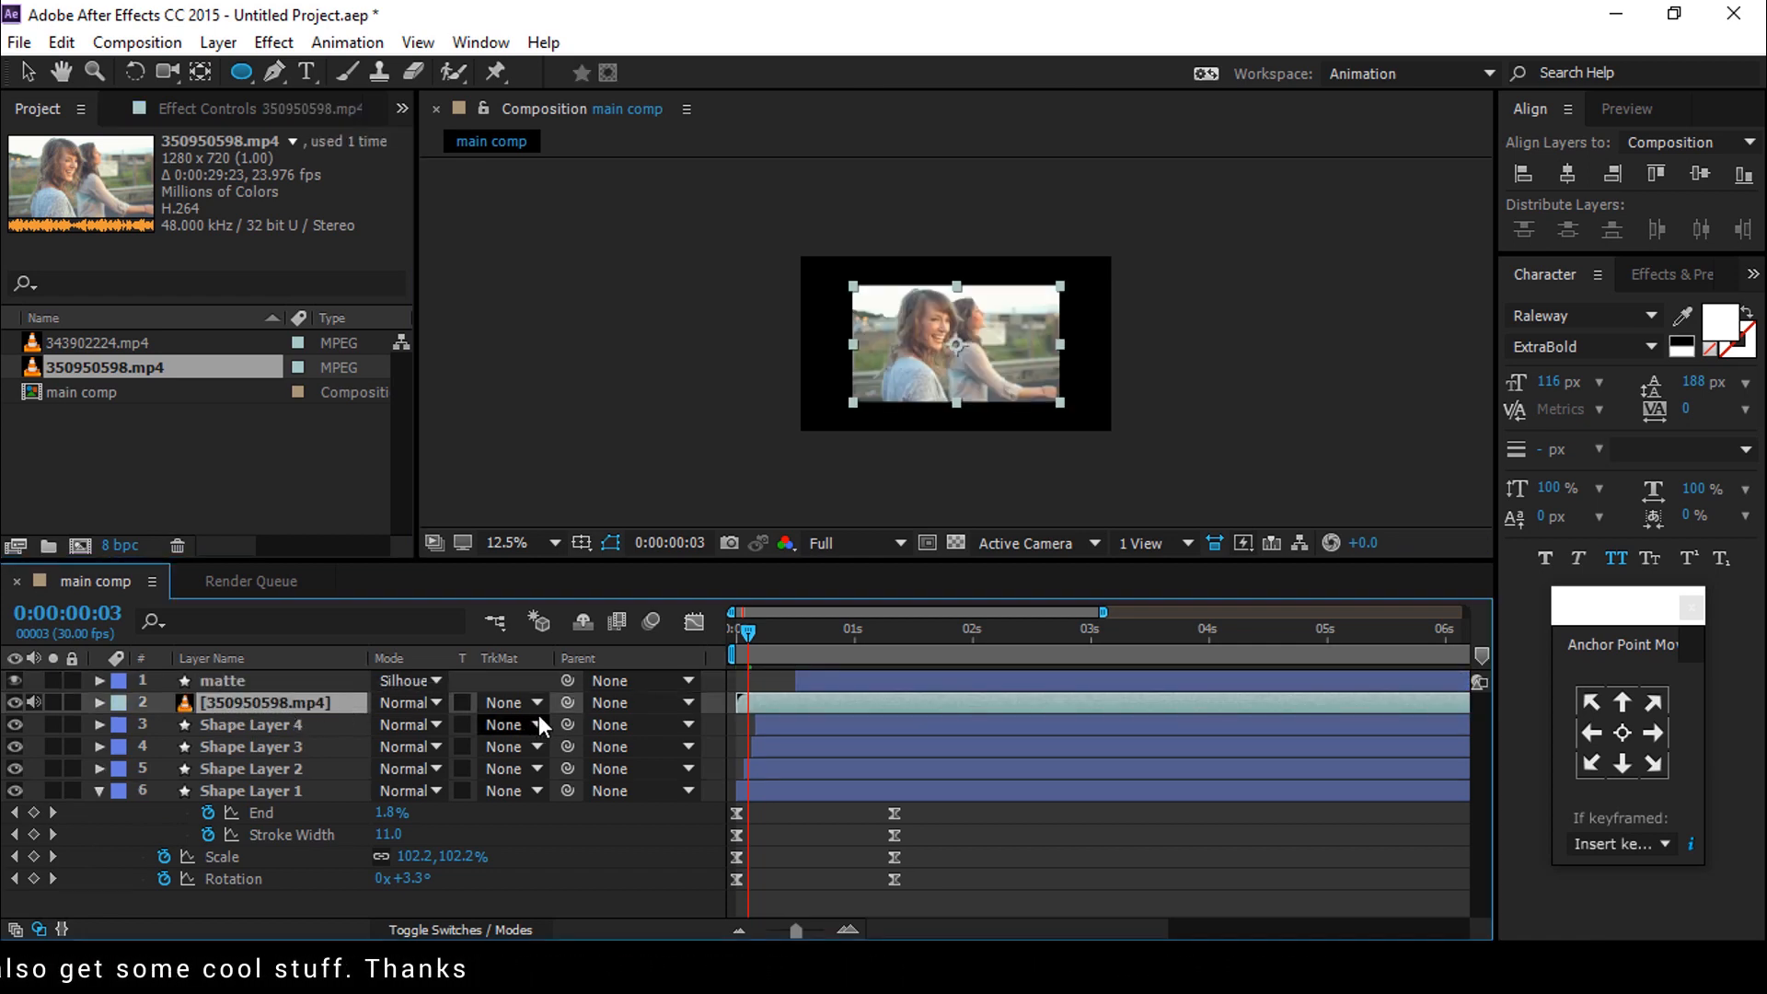
Step: Make 350950598.mp4 use 'matte' as its alpha track matte and select all layers for nesting
click(514, 702)
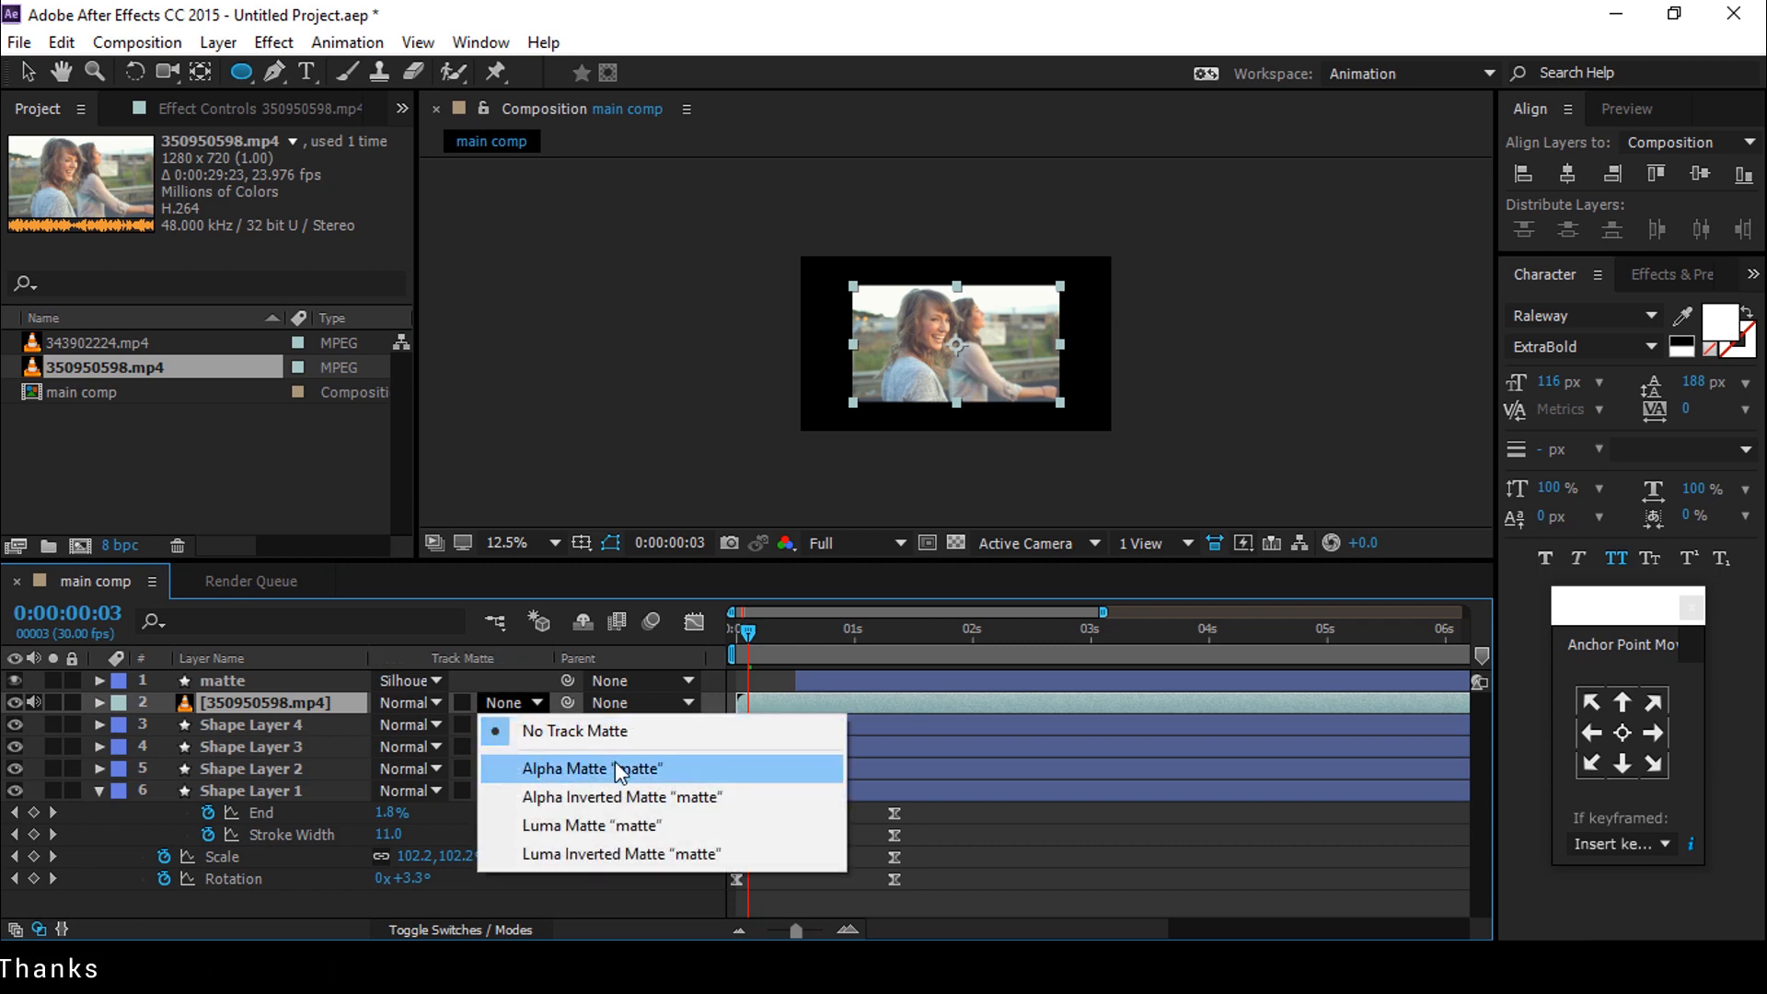
click(591, 769)
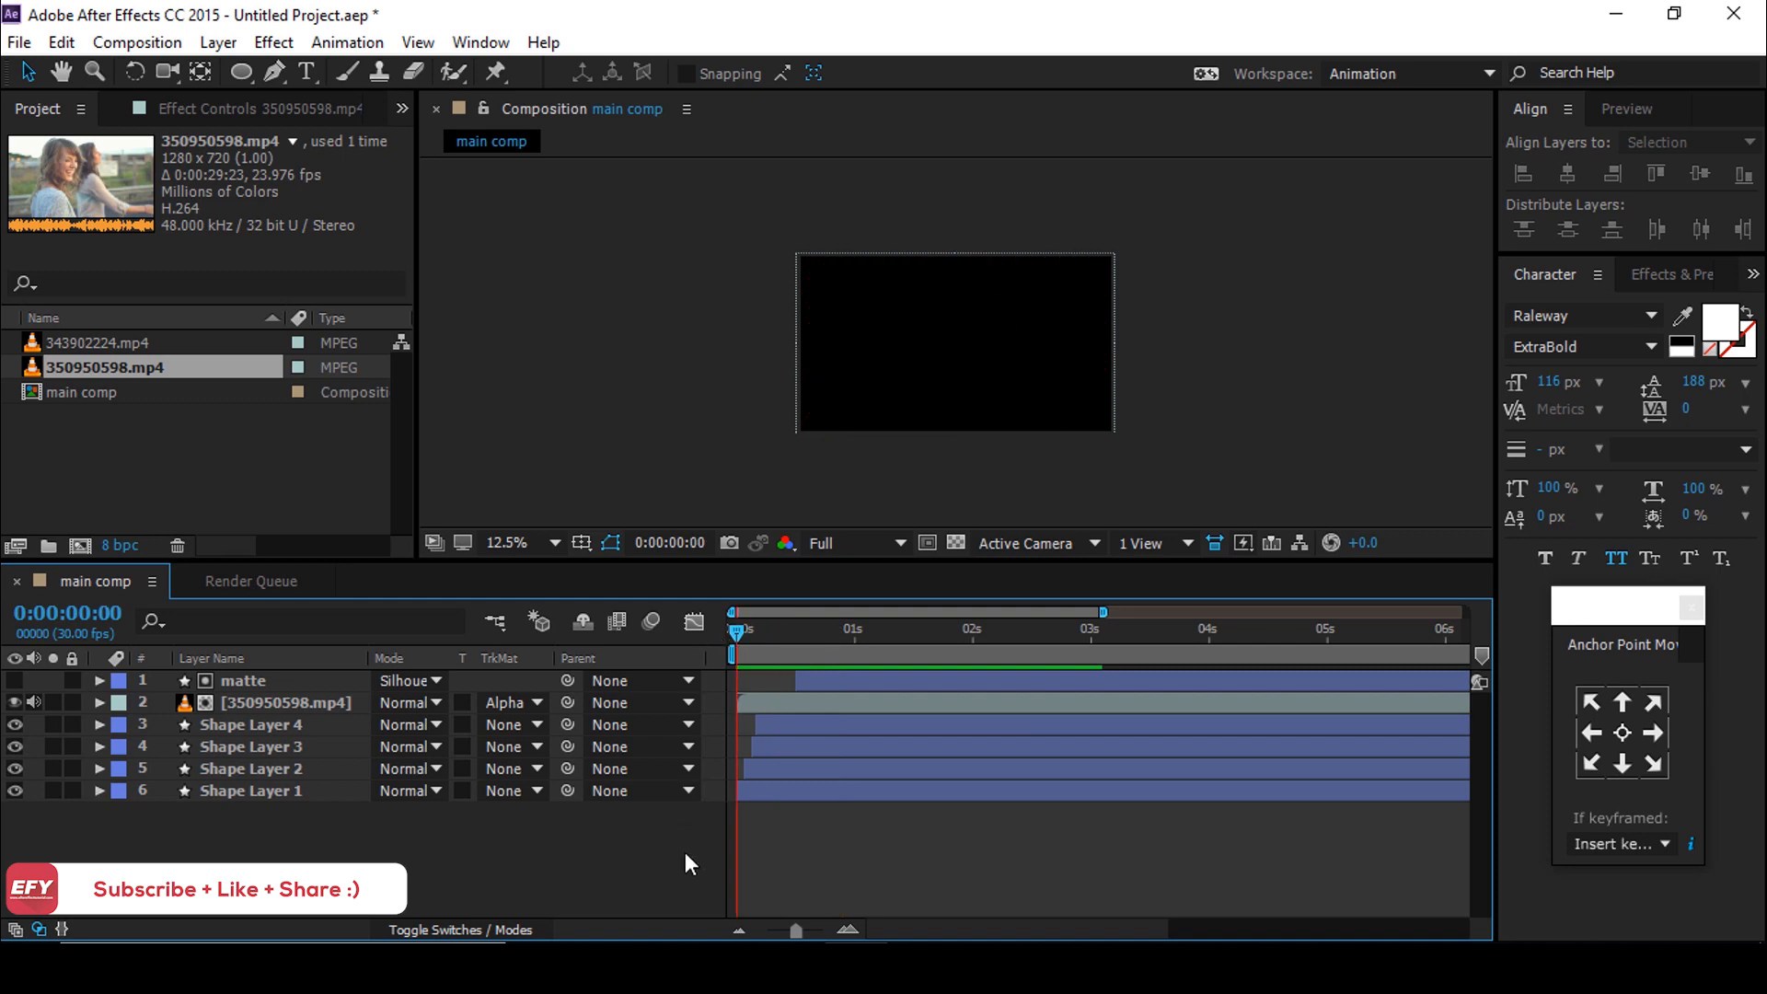
click(250, 790)
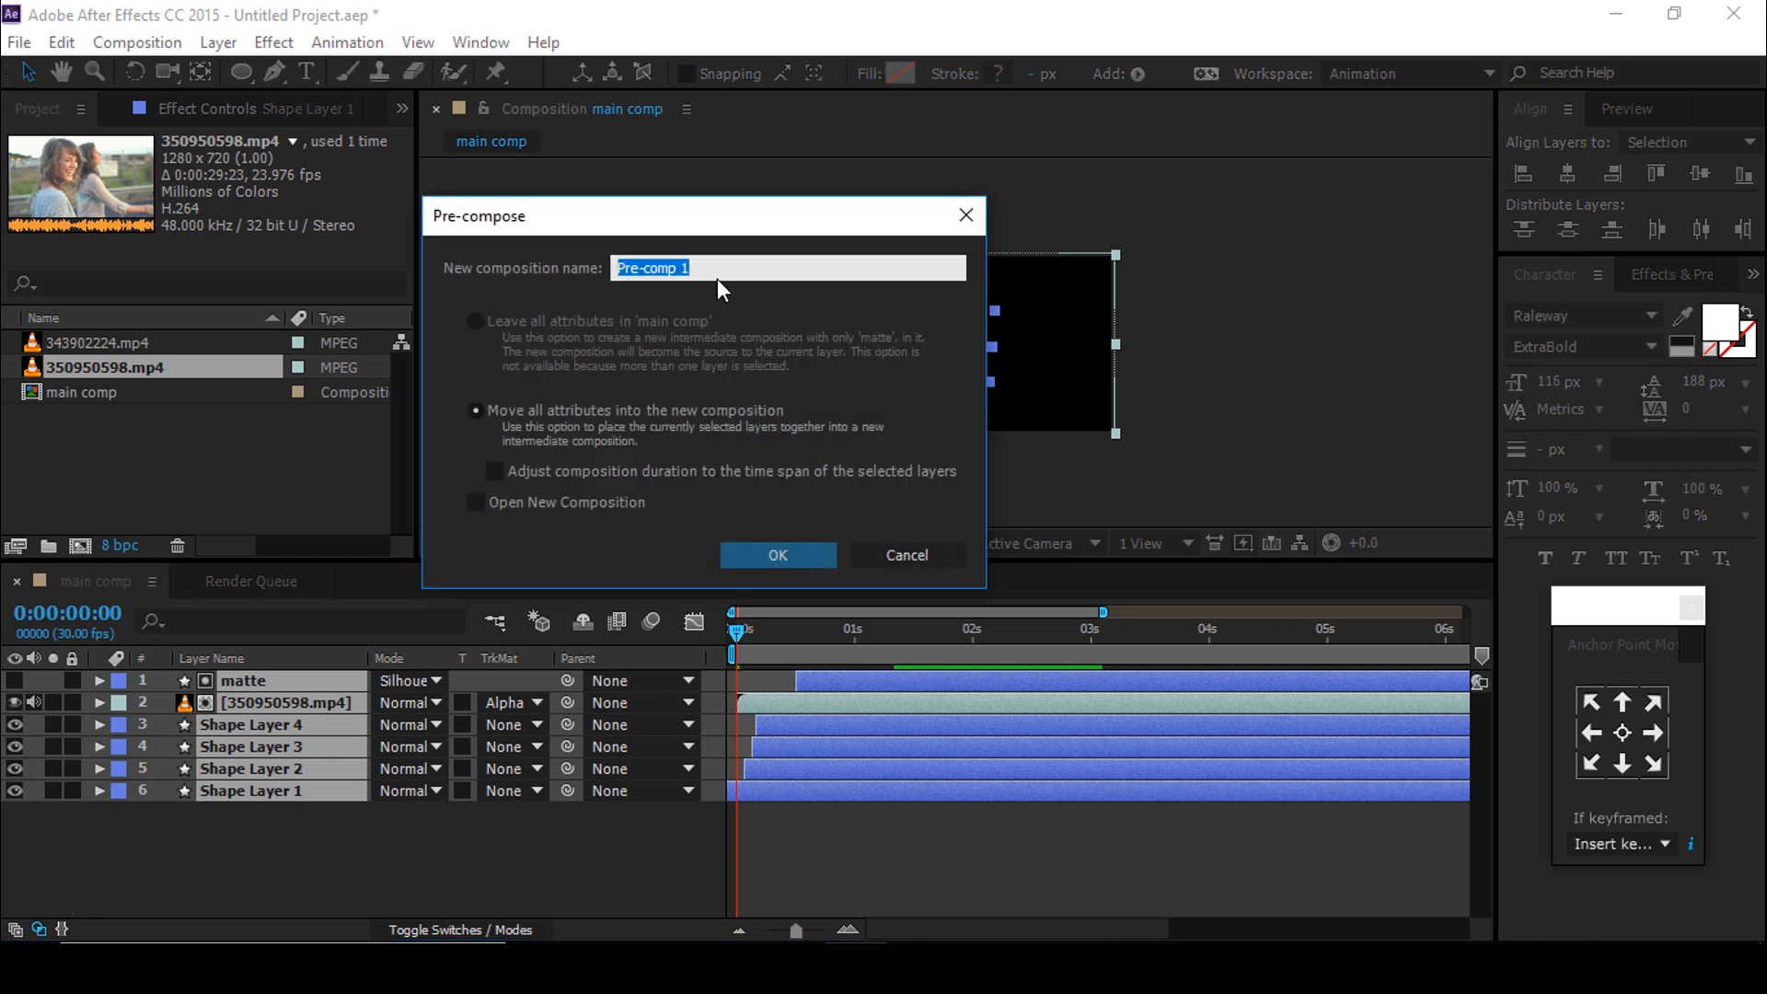
Step: Pre-compose the layers into 'scene1' so main comp holds scene1 and scene2
text(scene1)
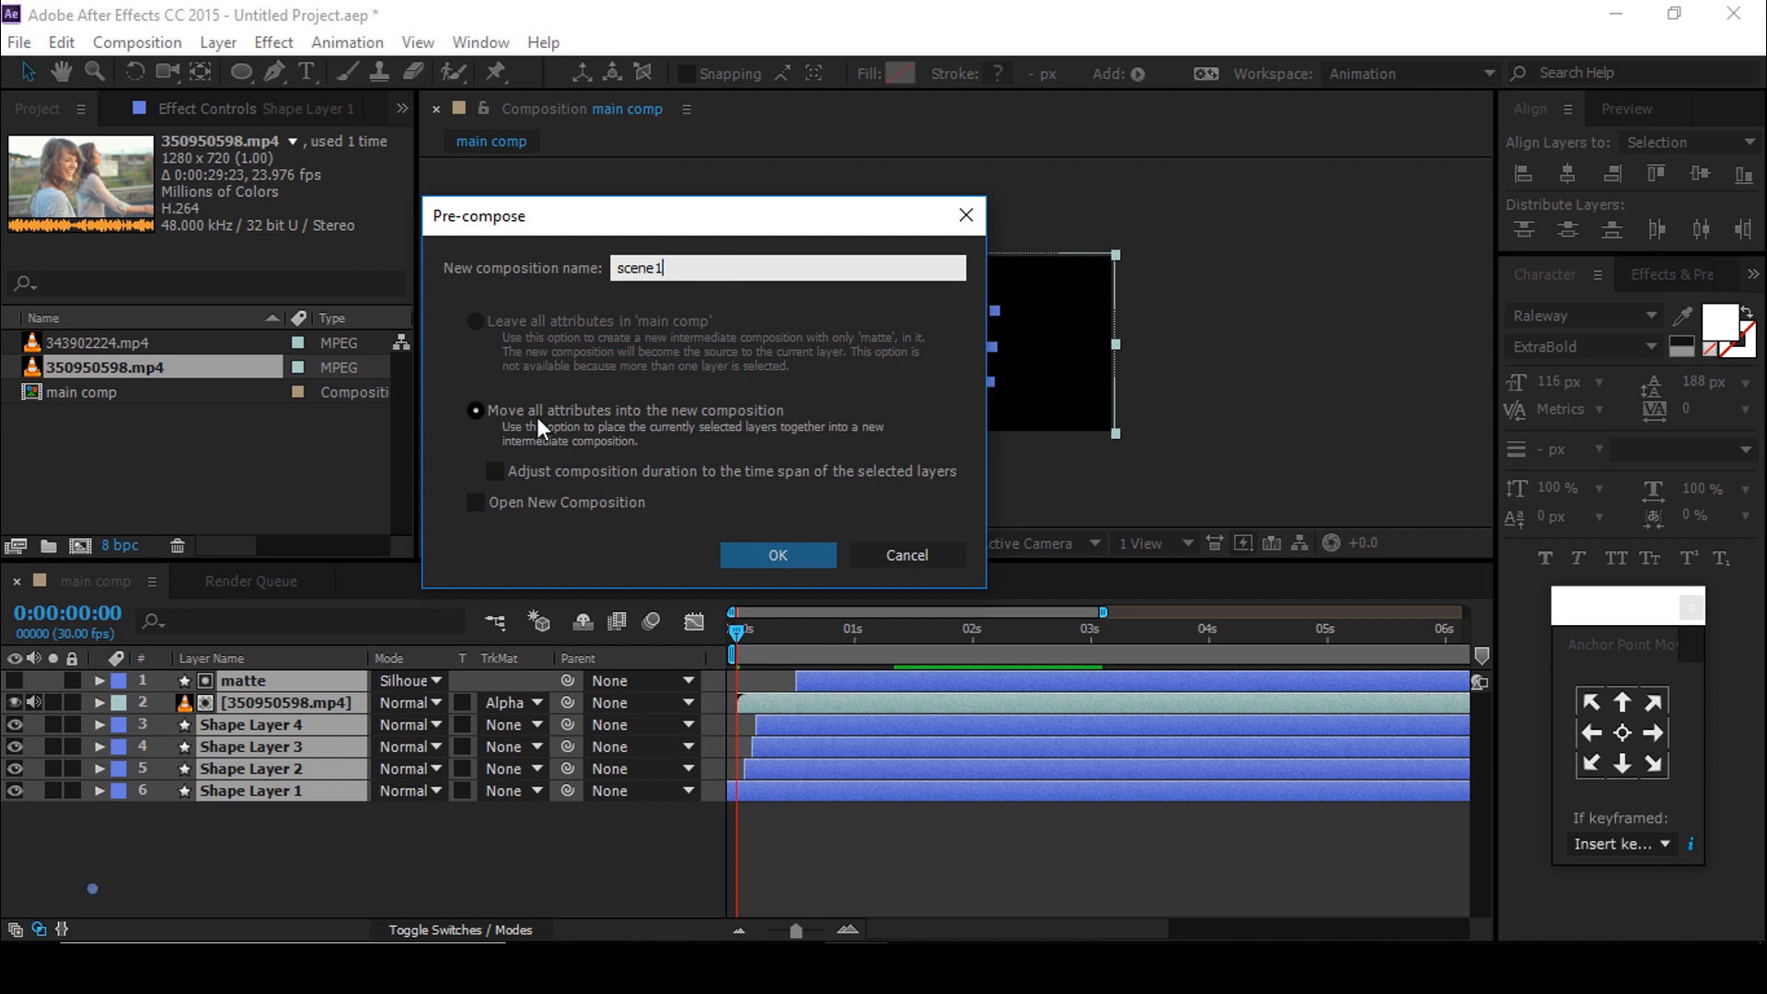
click(777, 554)
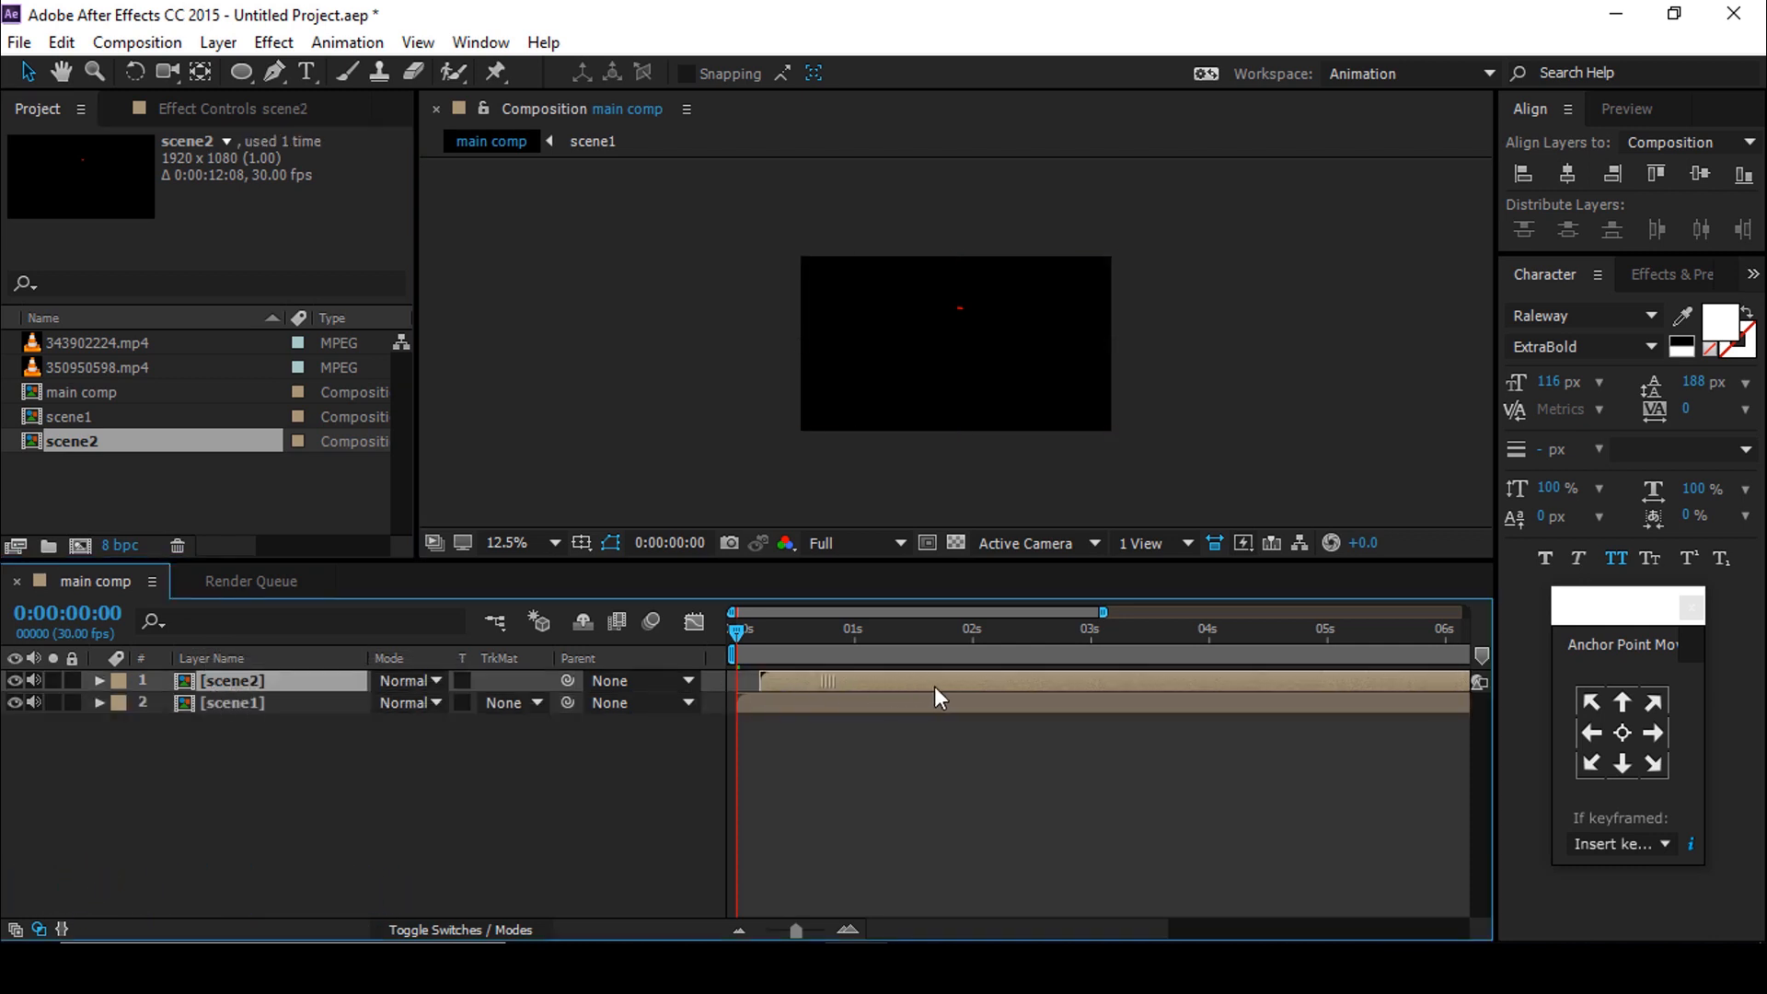
Step: Shift scene2 to start around 2.5 seconds and enter the scene2 composition
drag(736, 629, 801, 630)
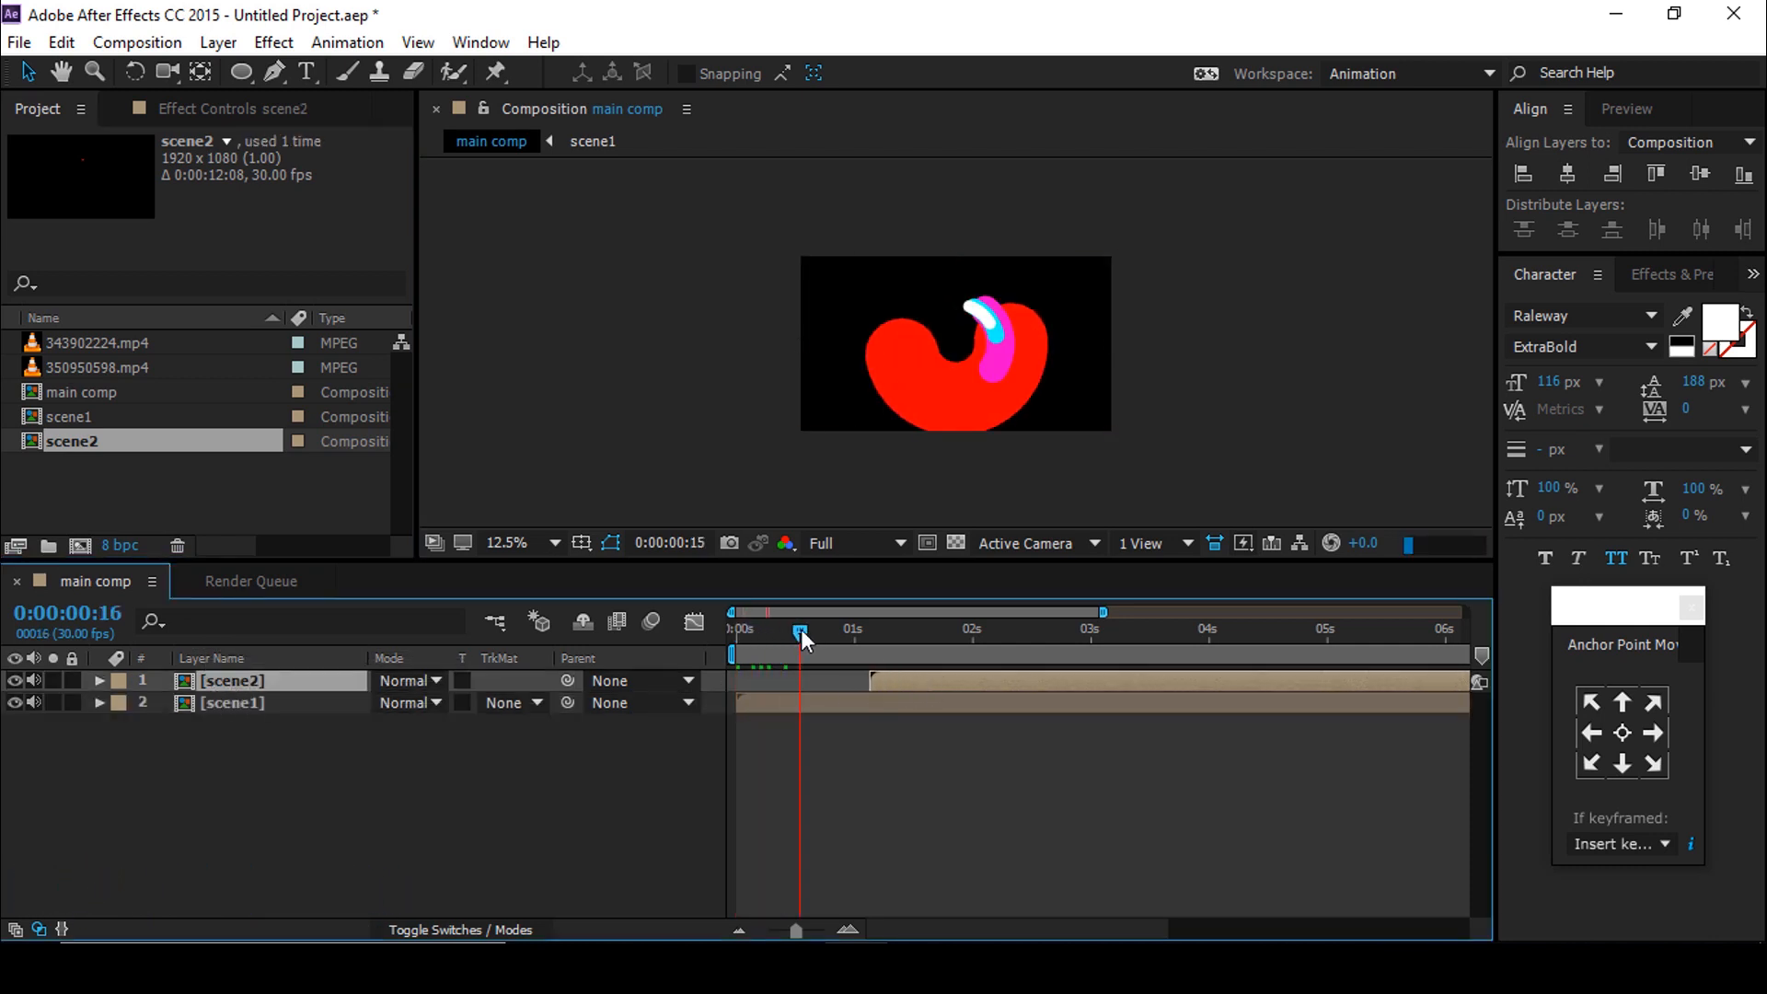
drag(801, 630, 856, 630)
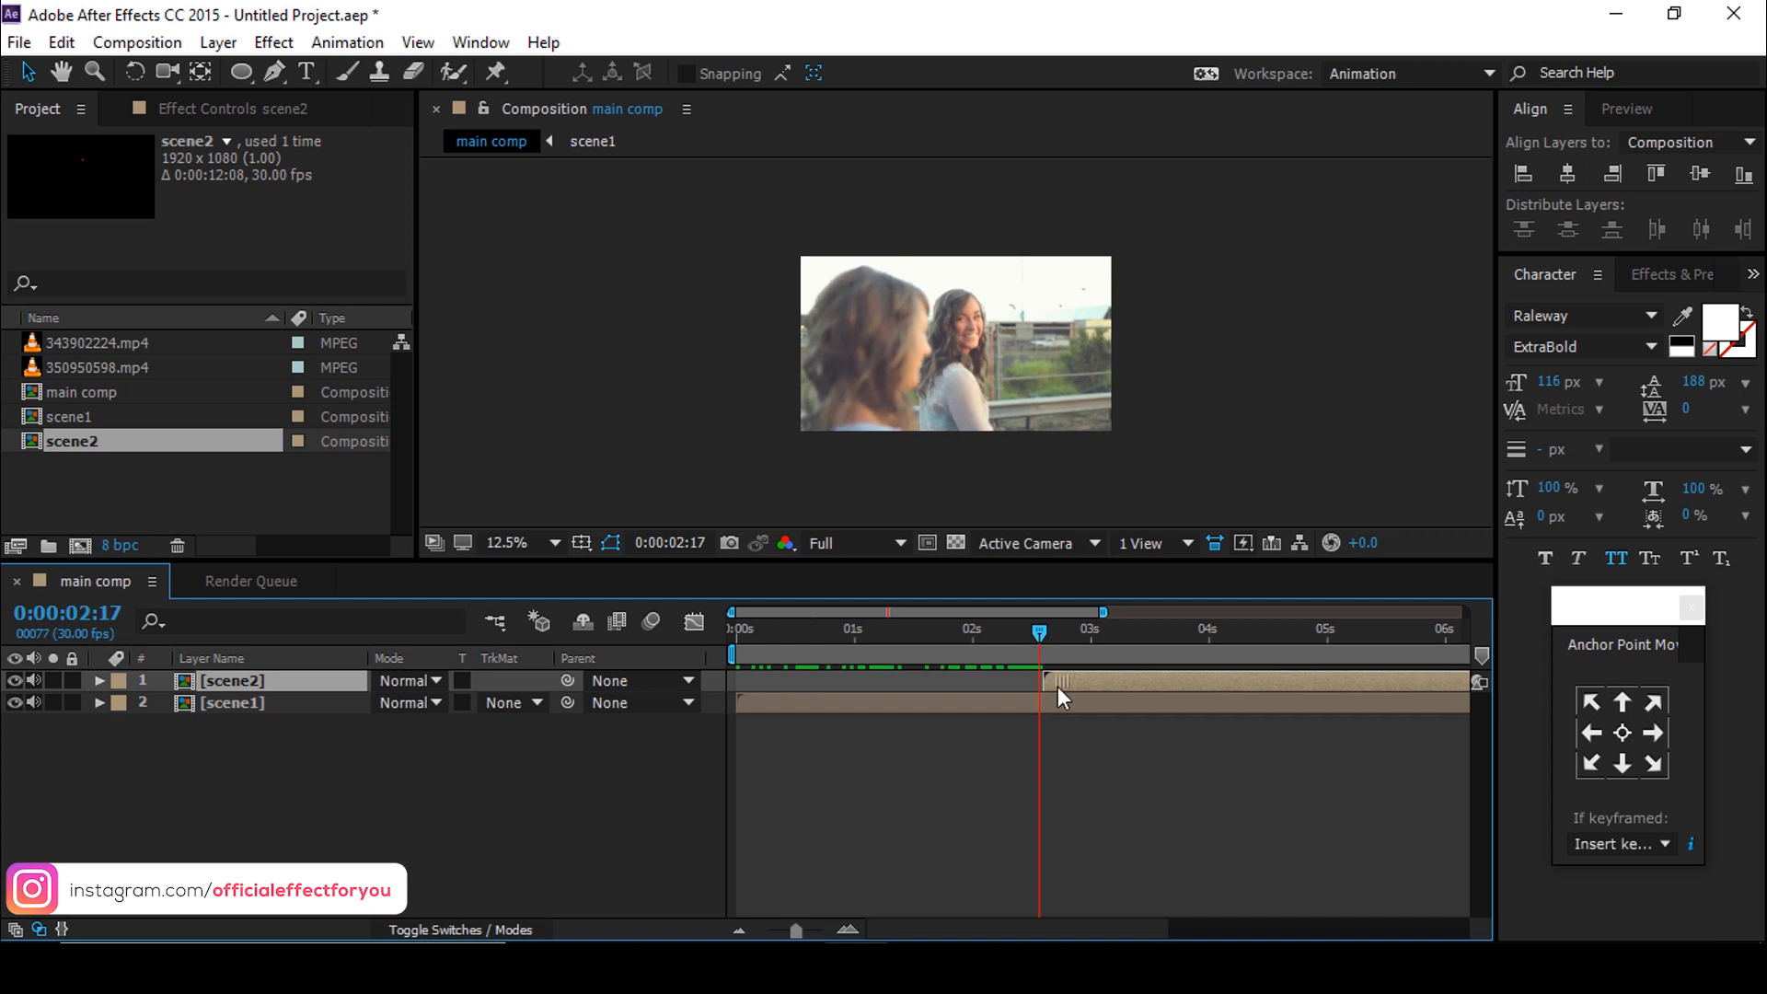
click(1047, 681)
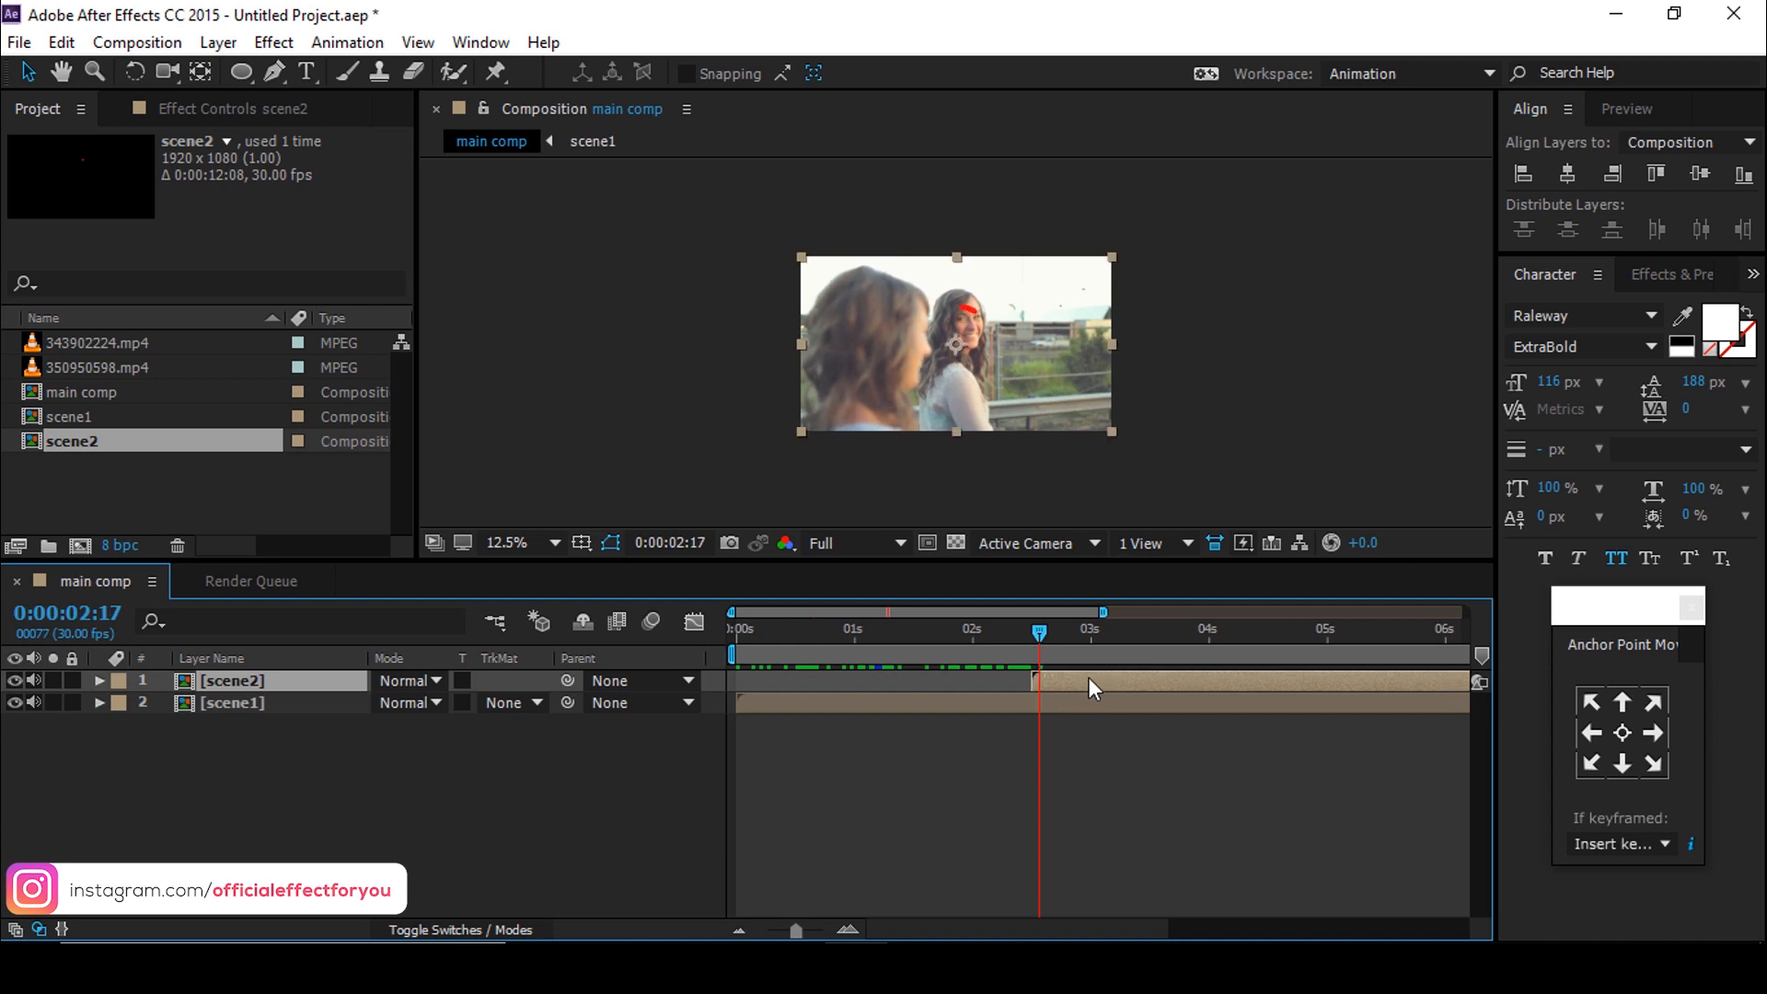
double_click(72, 440)
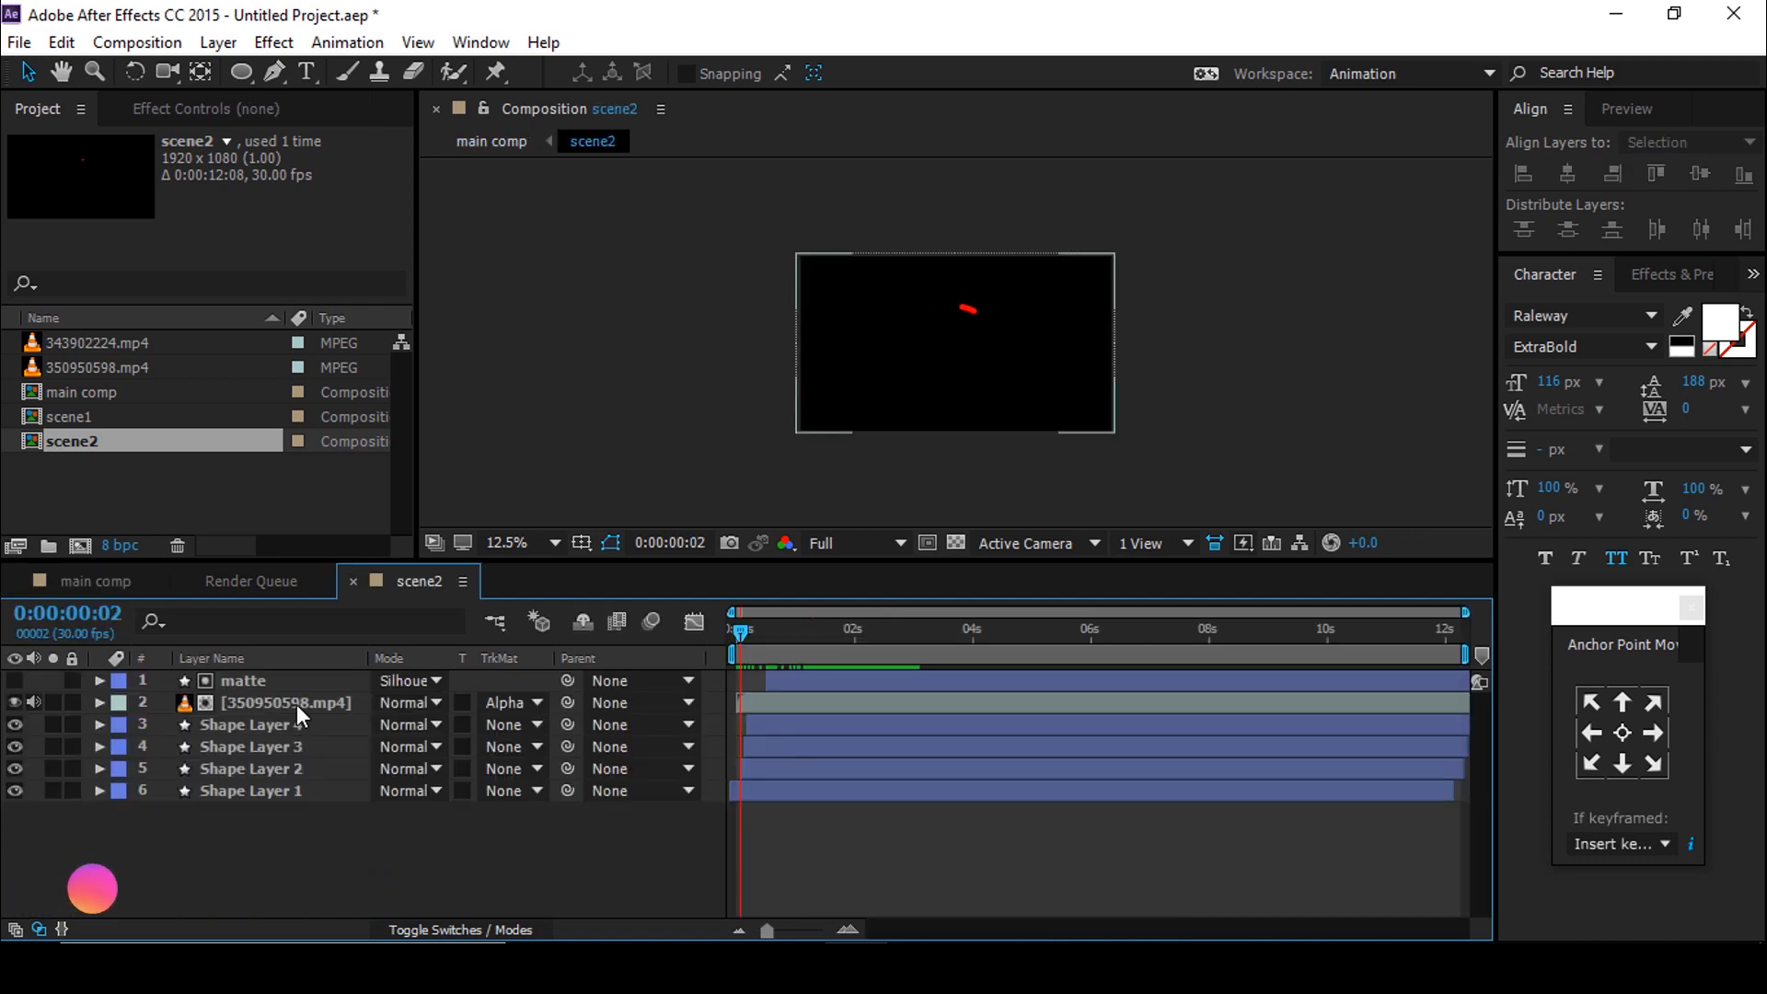
Step: Replace scene2's footage layer with 343902224.mp4 and return to main comp
click(285, 702)
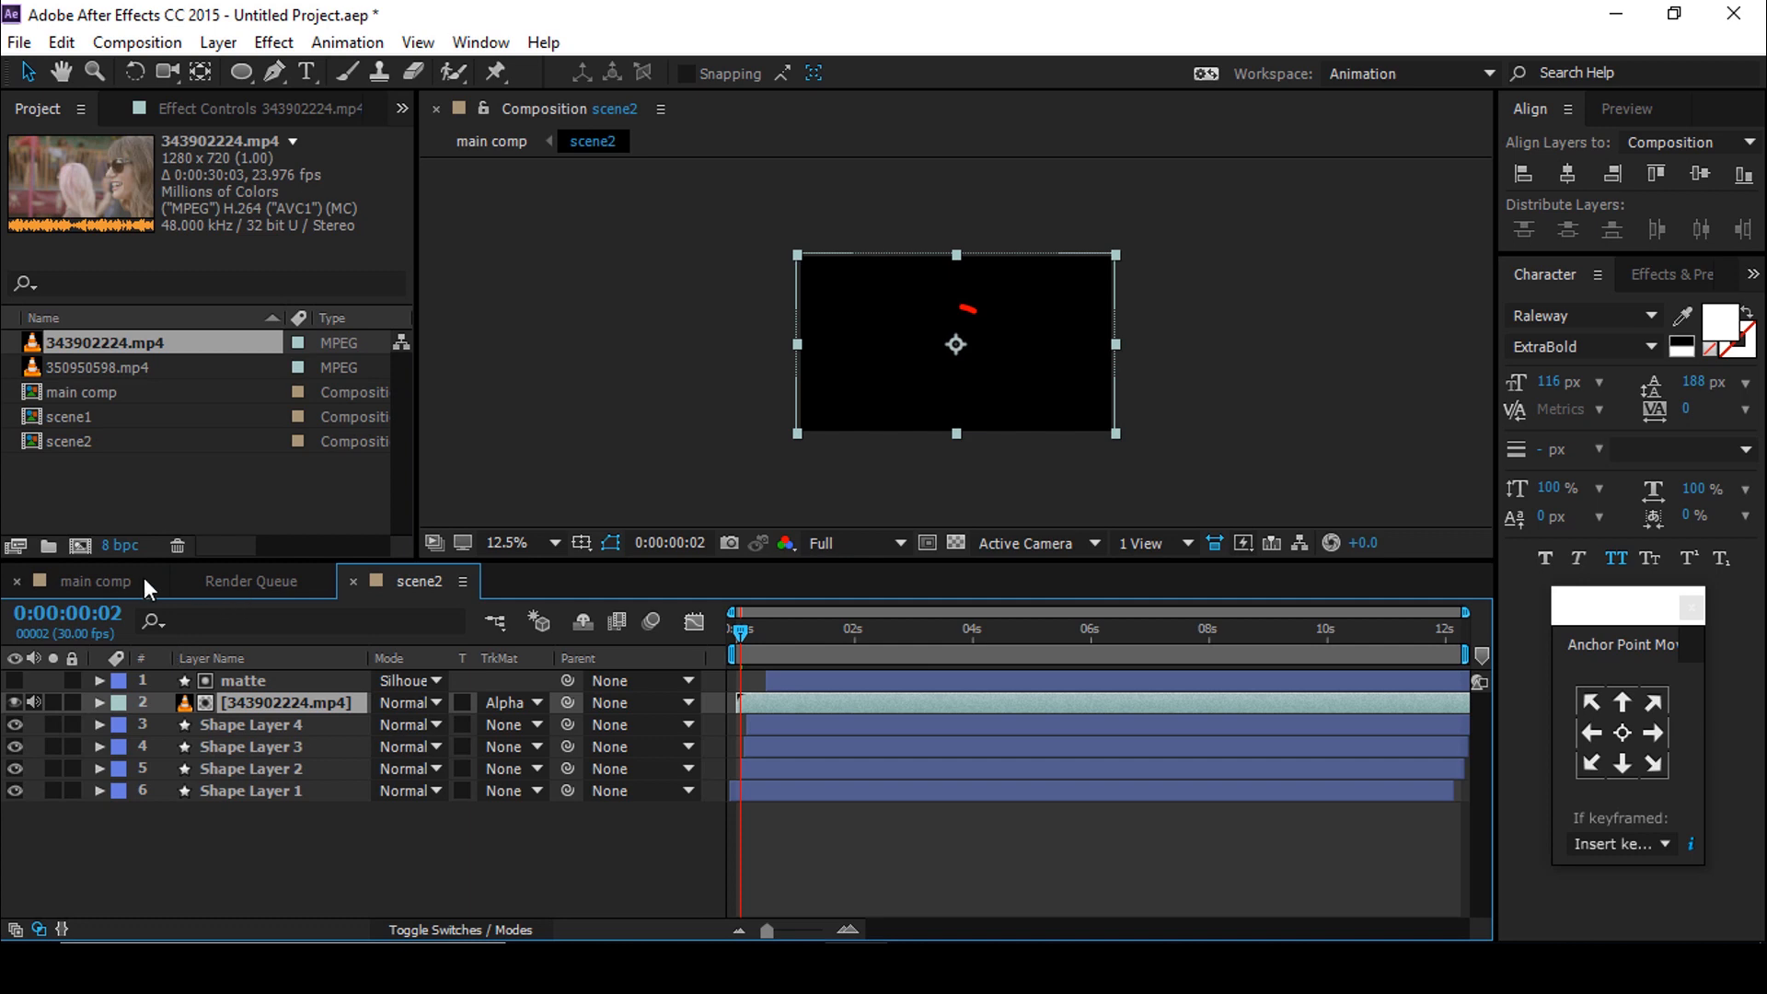
click(98, 580)
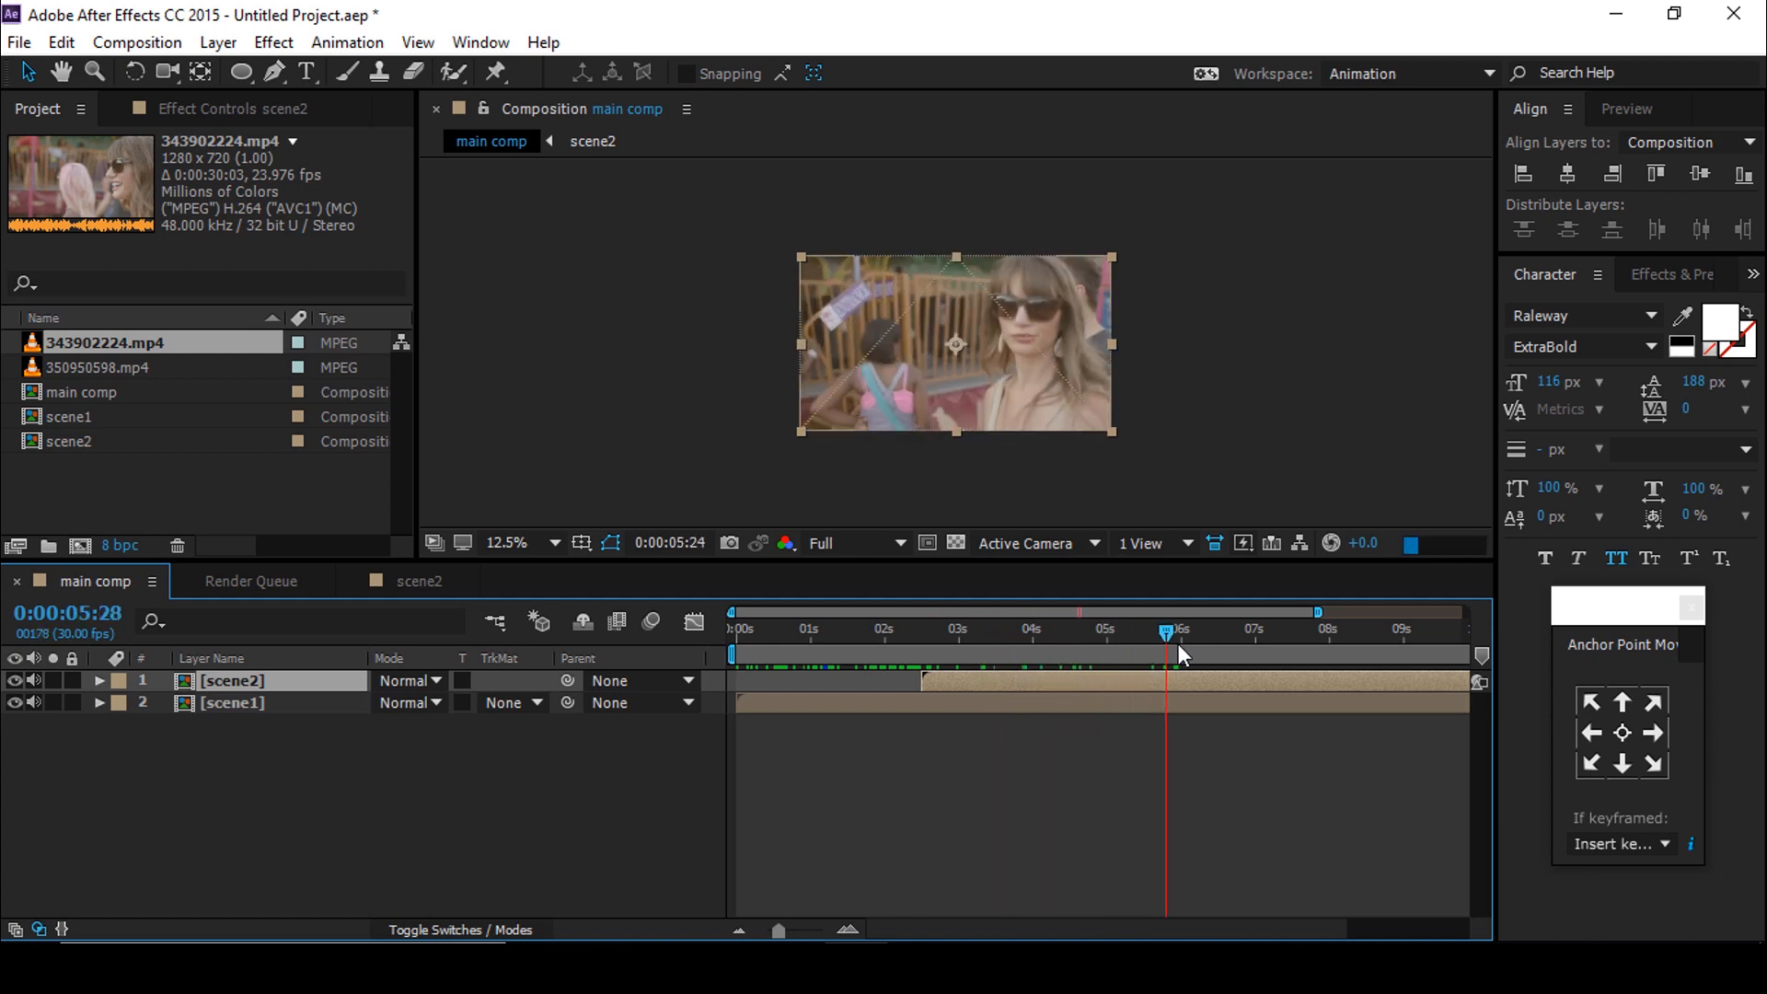
Step: Trim main comp to its work area ending near 6 seconds and preview the transition
right_click(1172, 654)
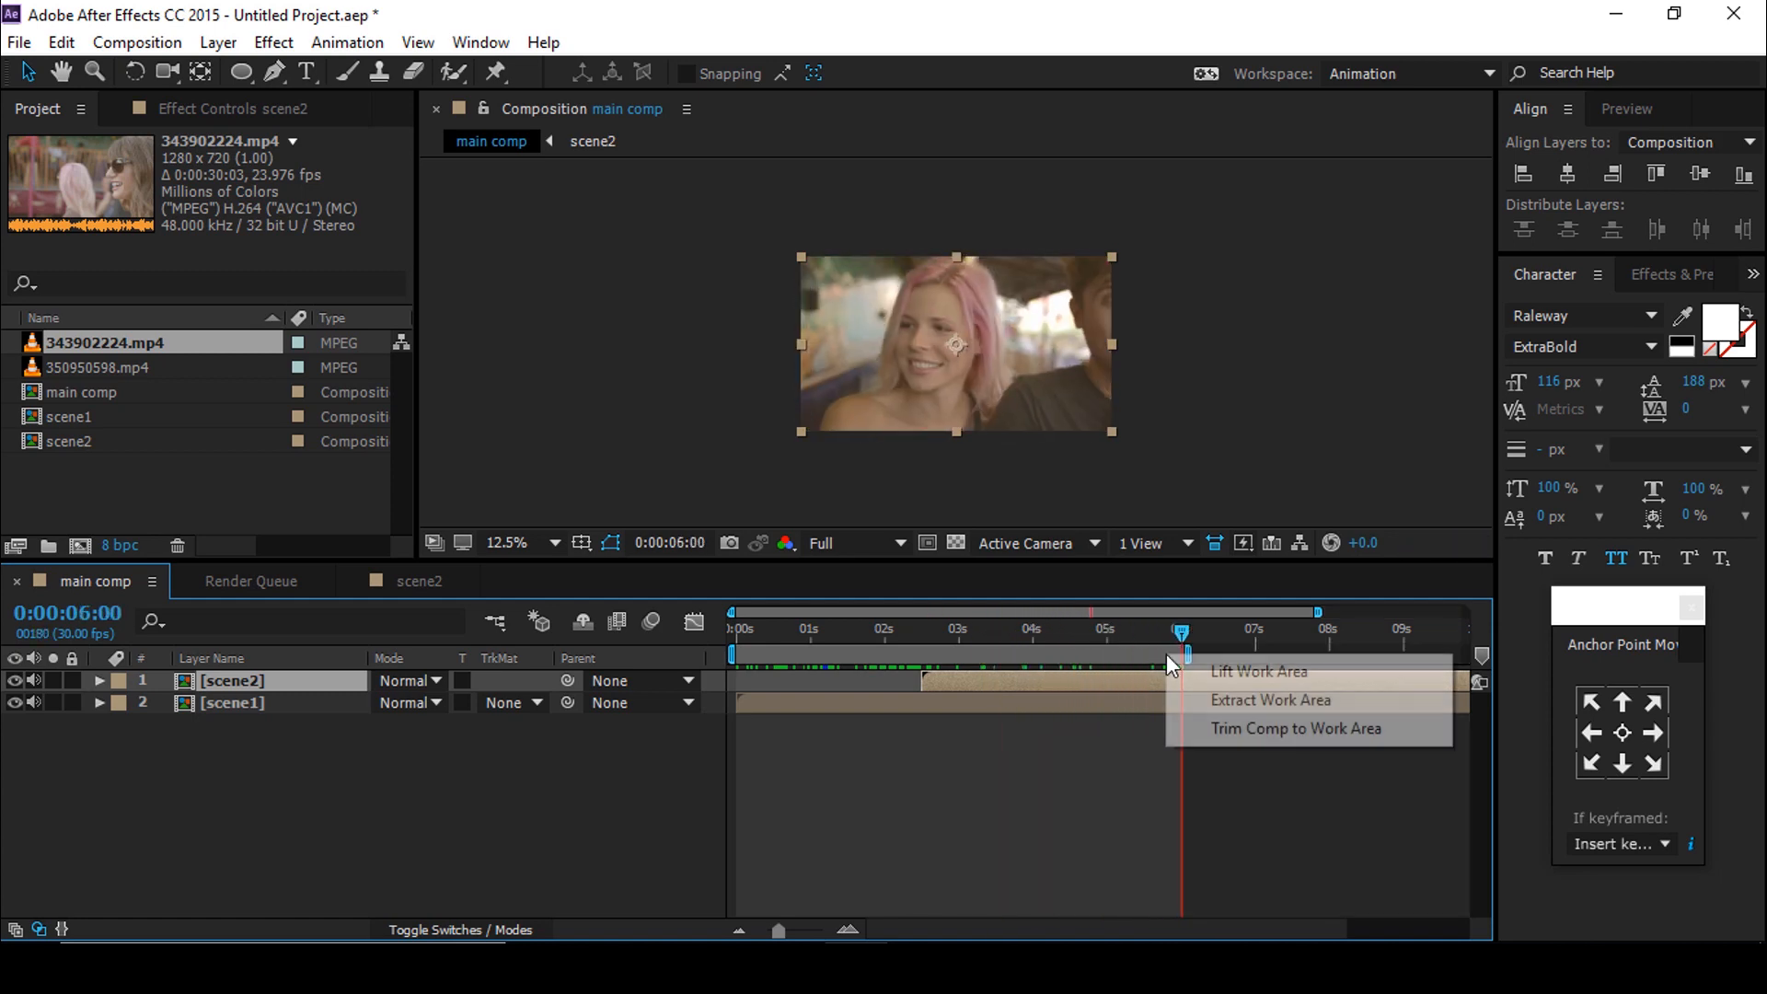
click(1296, 729)
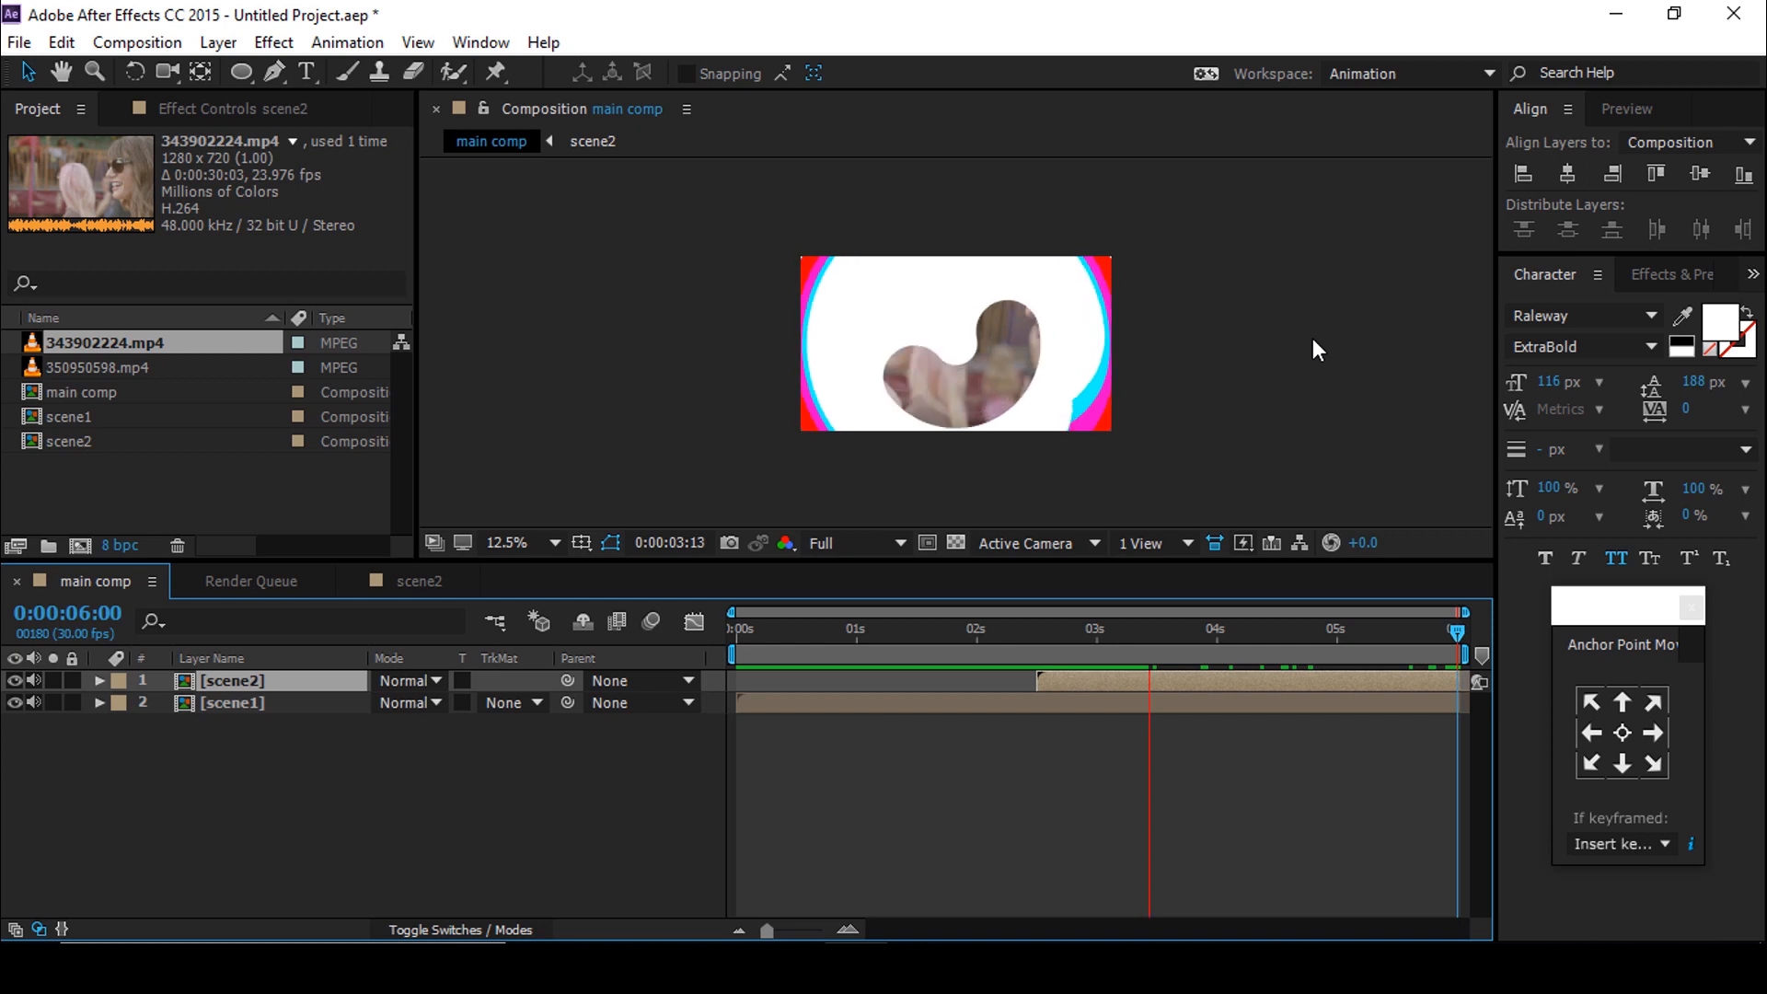
click(1204, 628)
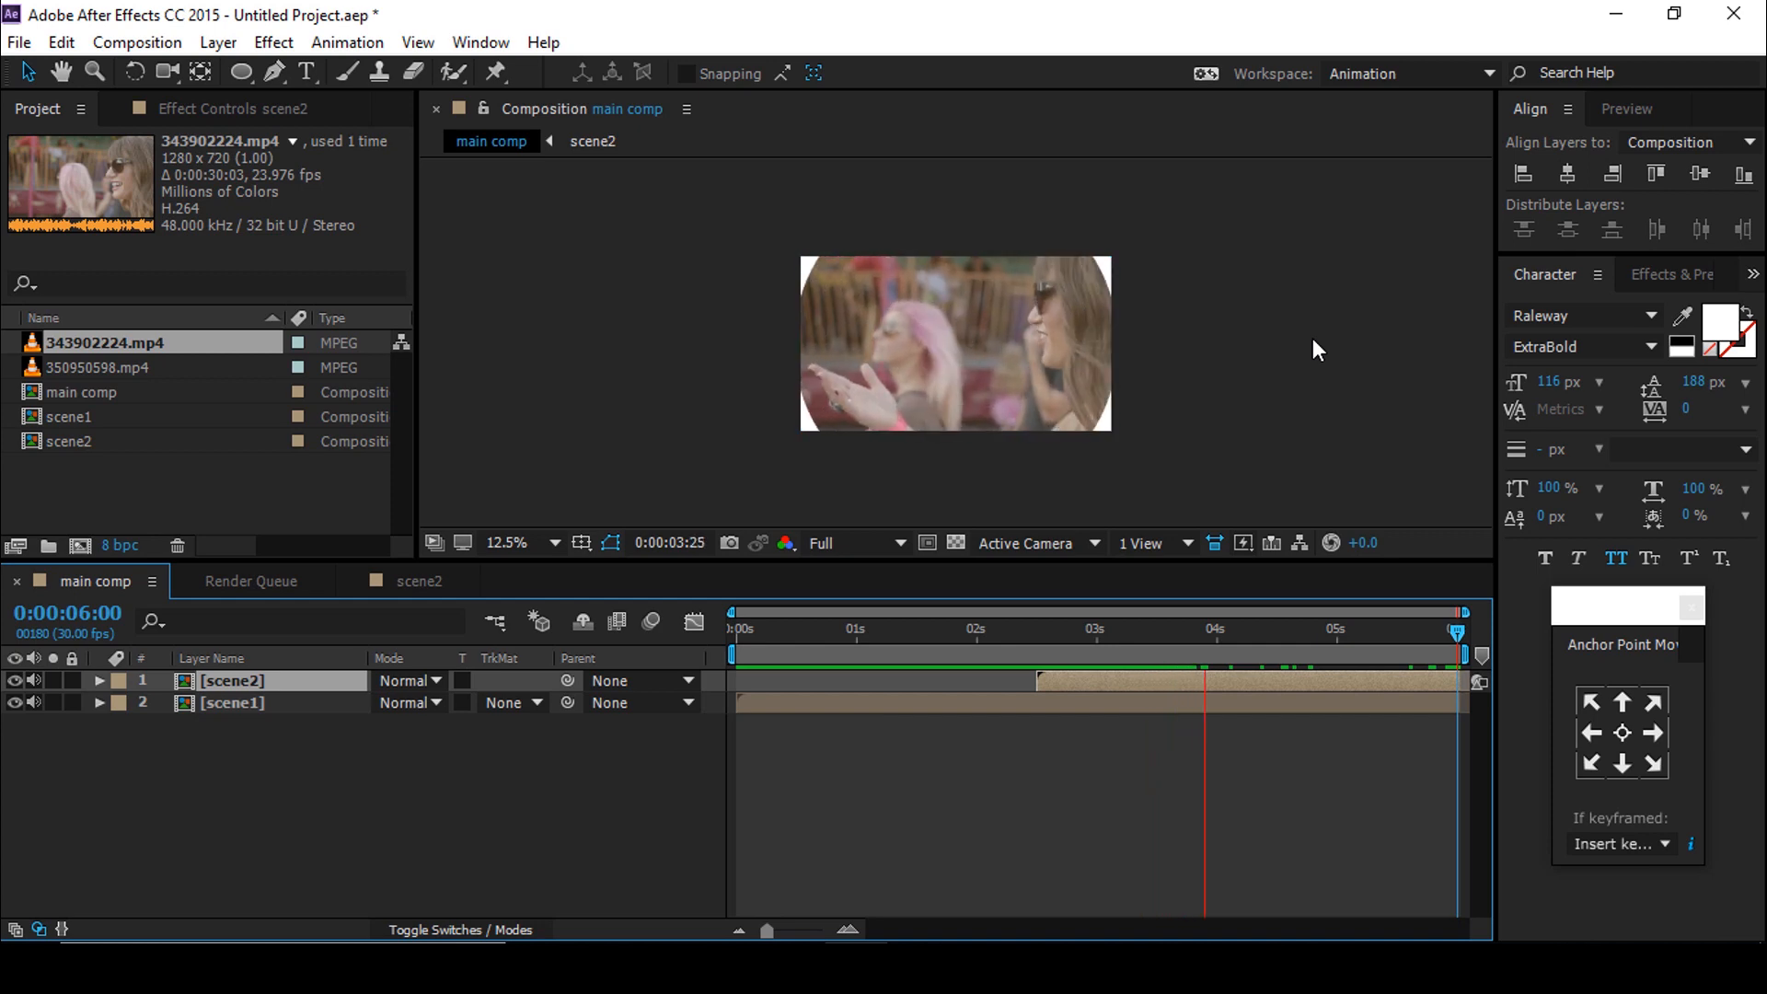